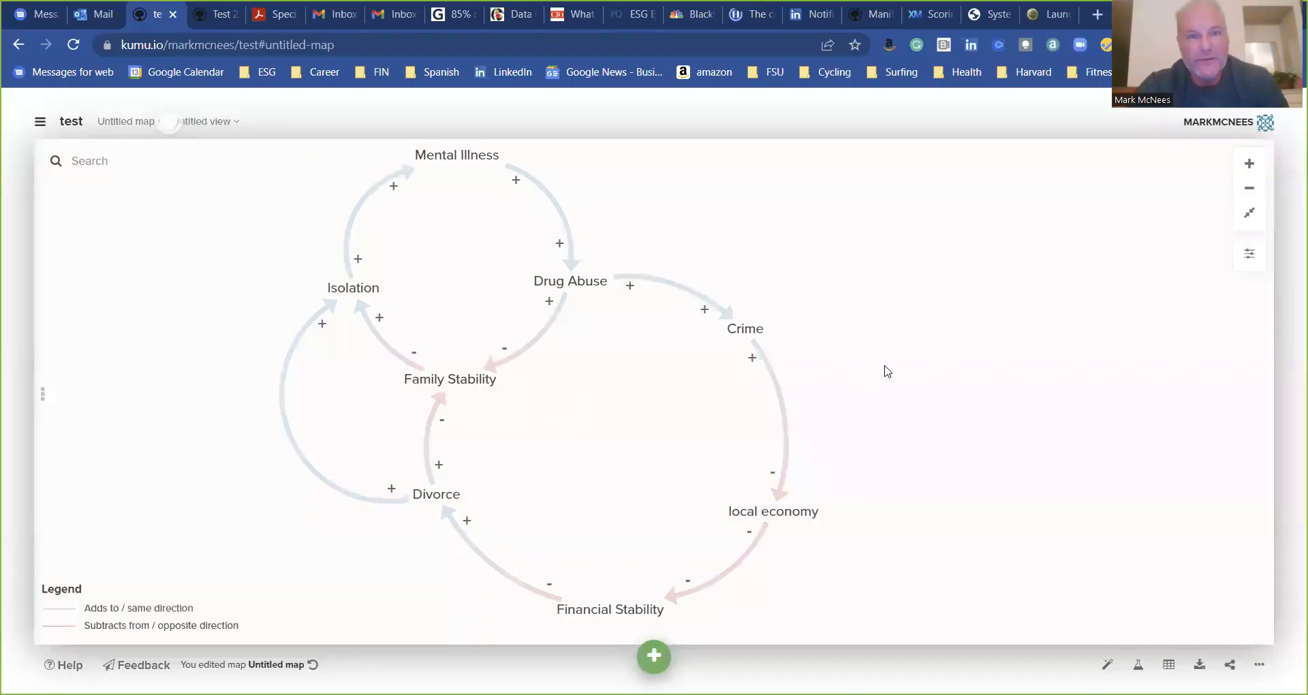
mouse_move(475, 230)
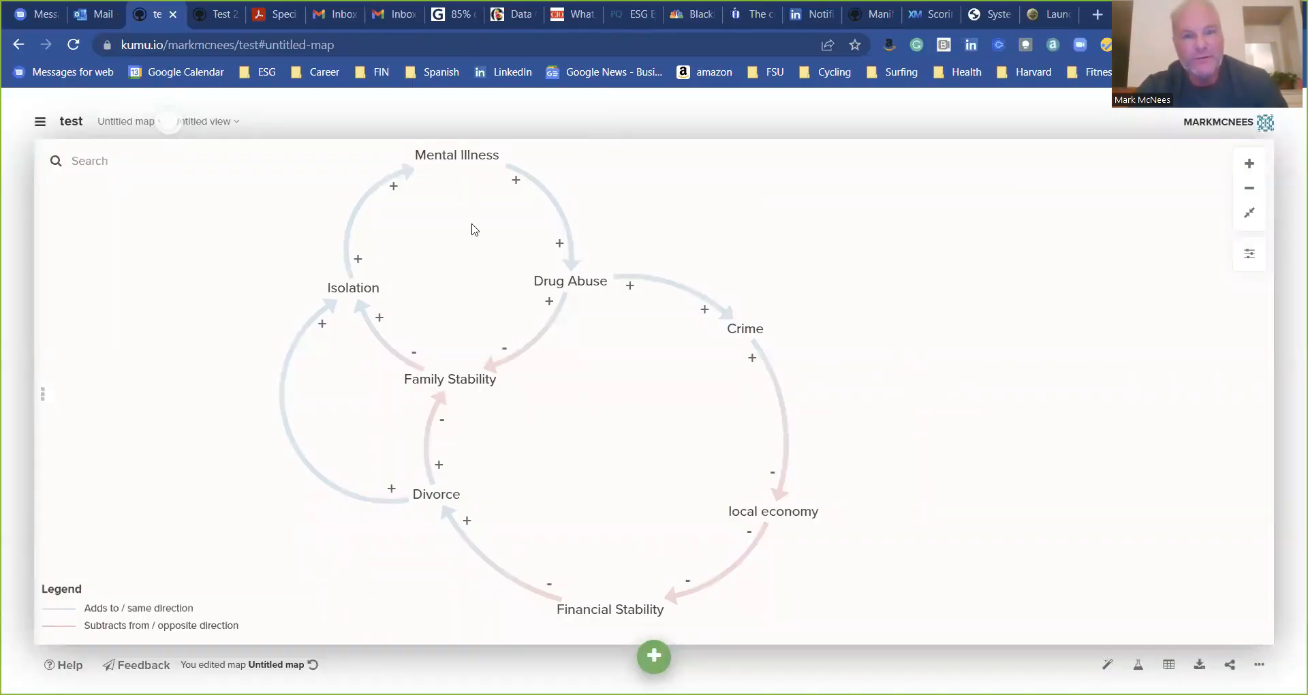
- Select the Isolation element on the first map before leaving it
left_click(457, 155)
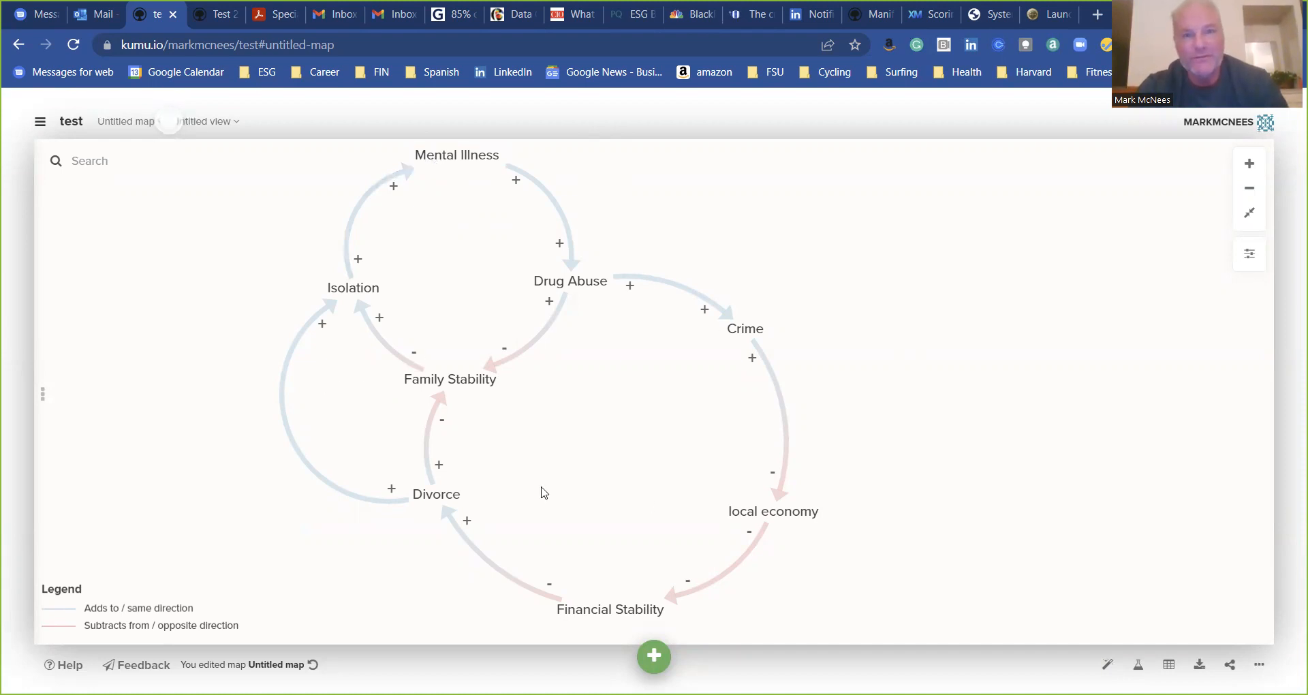
left_click(456, 155)
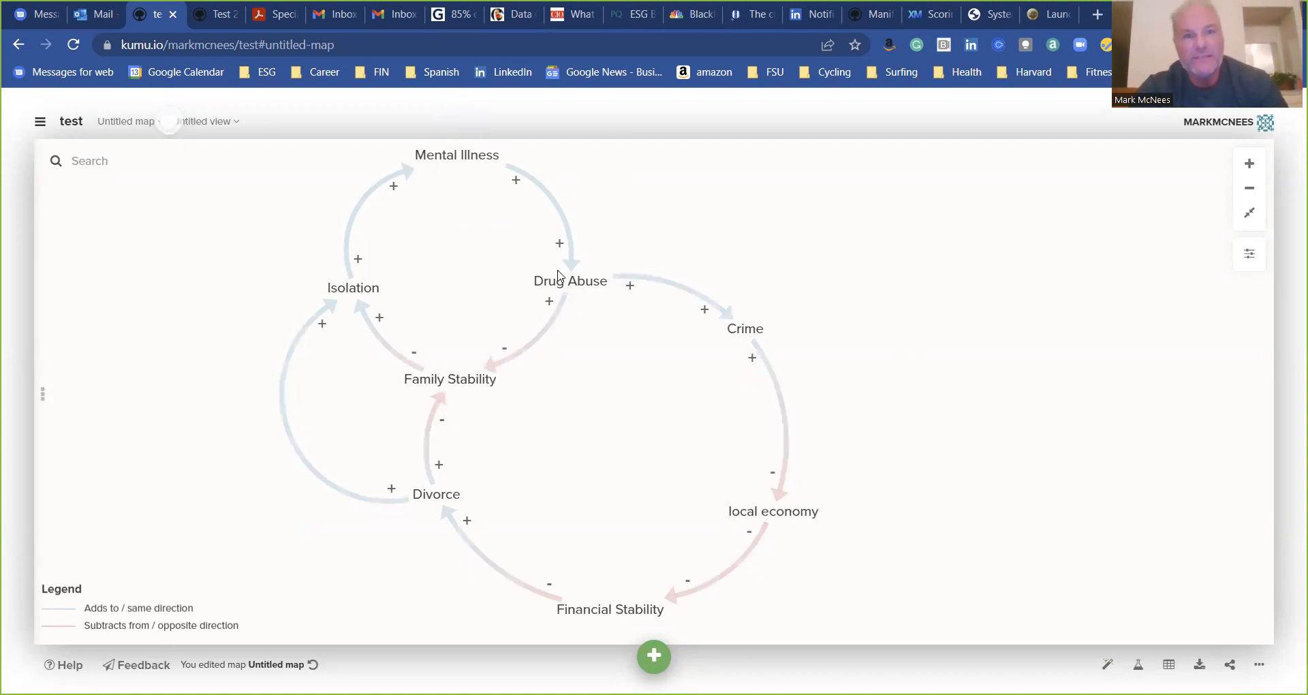
left_click(571, 280)
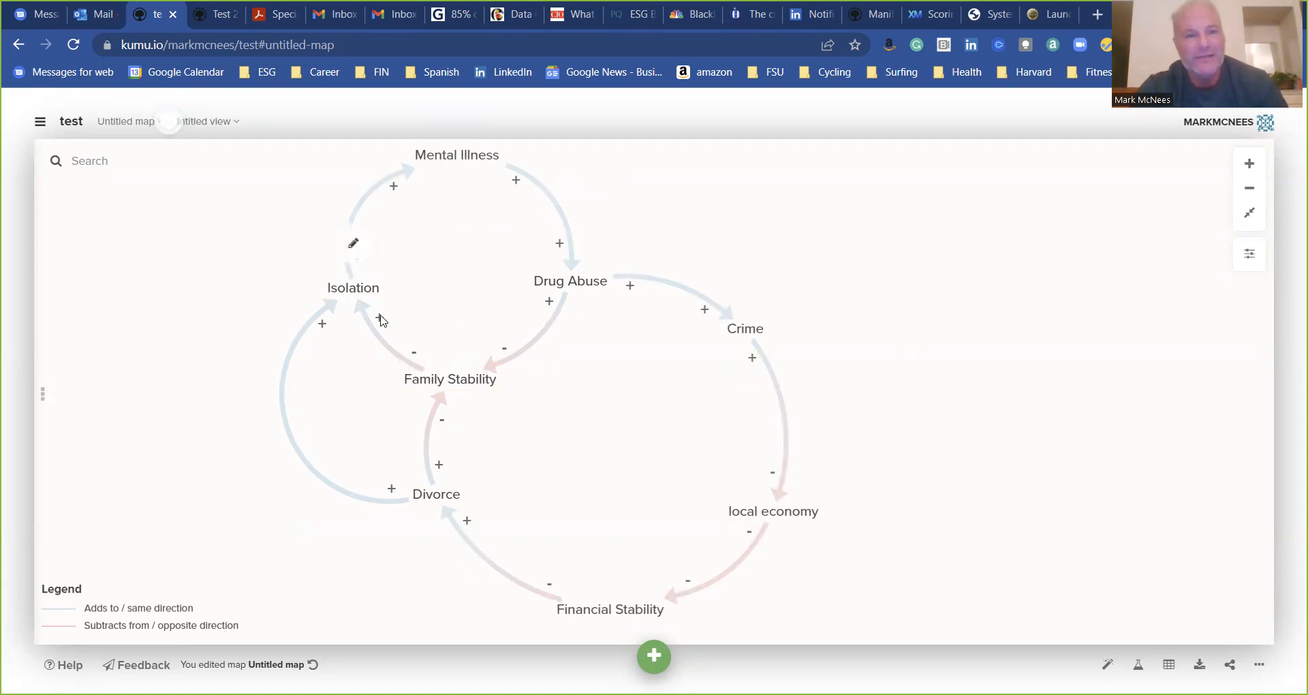
left_click(353, 287)
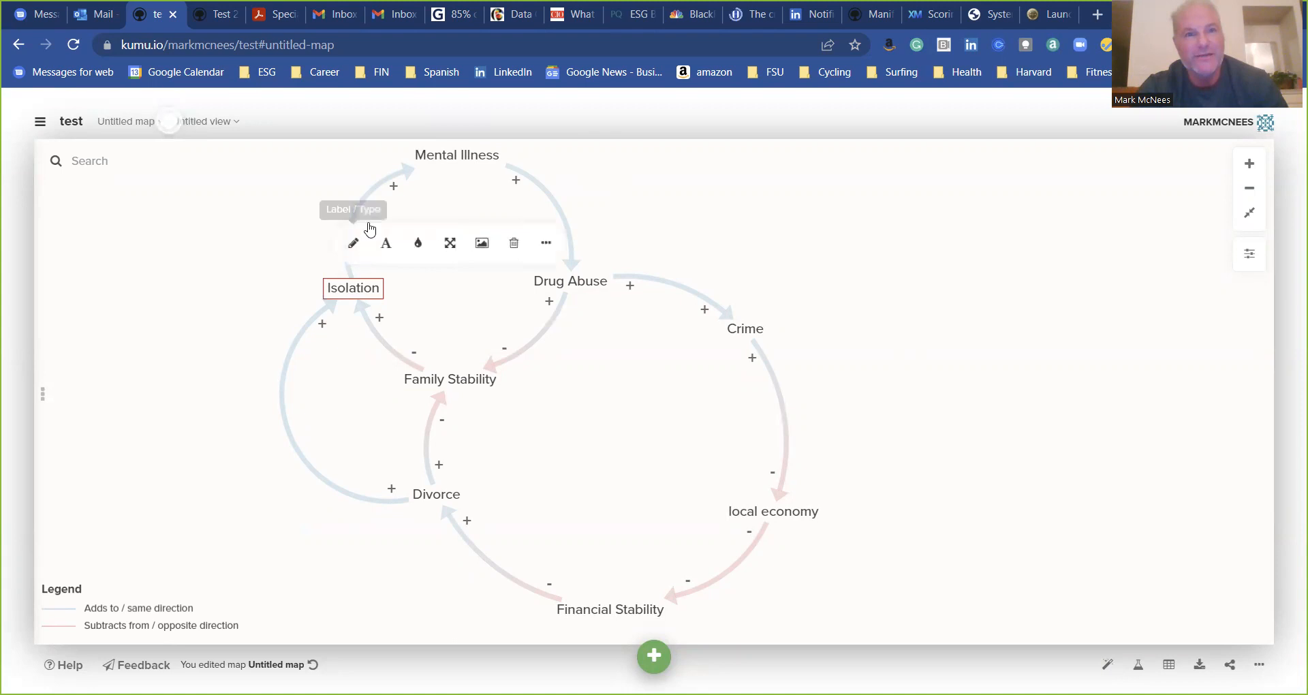
left_click(887, 307)
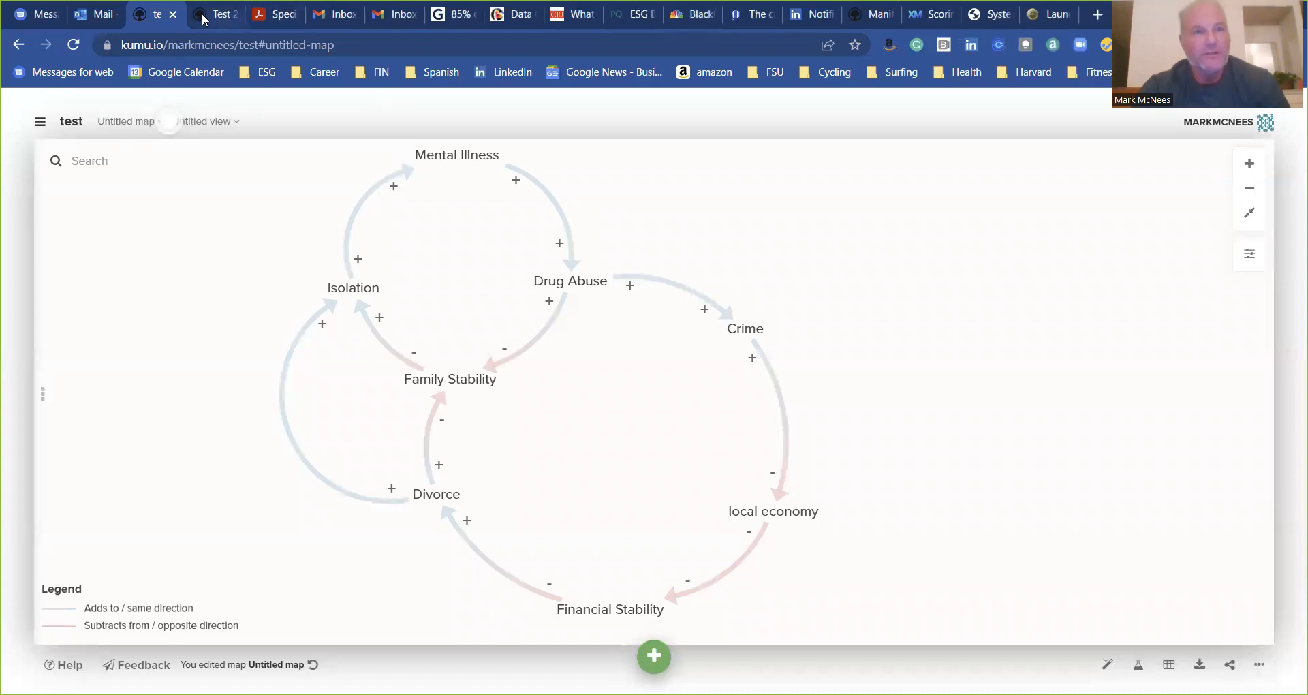
- Switch to the Test 2 map and delete the Factor 1 to Factor 2 connection
left_click(216, 14)
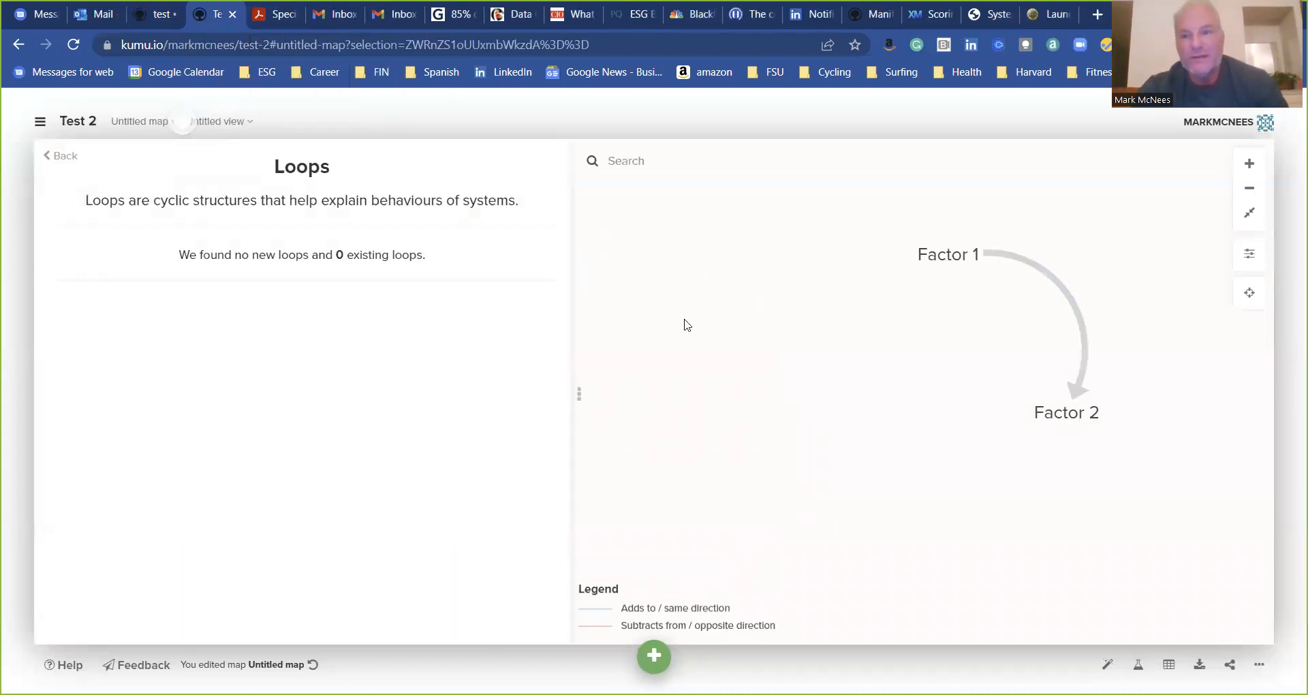
mouse_move(1069, 270)
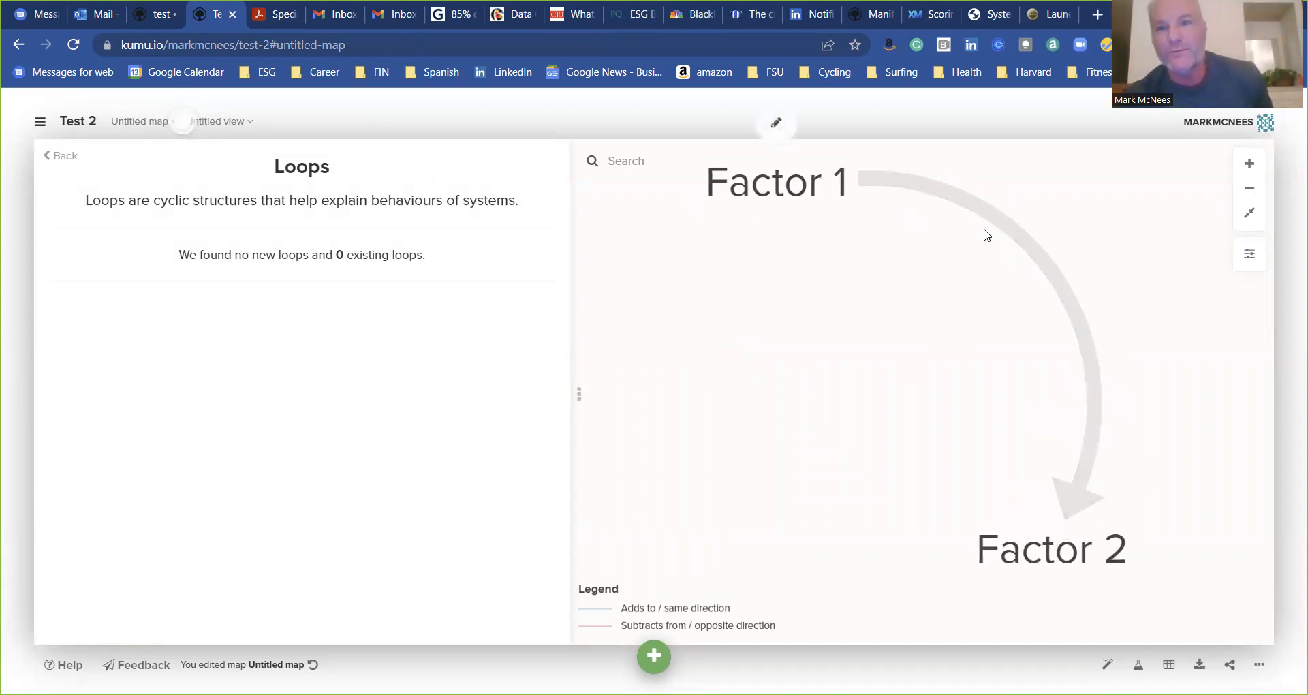
mouse_move(1064, 288)
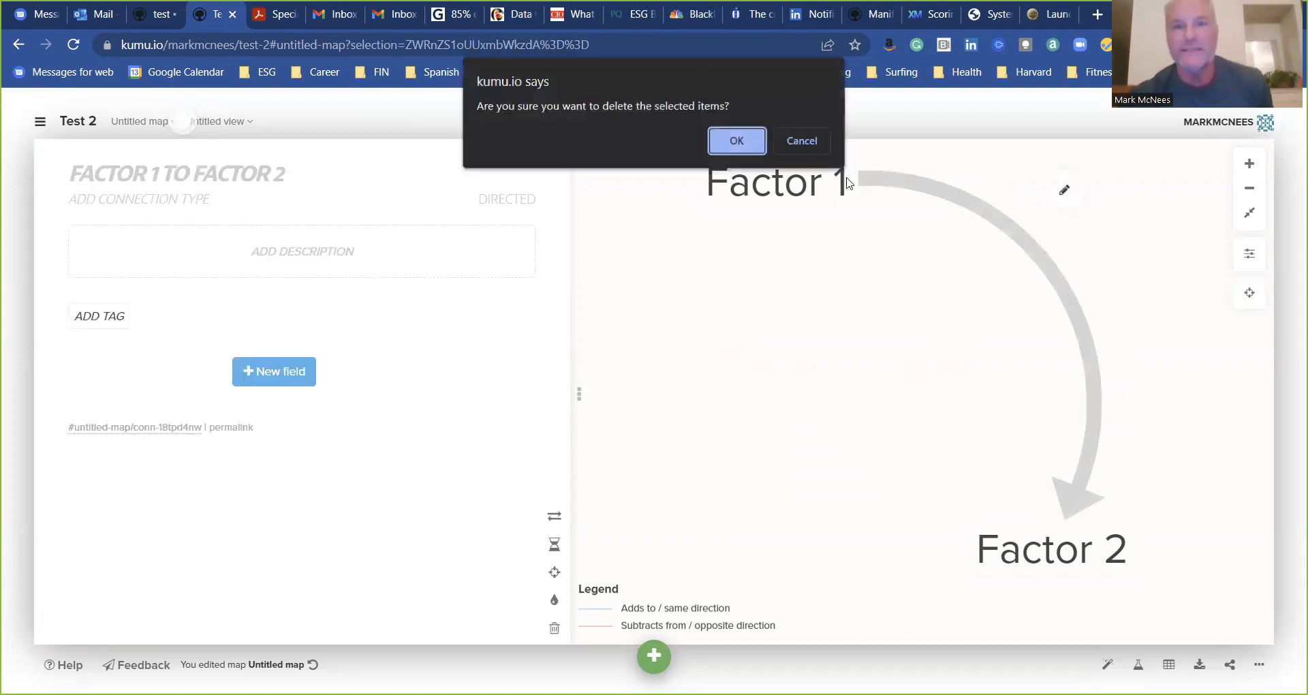
left_click(736, 140)
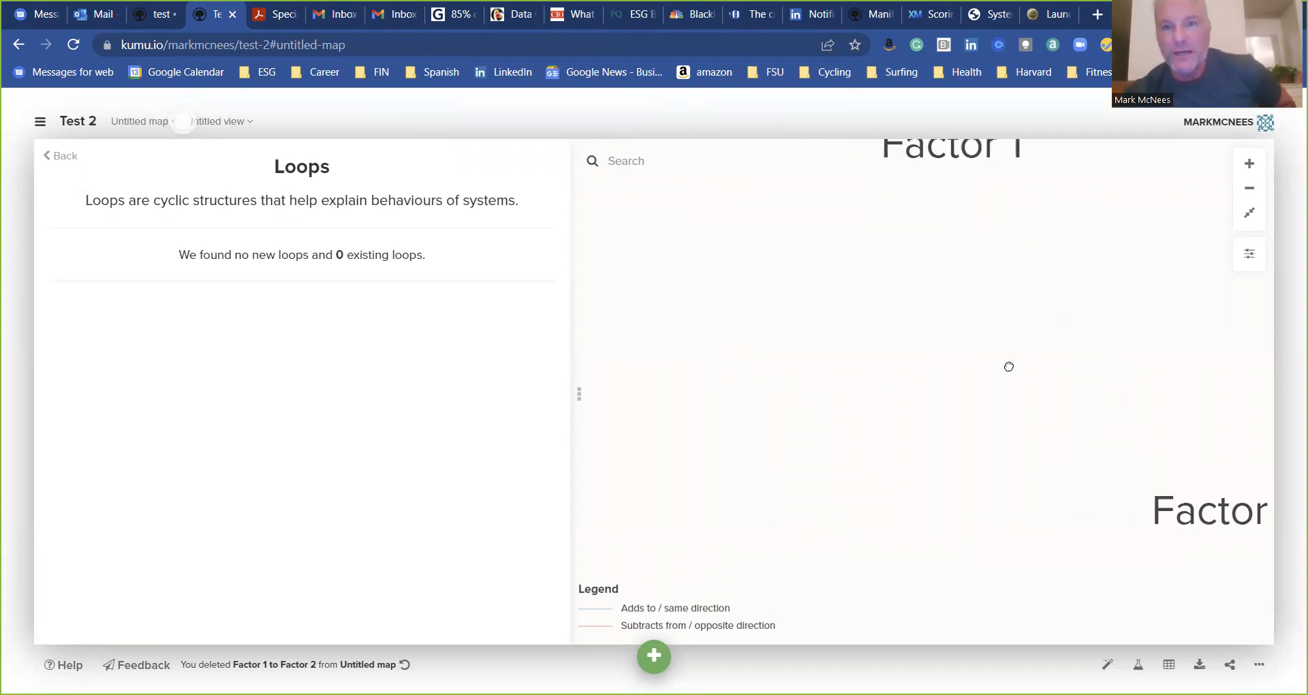
- Add a new element named Factor 3 and place it at the lower left of the map
left_click(652, 658)
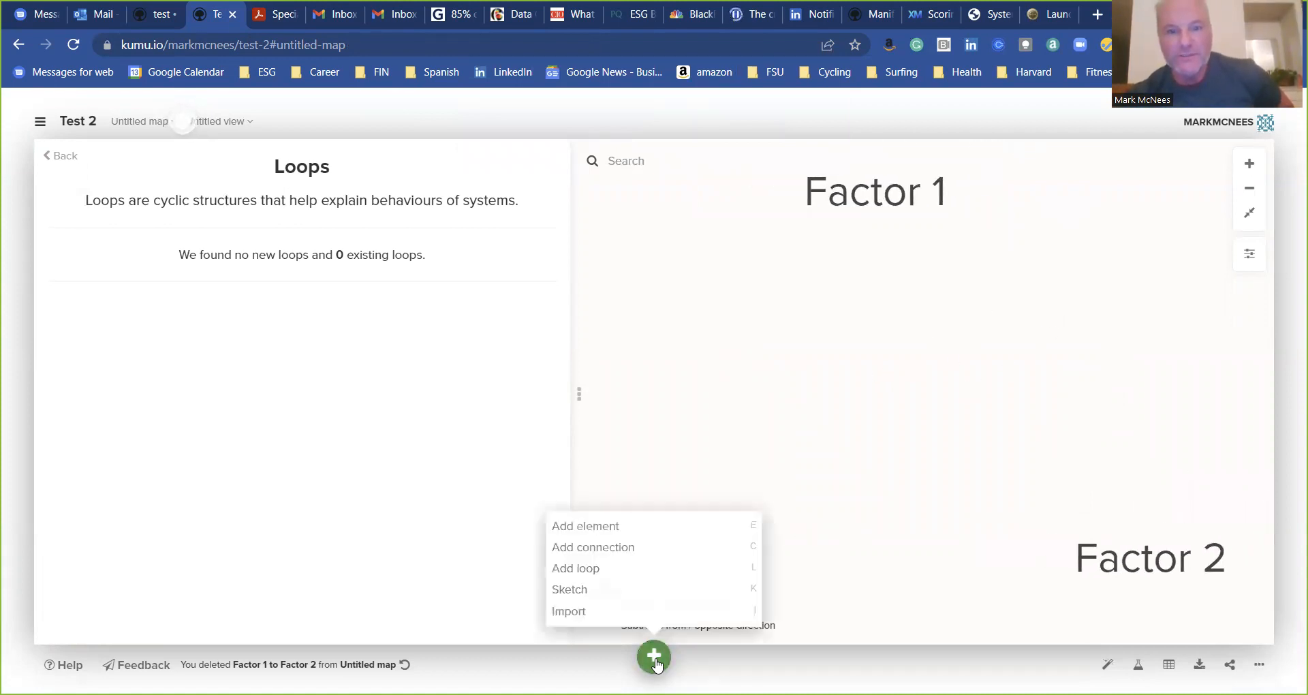
mouse_move(596, 530)
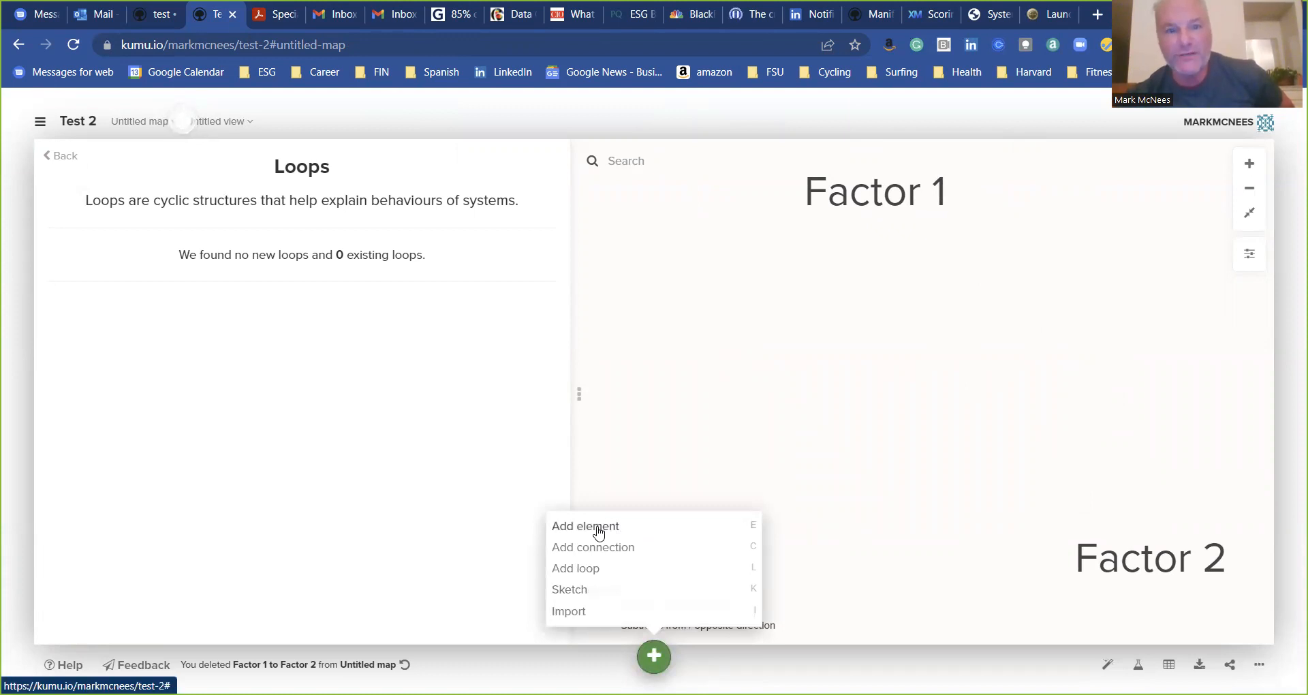
mouse_move(600, 538)
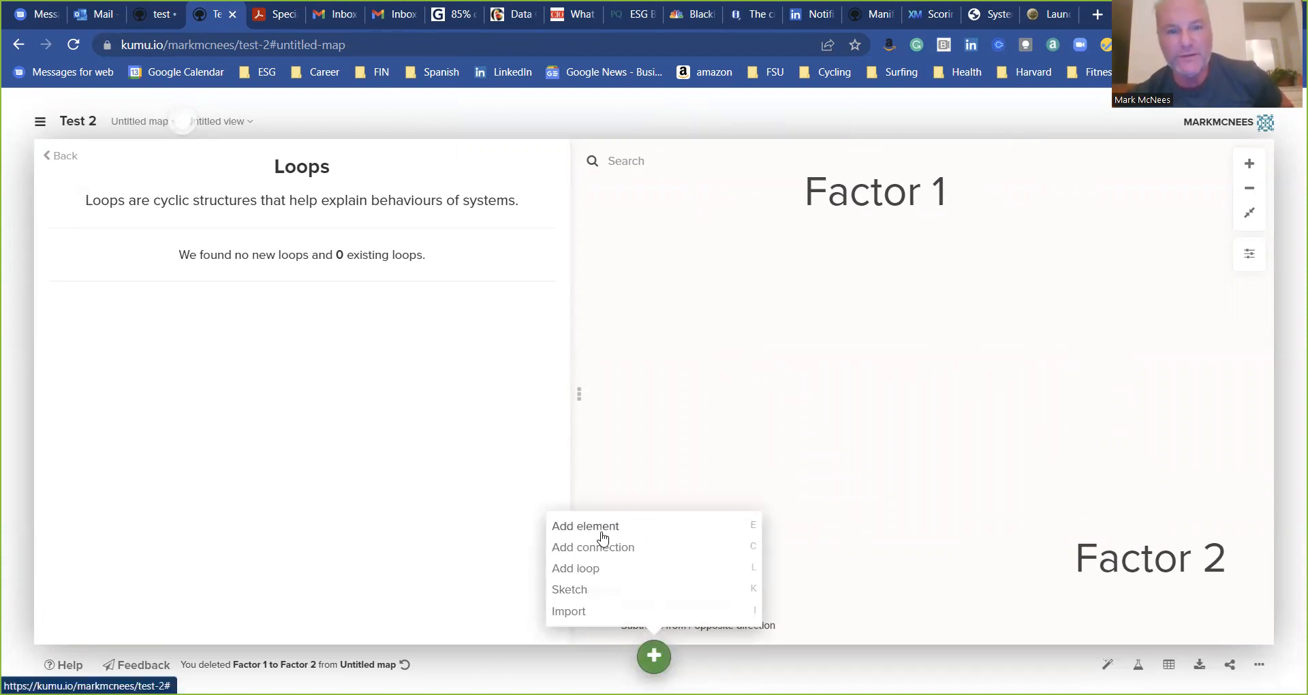
left_click(585, 526)
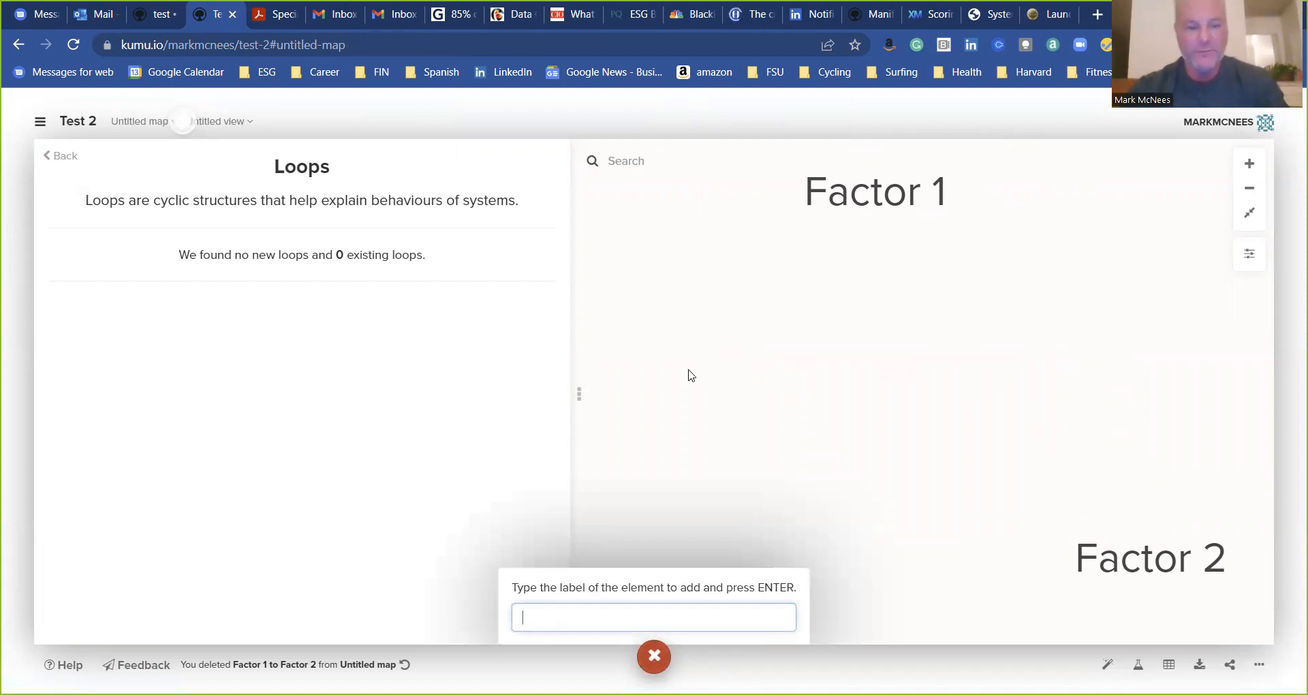
type("Fac")
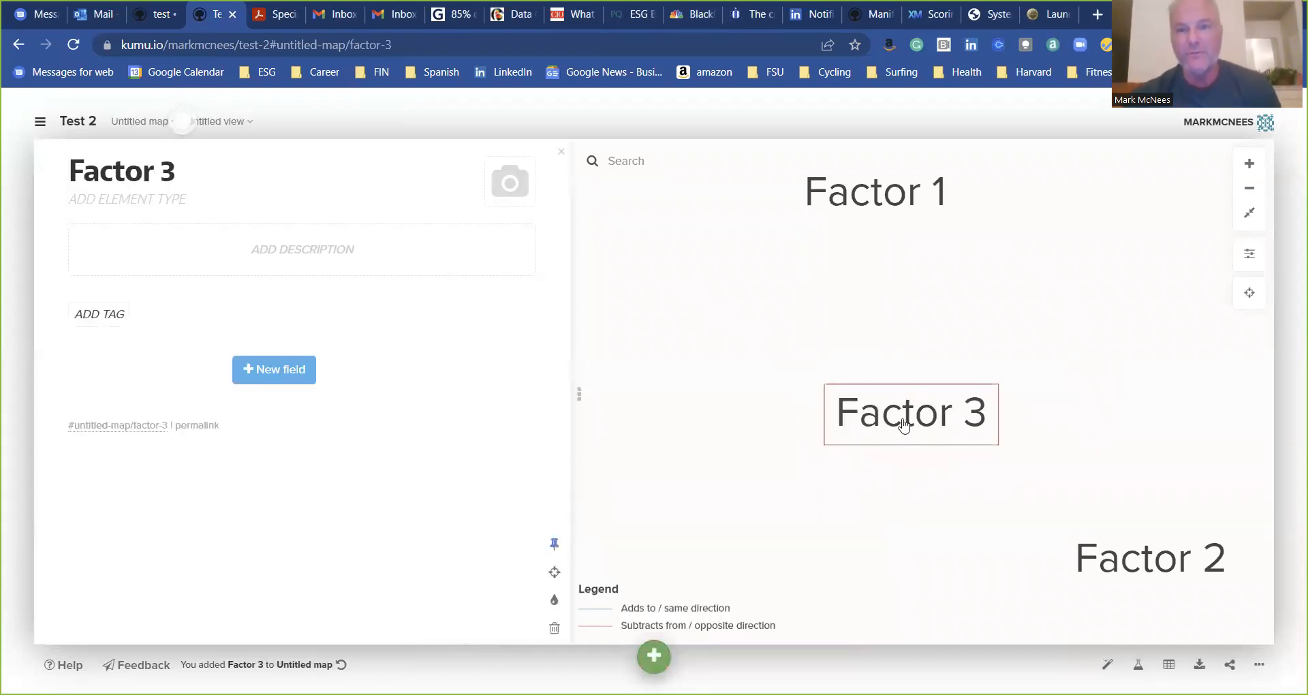
left_click_drag(912, 412, 681, 529)
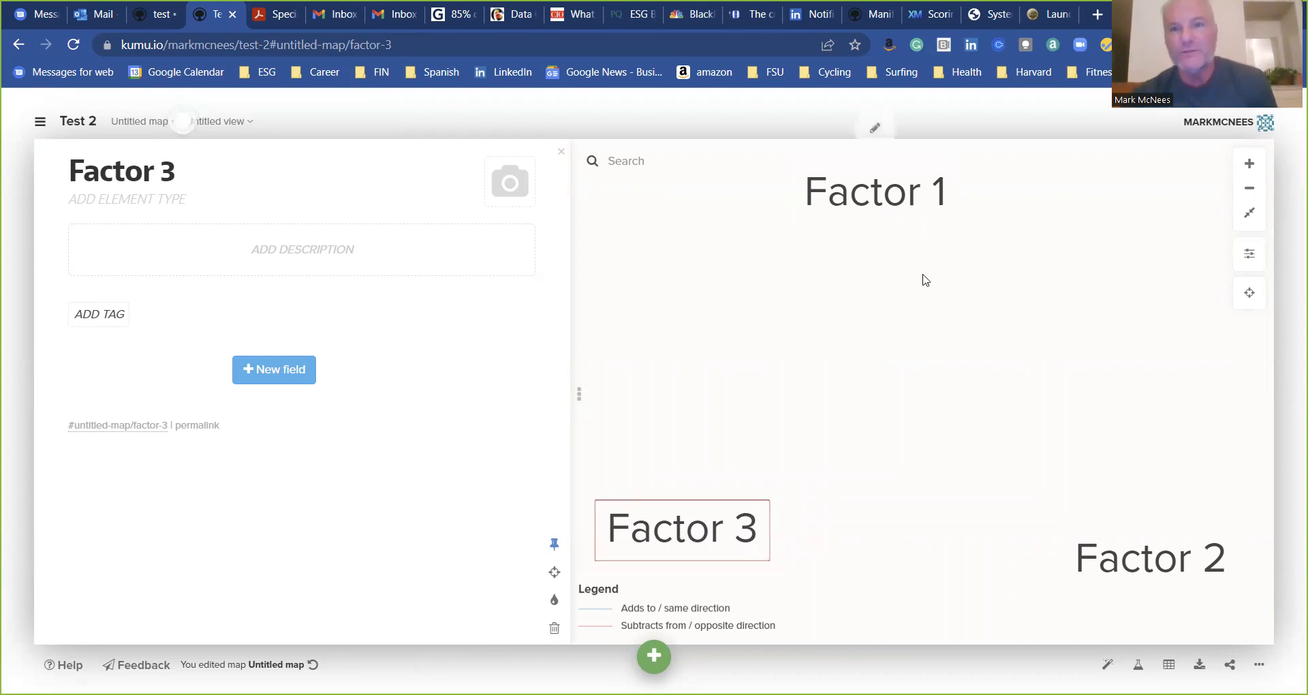
left_click(875, 192)
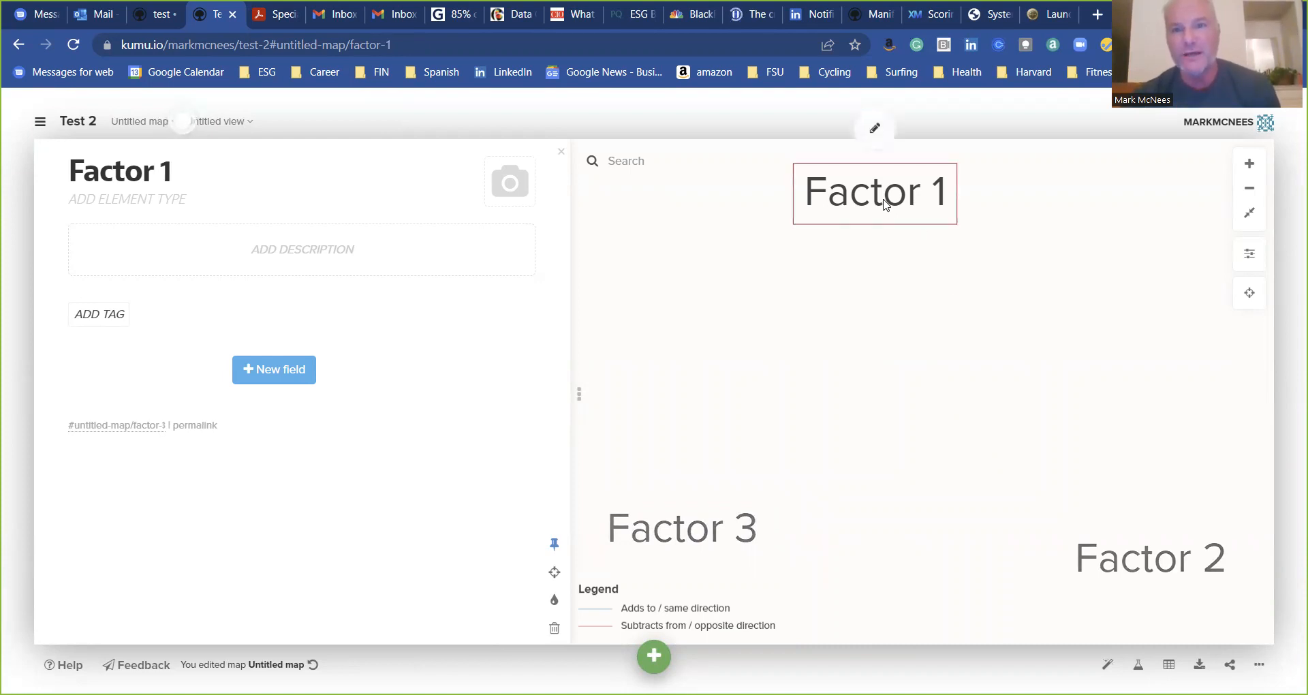
mouse_move(932, 370)
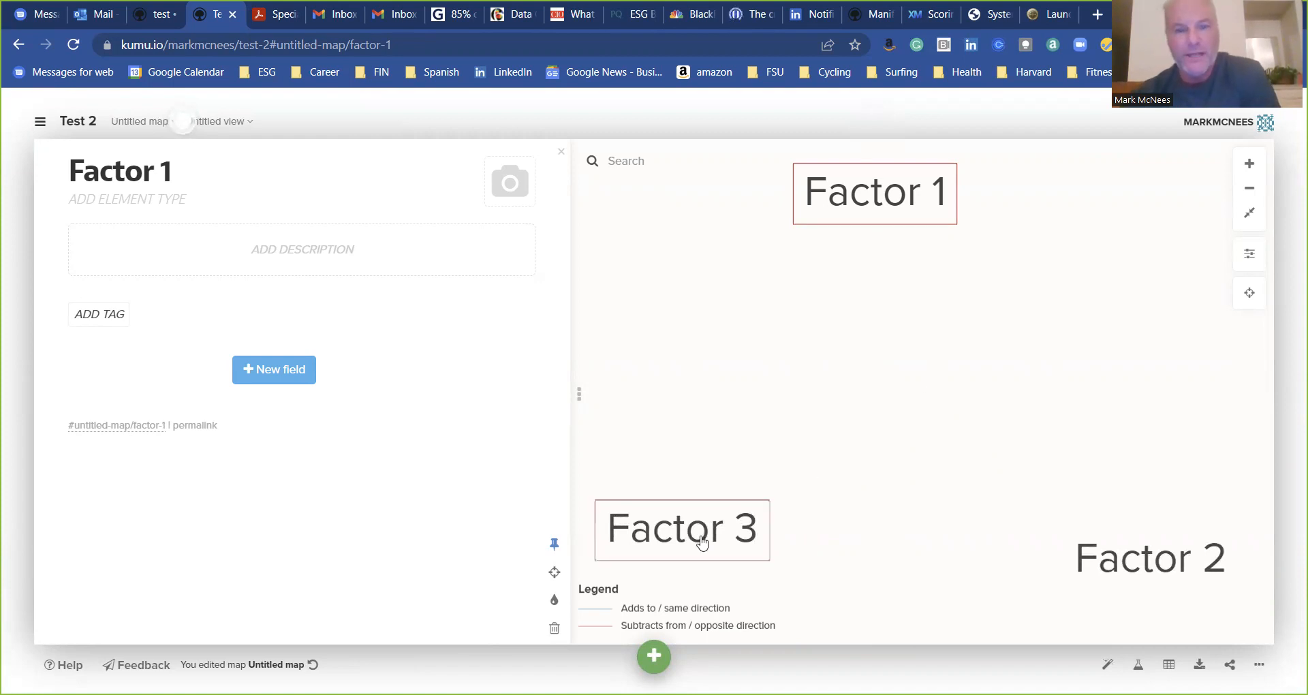
- Add a connection from Factor 1 to Factor 2
left_click(652, 657)
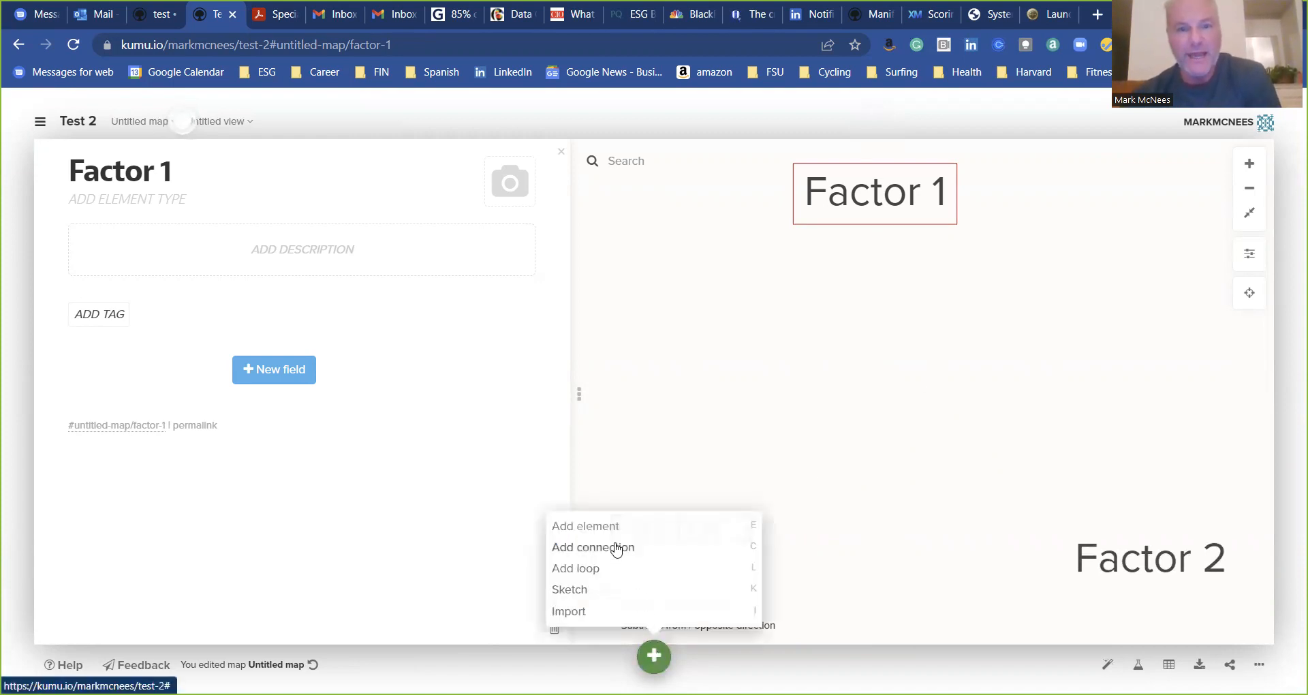
left_click(592, 546)
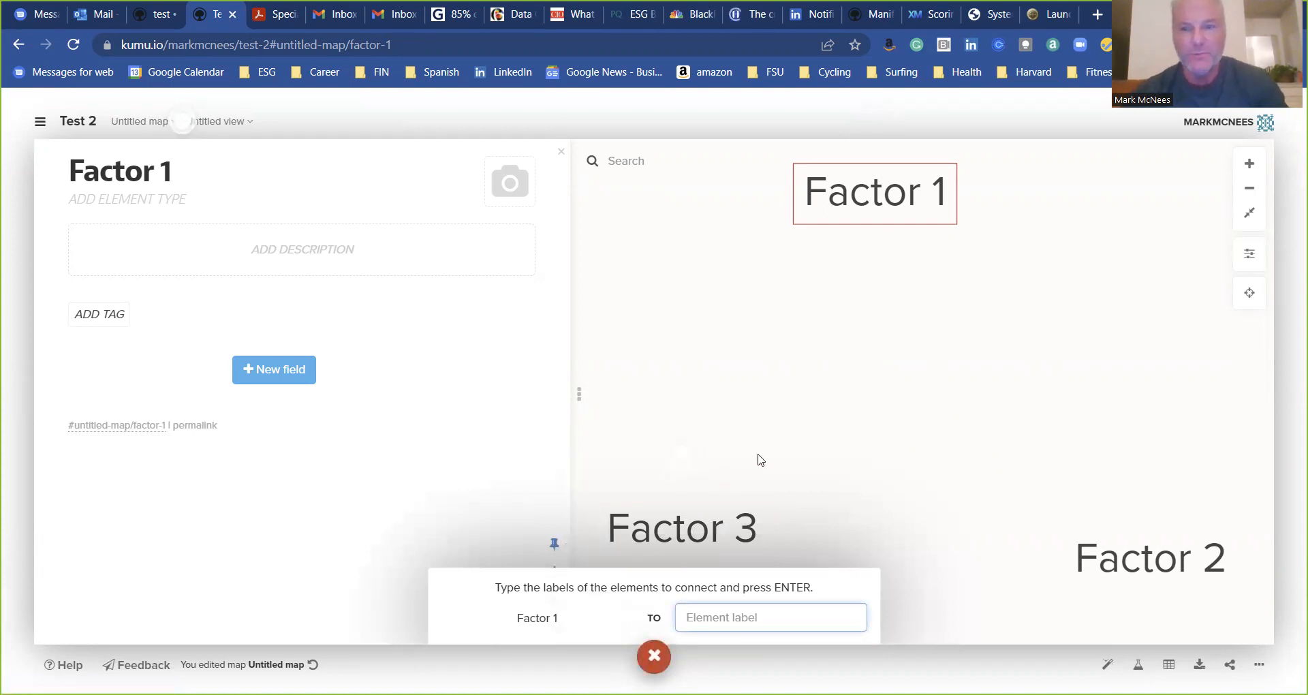
type("fac")
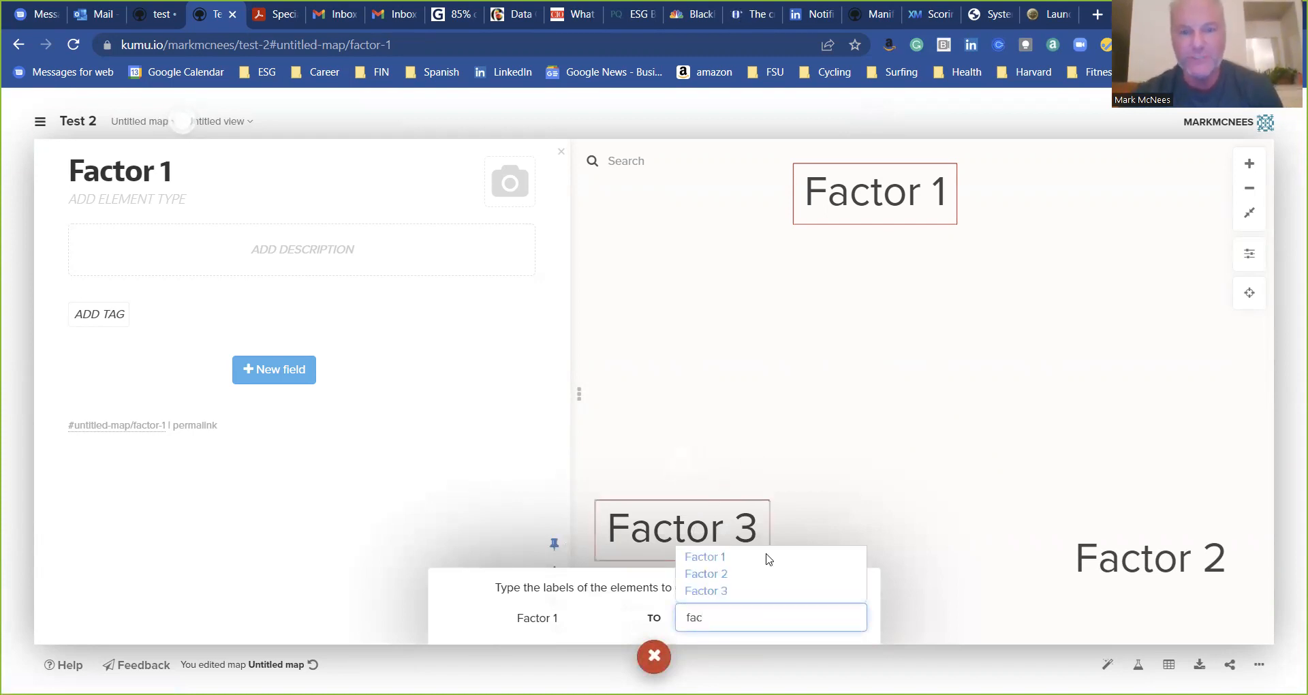
left_click(704, 574)
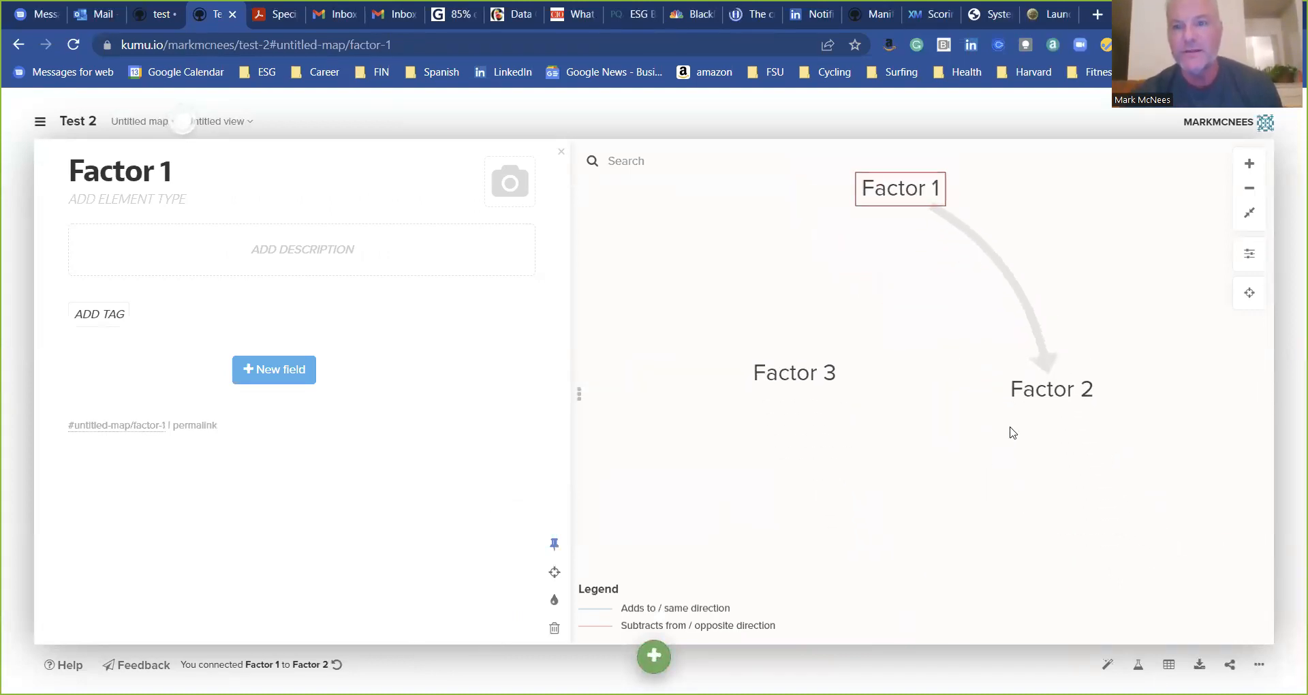
- From Factor 2, pick the existing Factor 3 and add a connection from Factor 2 to Factor 3
left_click(1051, 389)
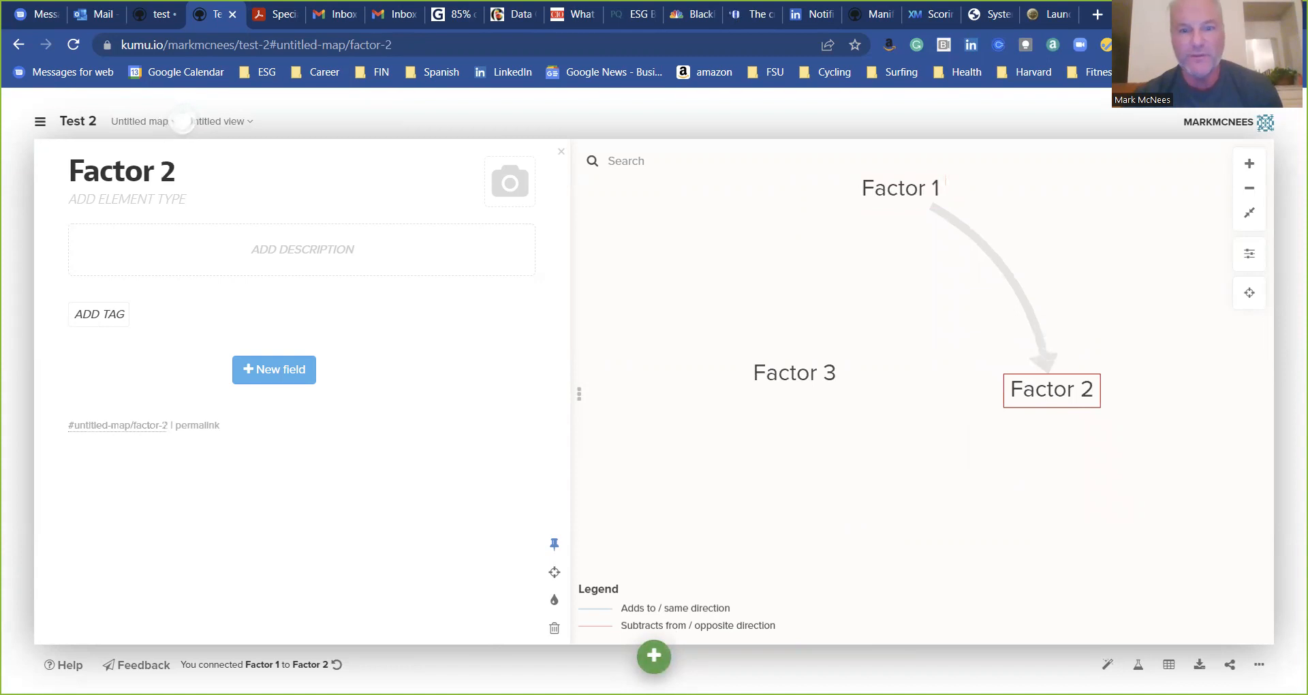
left_click(653, 656)
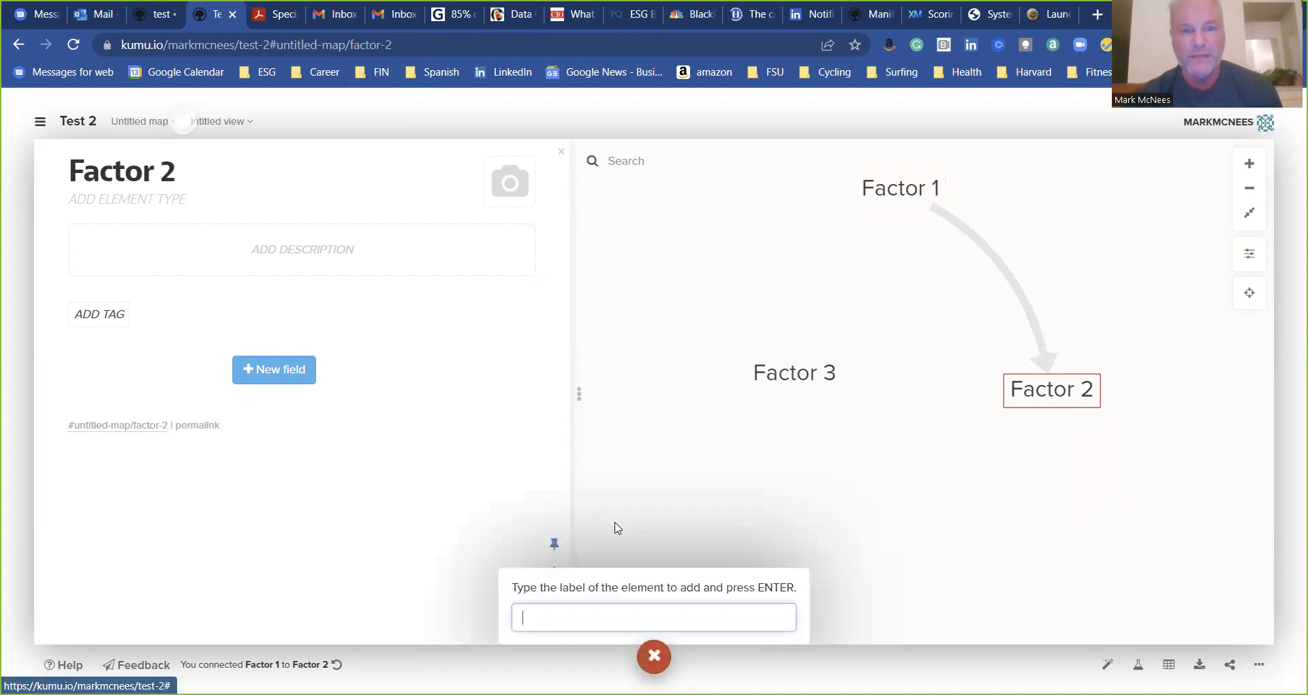
mouse_move(676, 508)
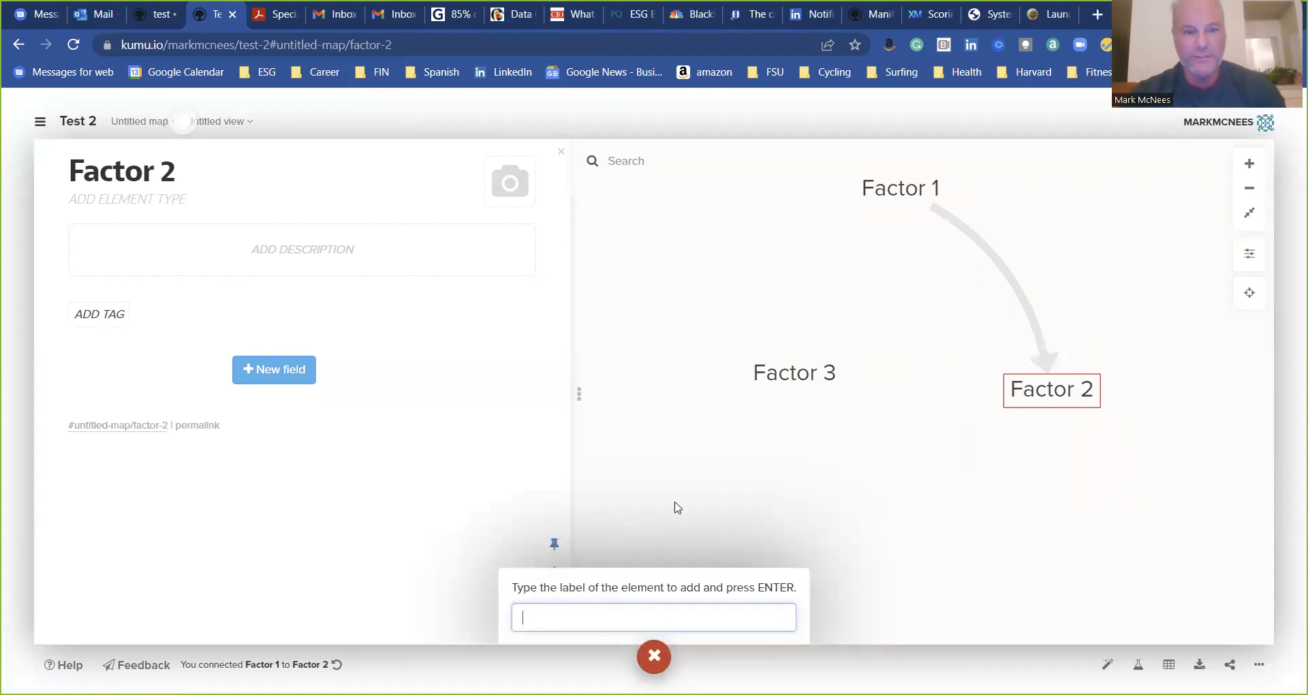
type("fac")
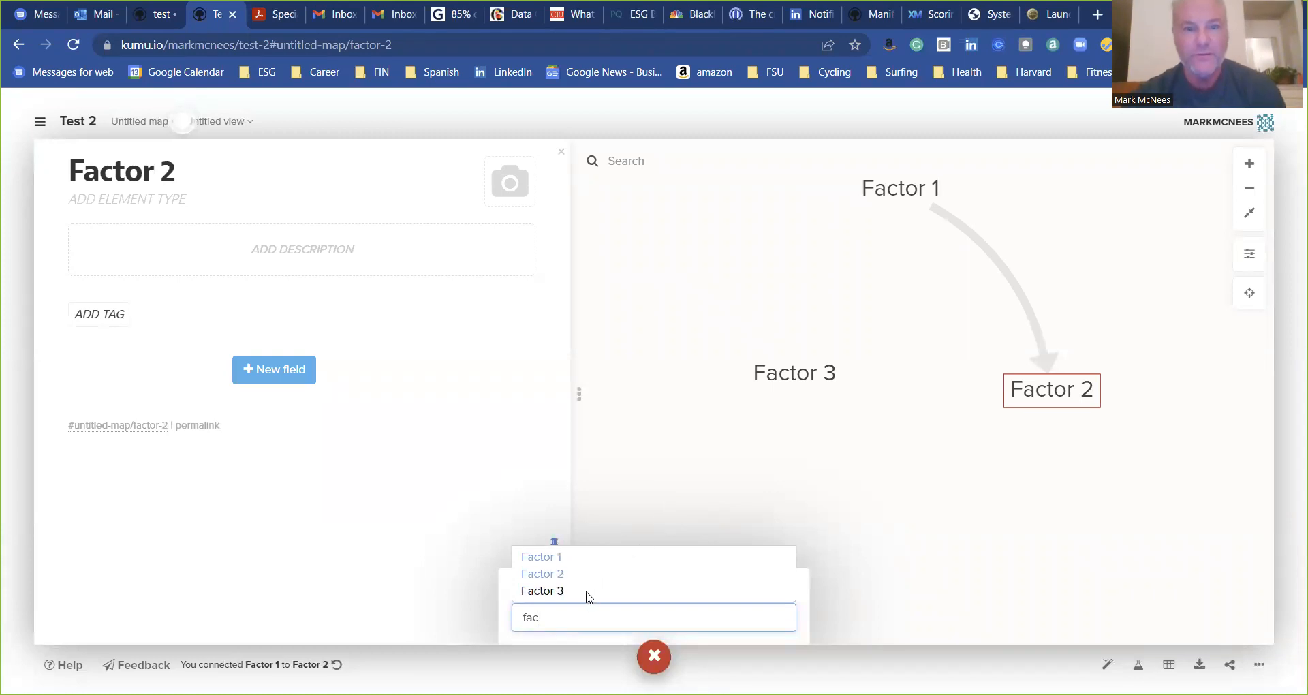
left_click(542, 590)
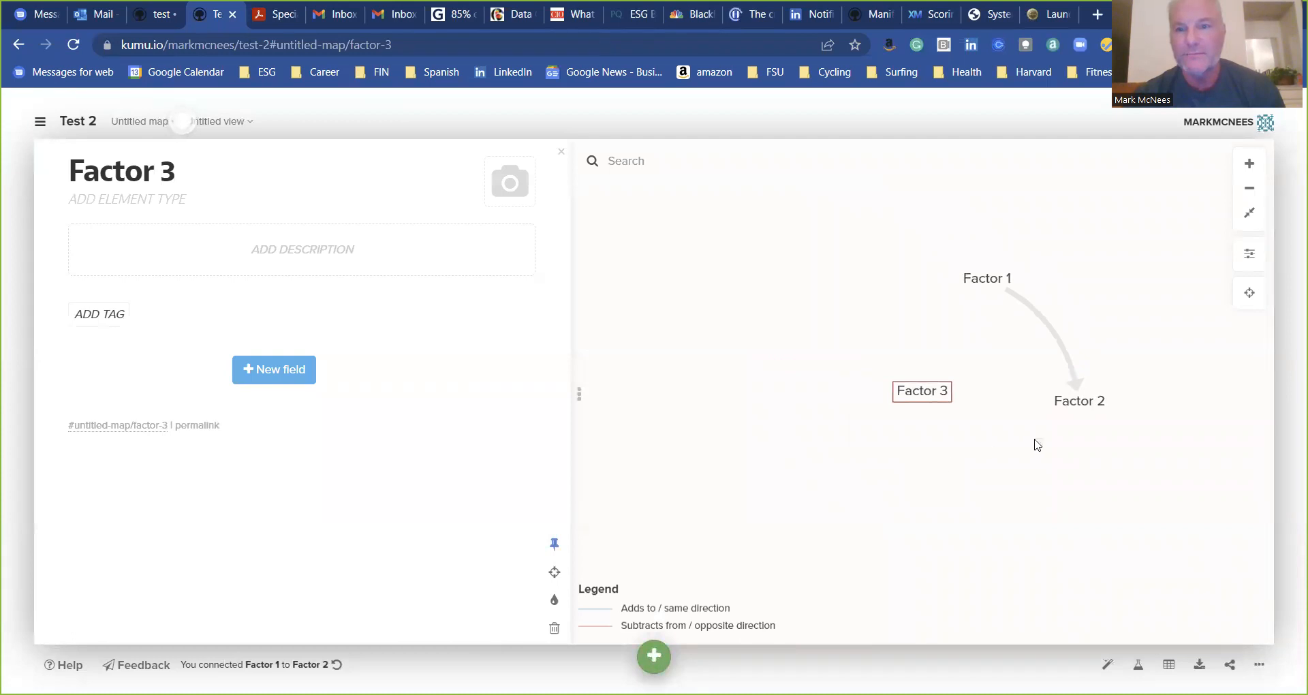
left_click(1079, 400)
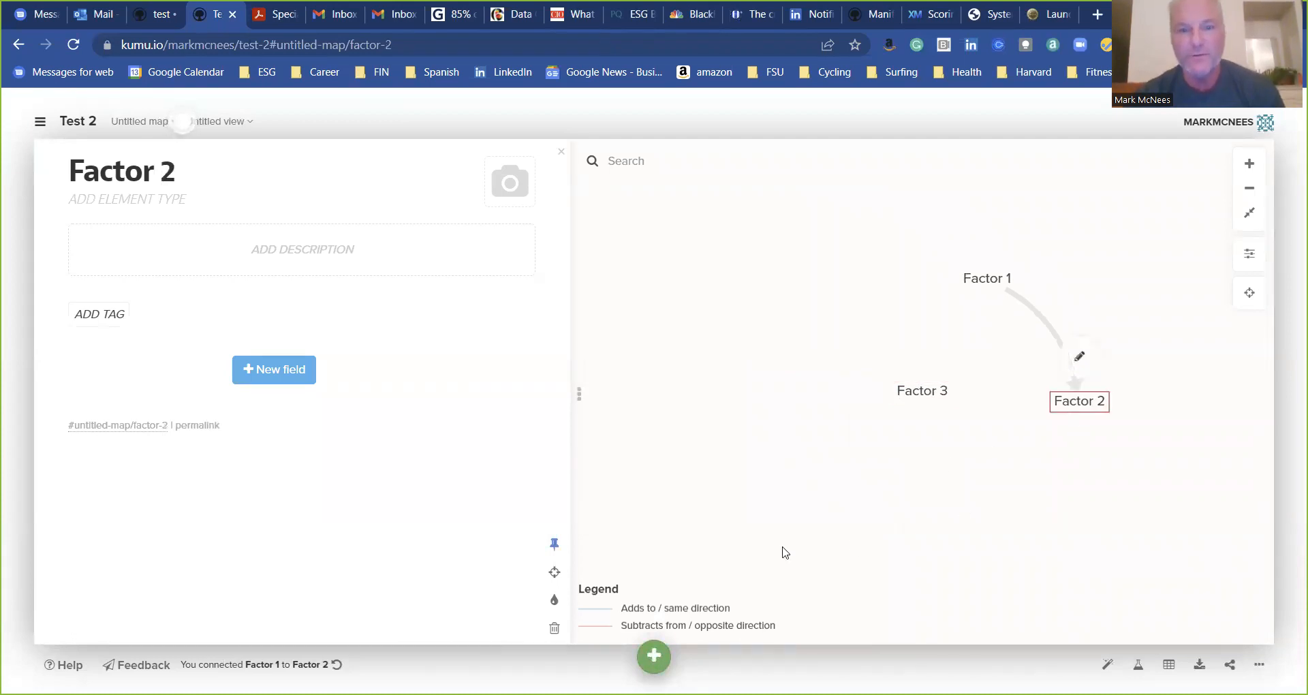
left_click(652, 657)
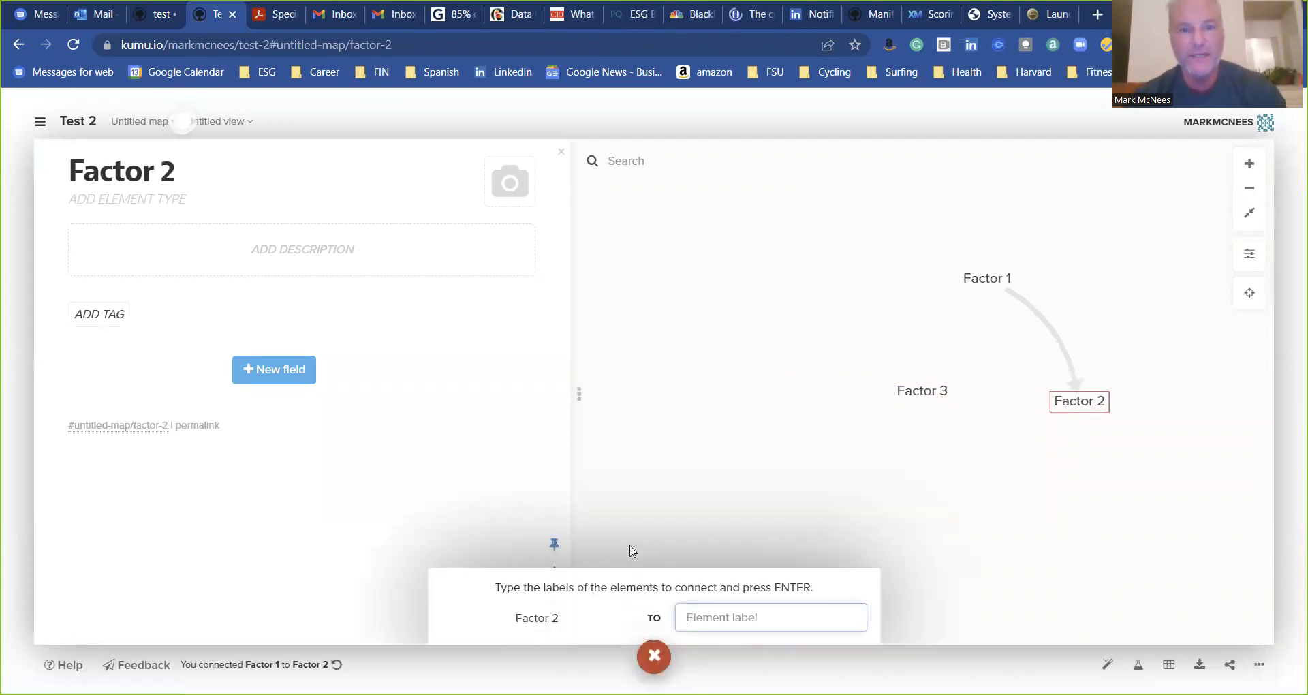
type("fac")
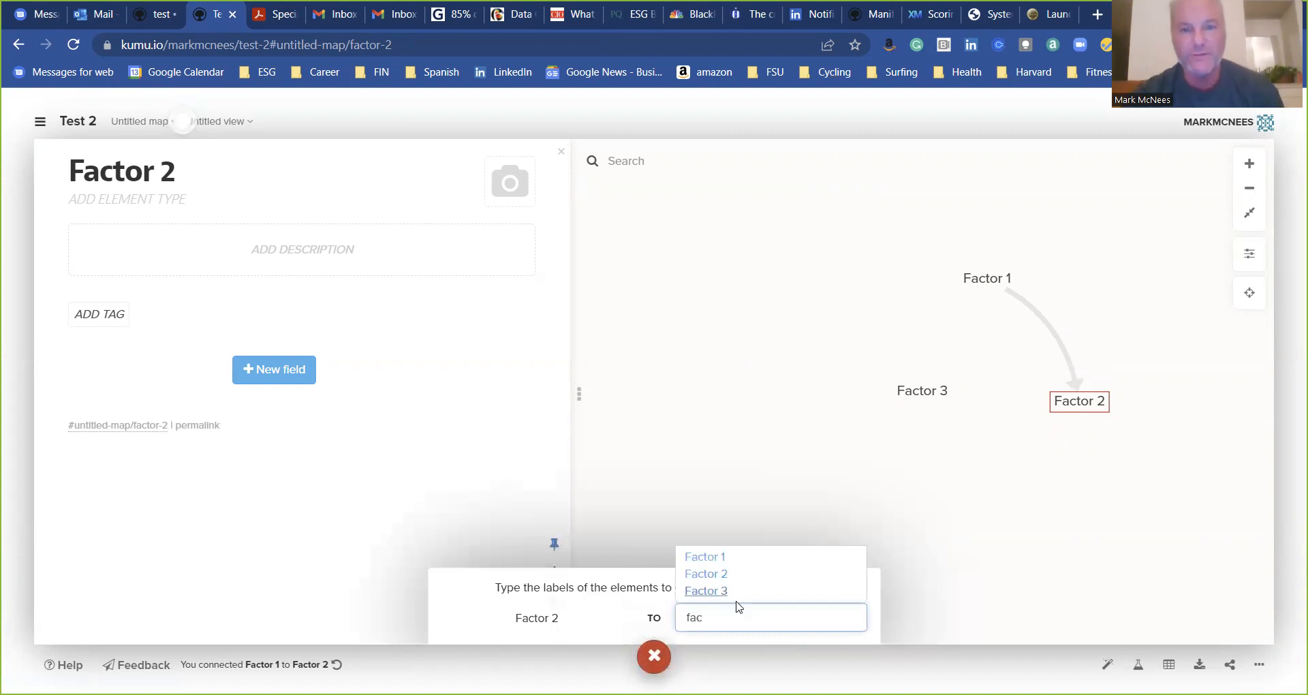
left_click(705, 590)
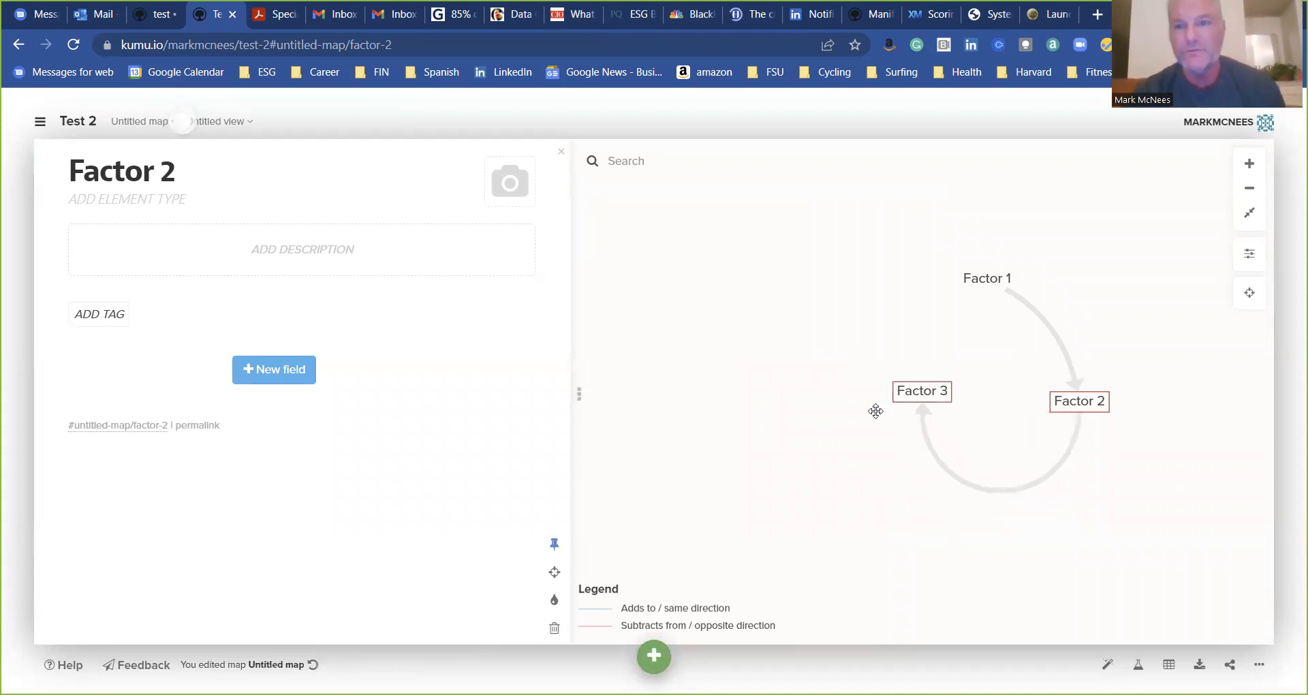
- Add a reverse connection from Factor 2 back to Factor 1, then select it for deletion
left_click_drag(923, 391, 831, 407)
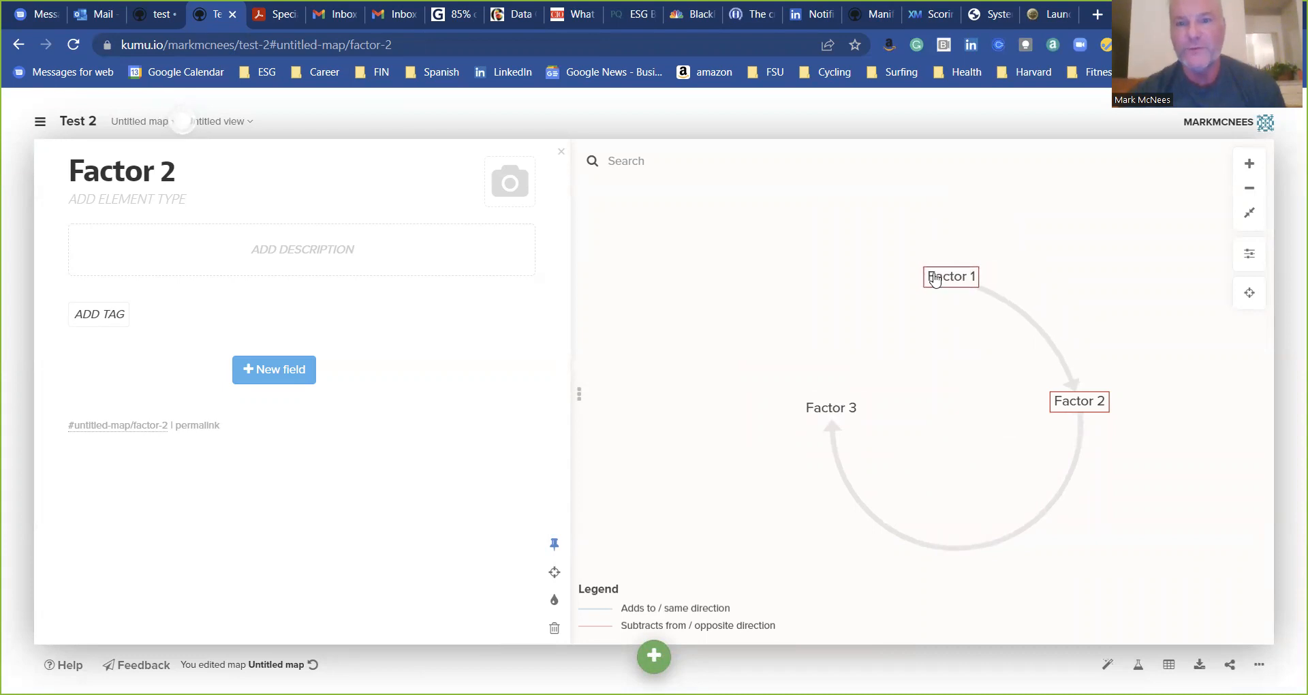
left_click(653, 657)
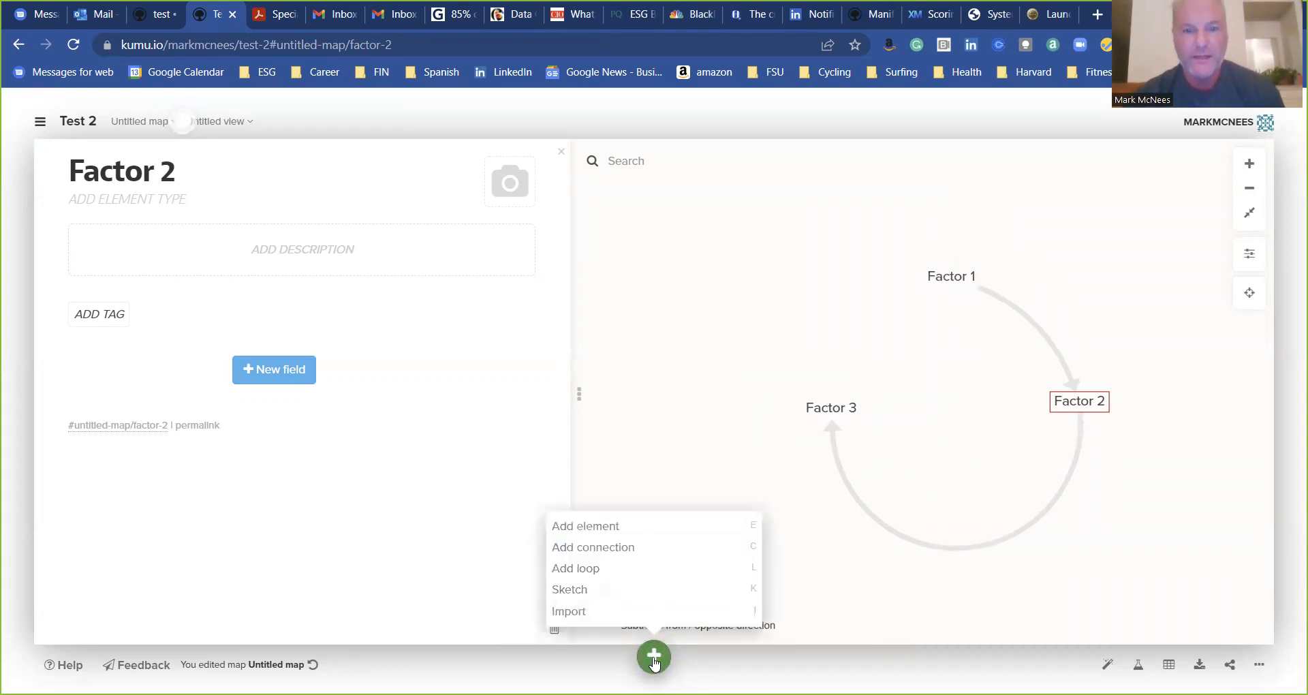
left_click(593, 546)
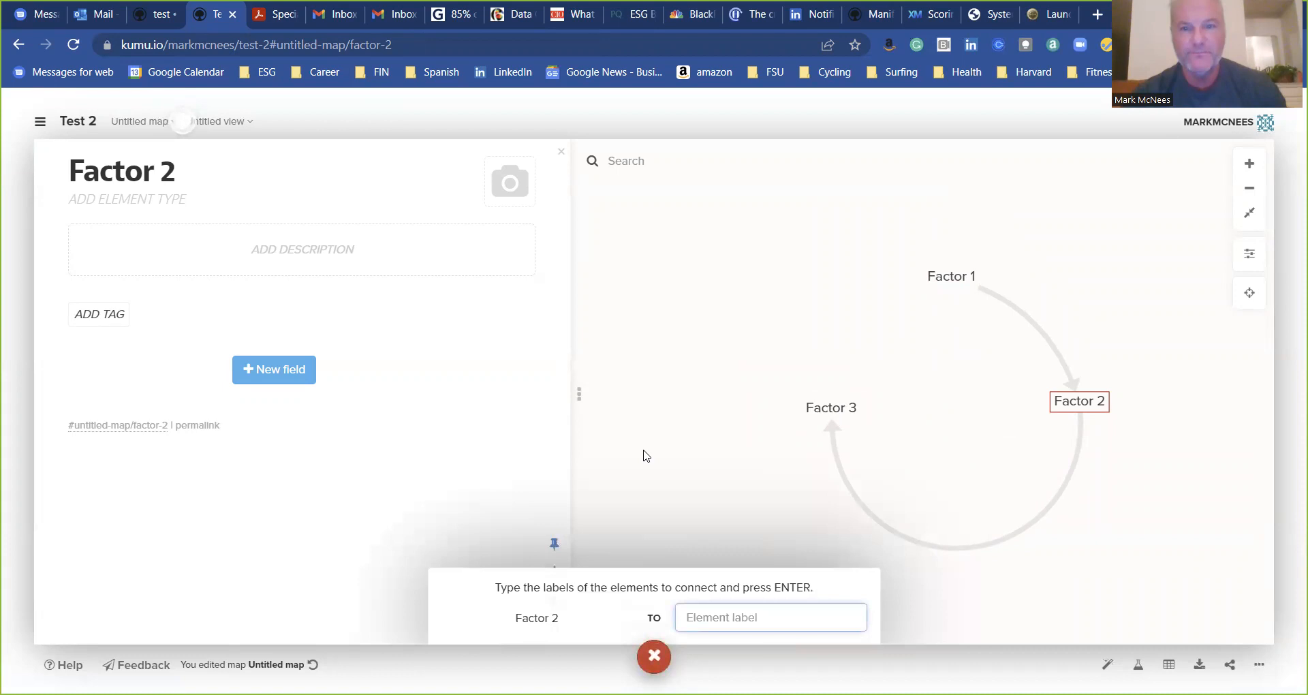
left_click(560, 151)
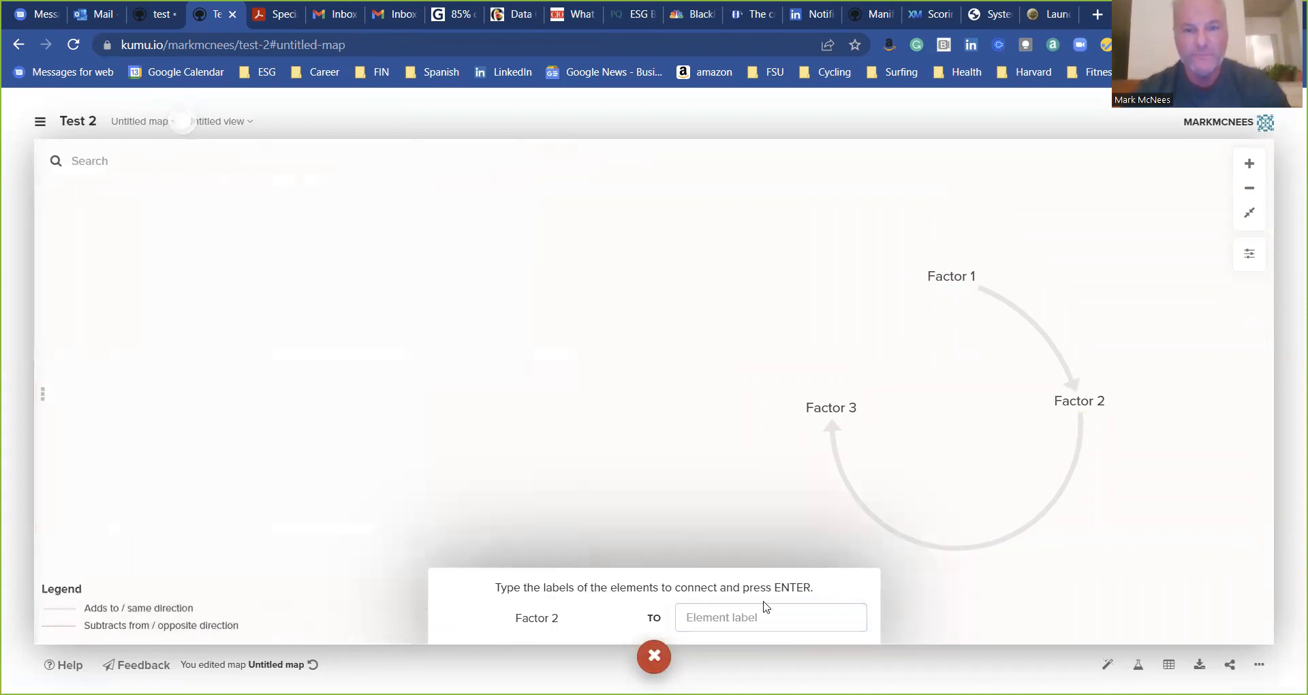
type("fa")
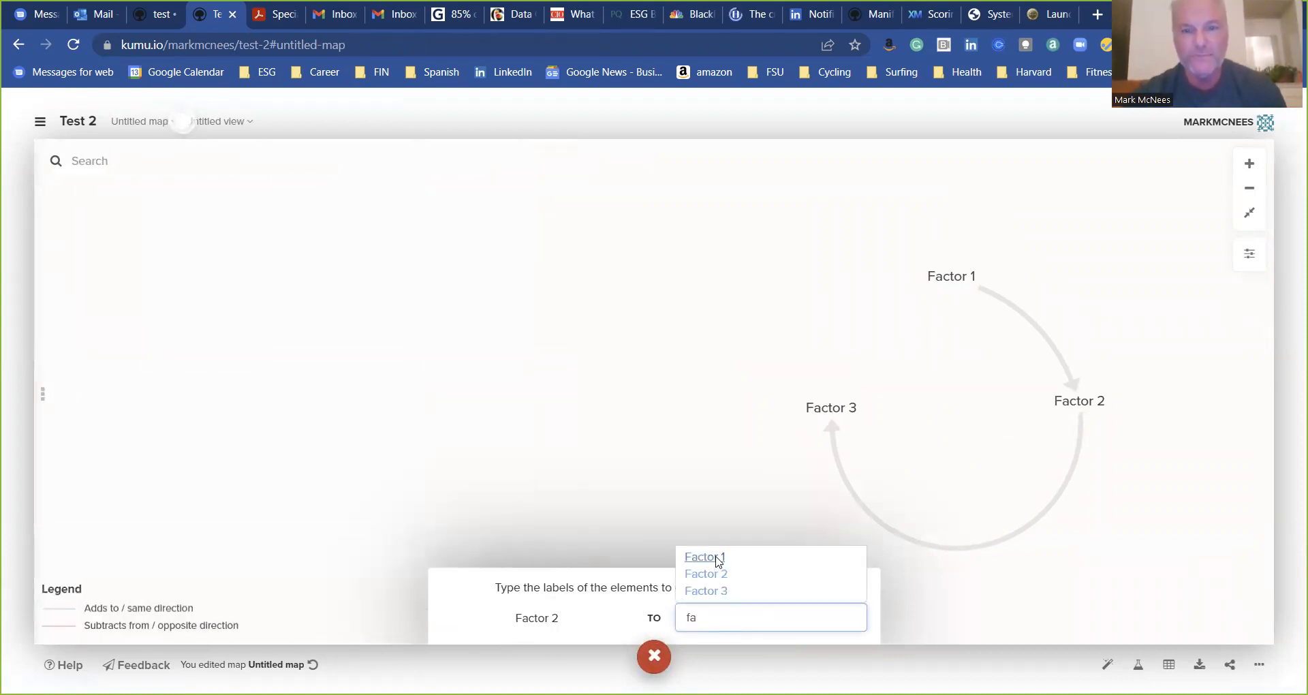
left_click(703, 555)
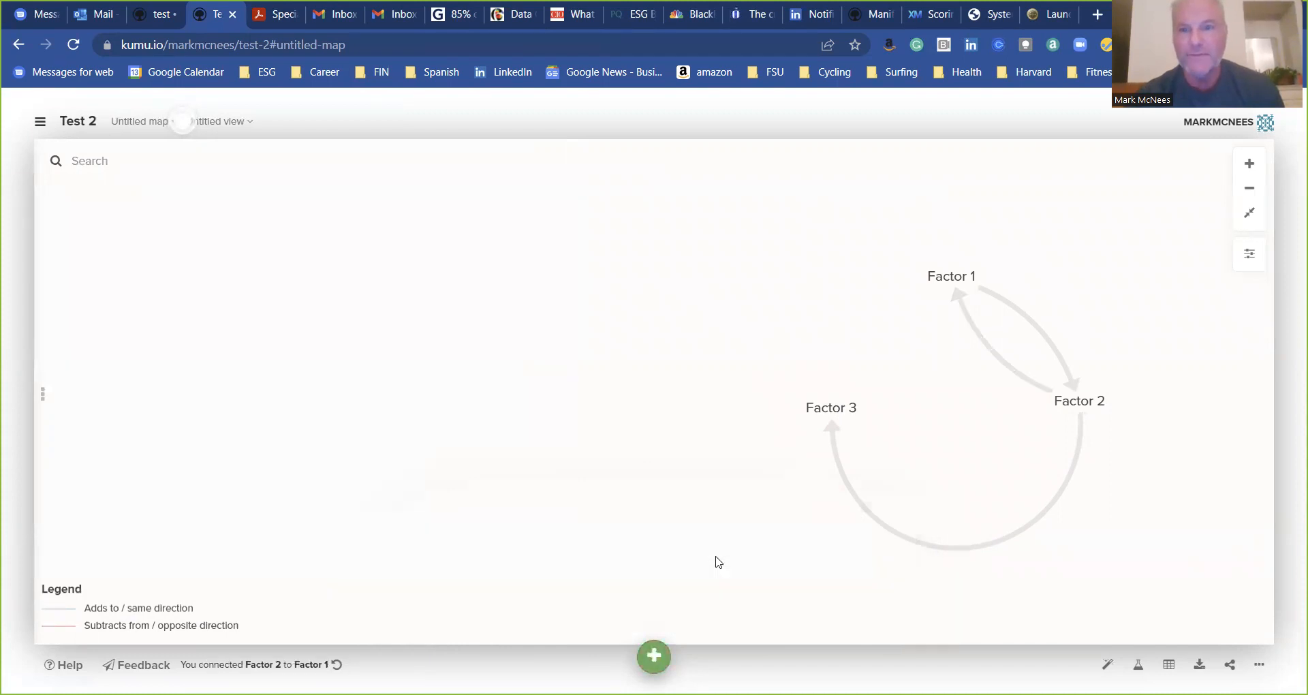
mouse_move(959, 432)
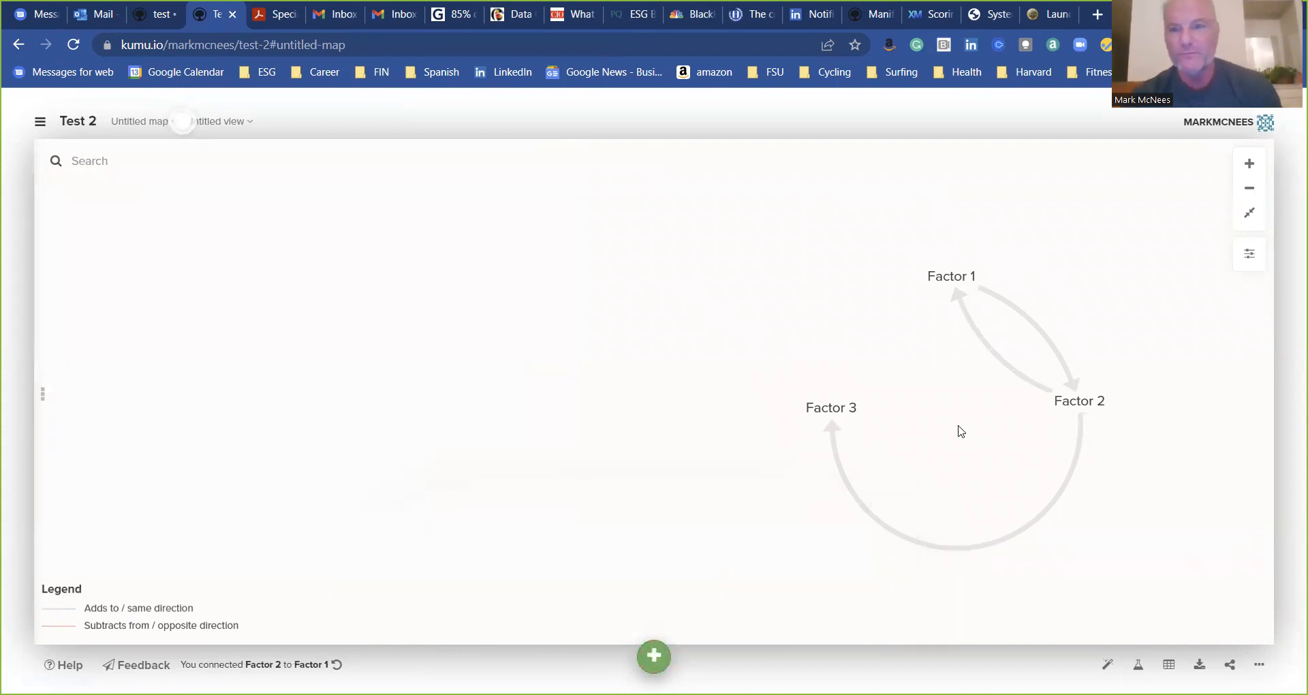
left_click(1010, 333)
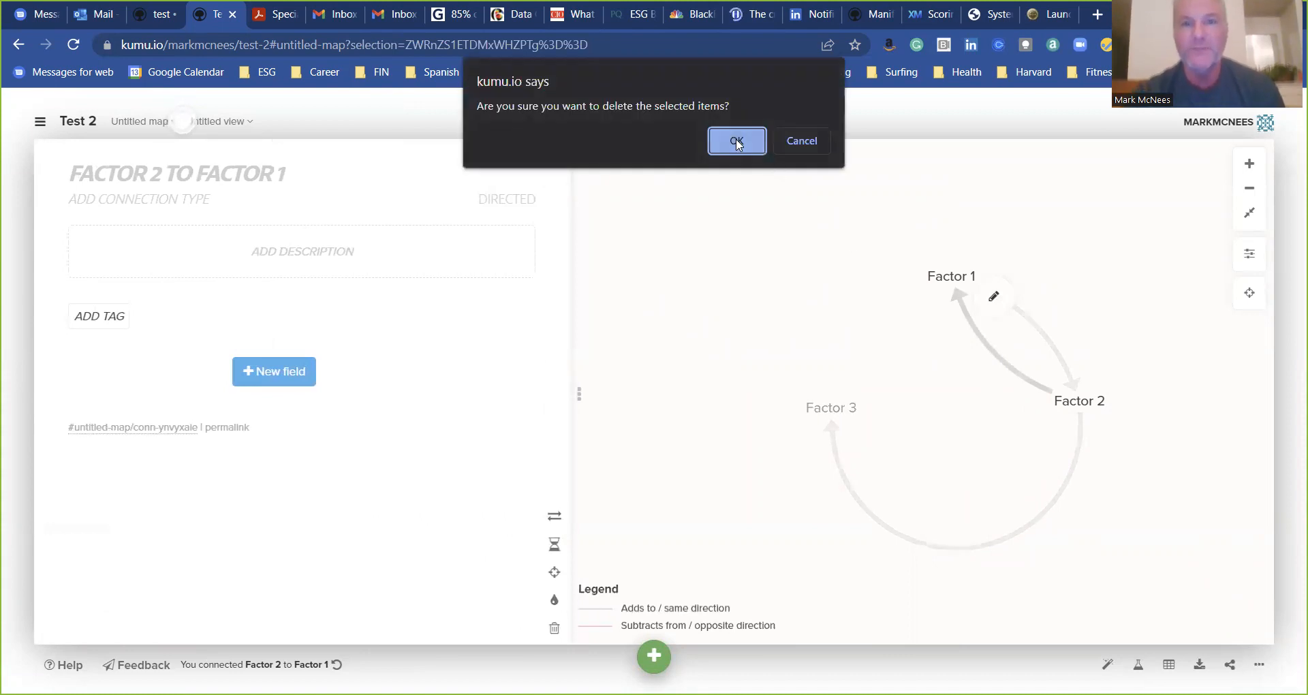
- Confirm deleting the Factor 2 to Factor 1 link and connect Factor 3 to Factor 1, closing the loop
left_click(736, 140)
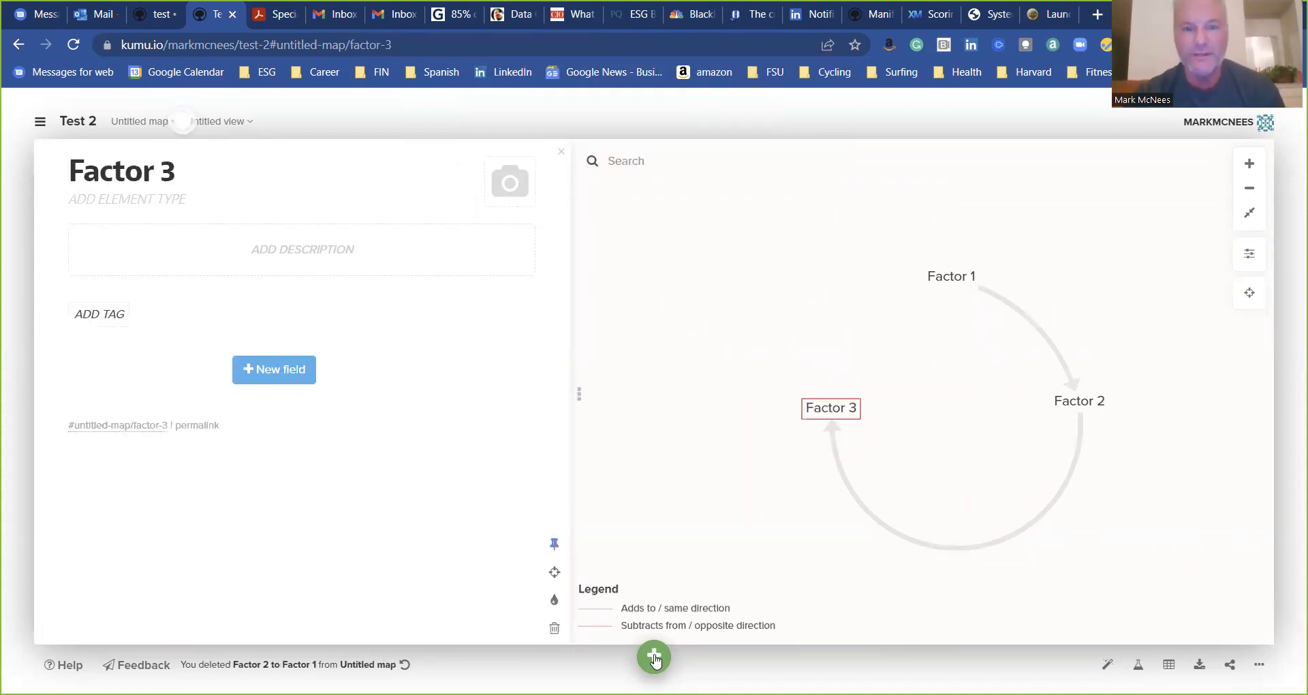
left_click(653, 657)
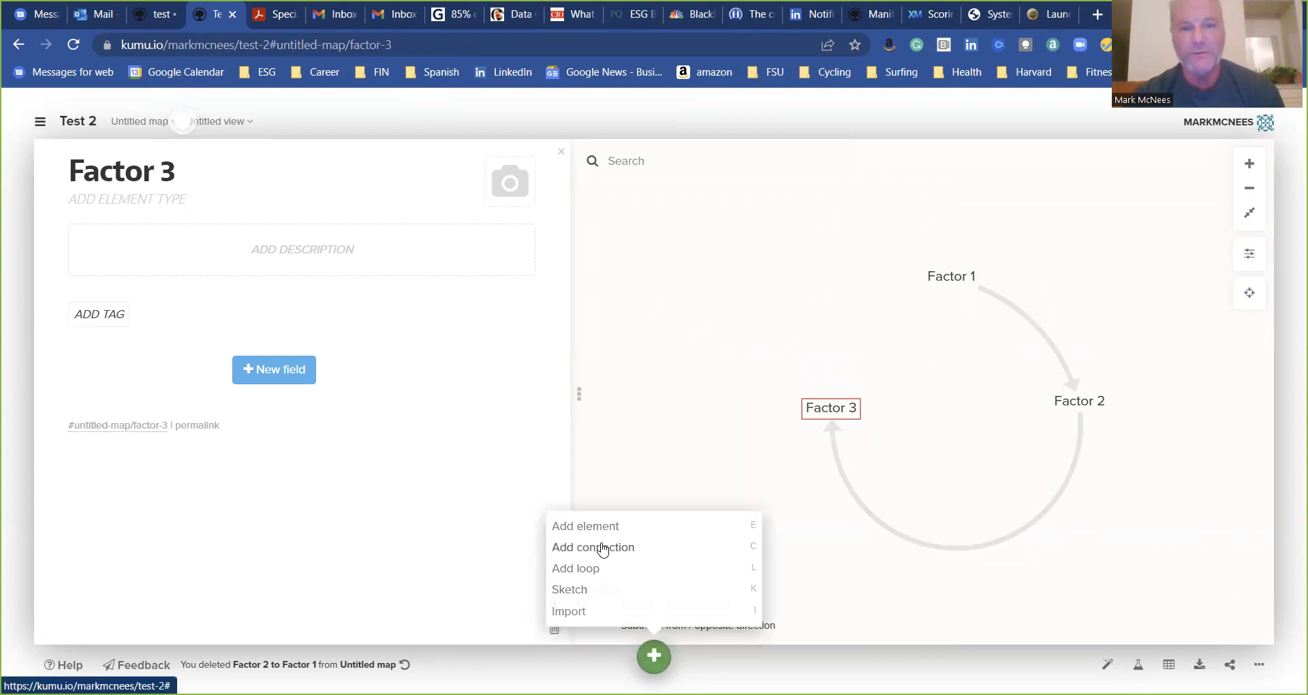
left_click(593, 546)
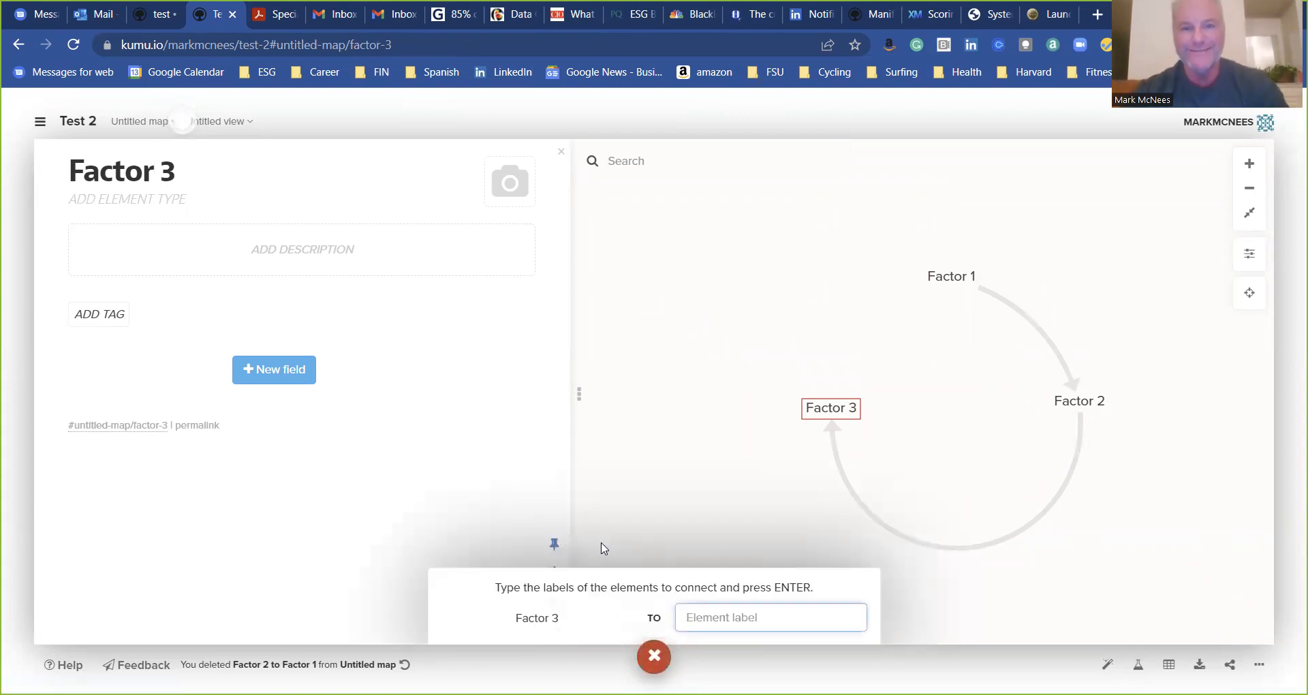
type("fac")
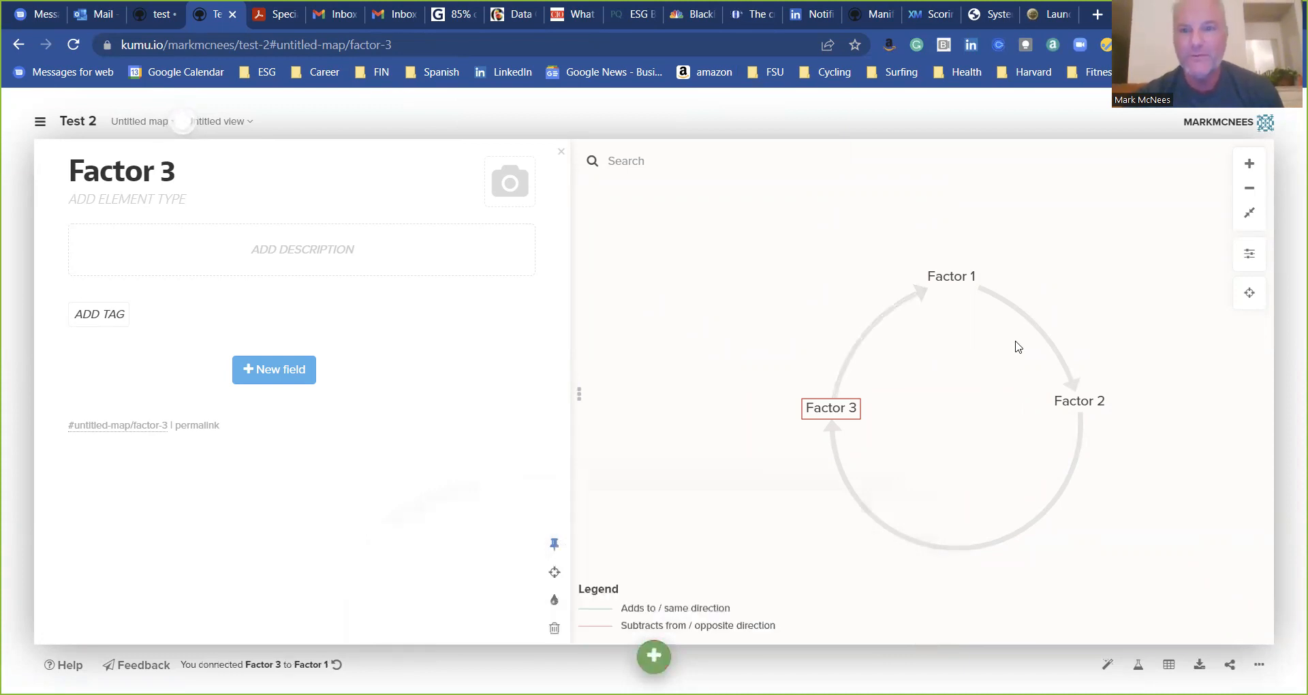
mouse_move(967, 365)
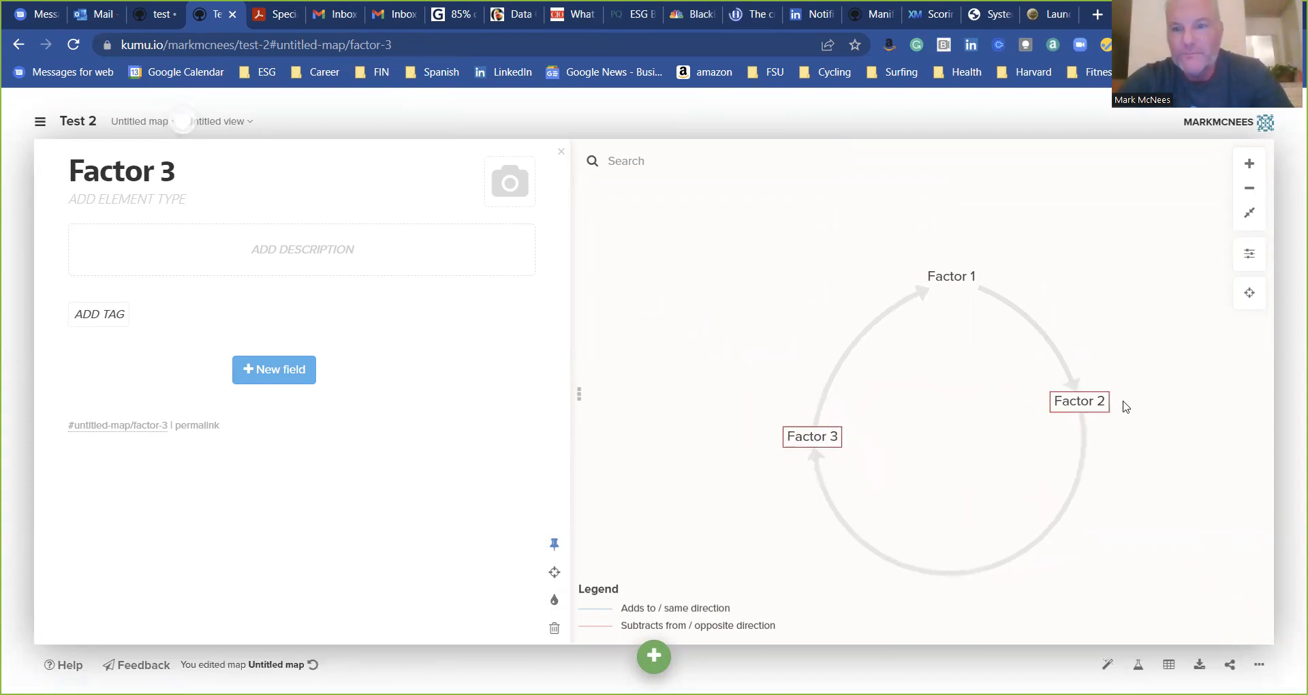
right_click(1079, 400)
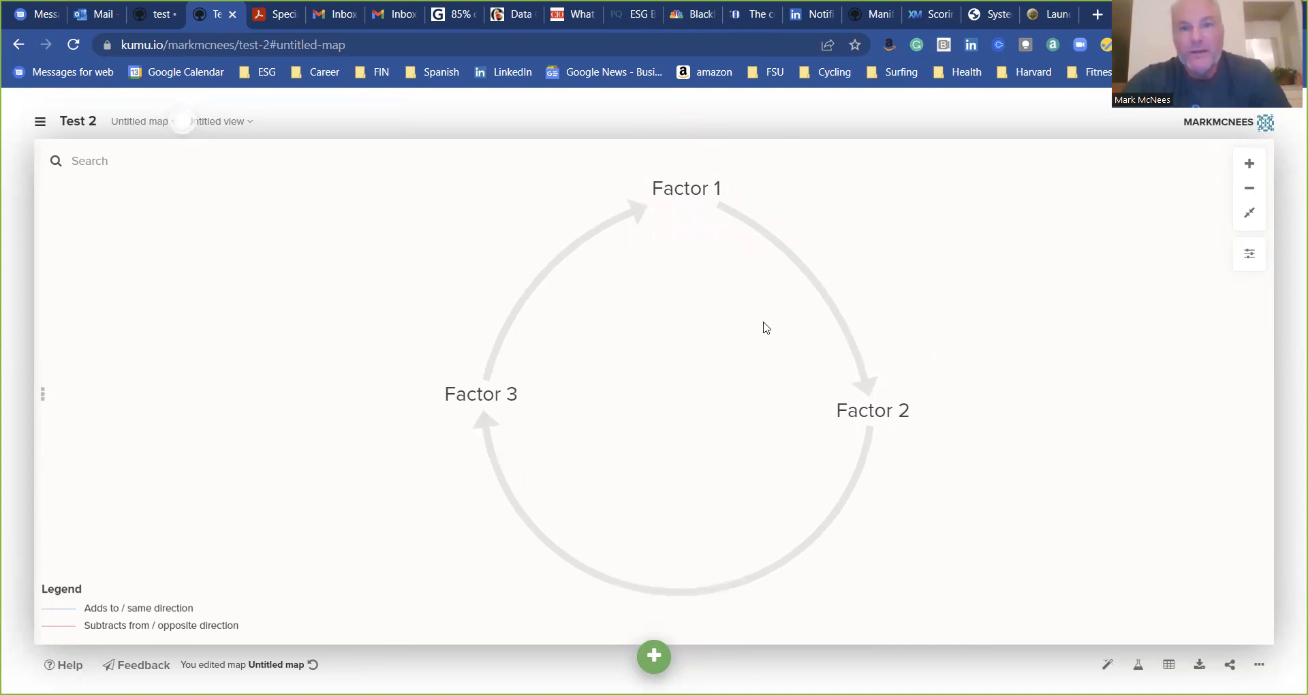
mouse_move(876, 399)
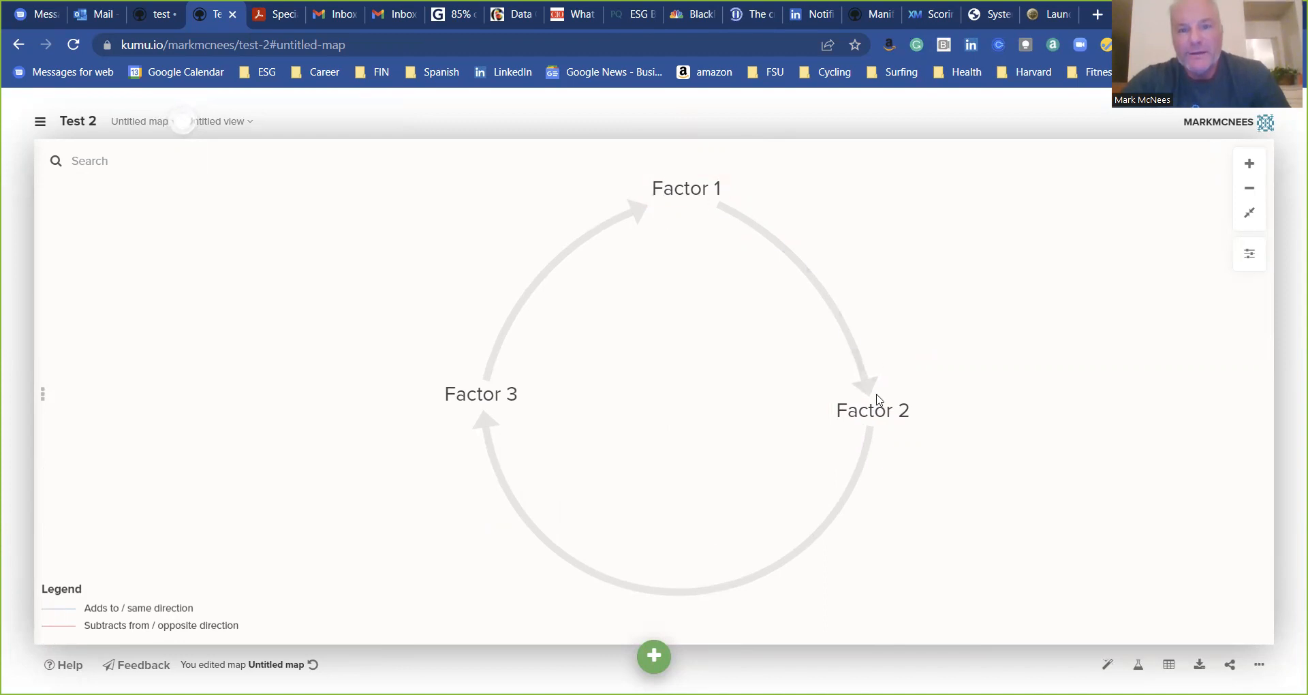
mouse_move(771, 206)
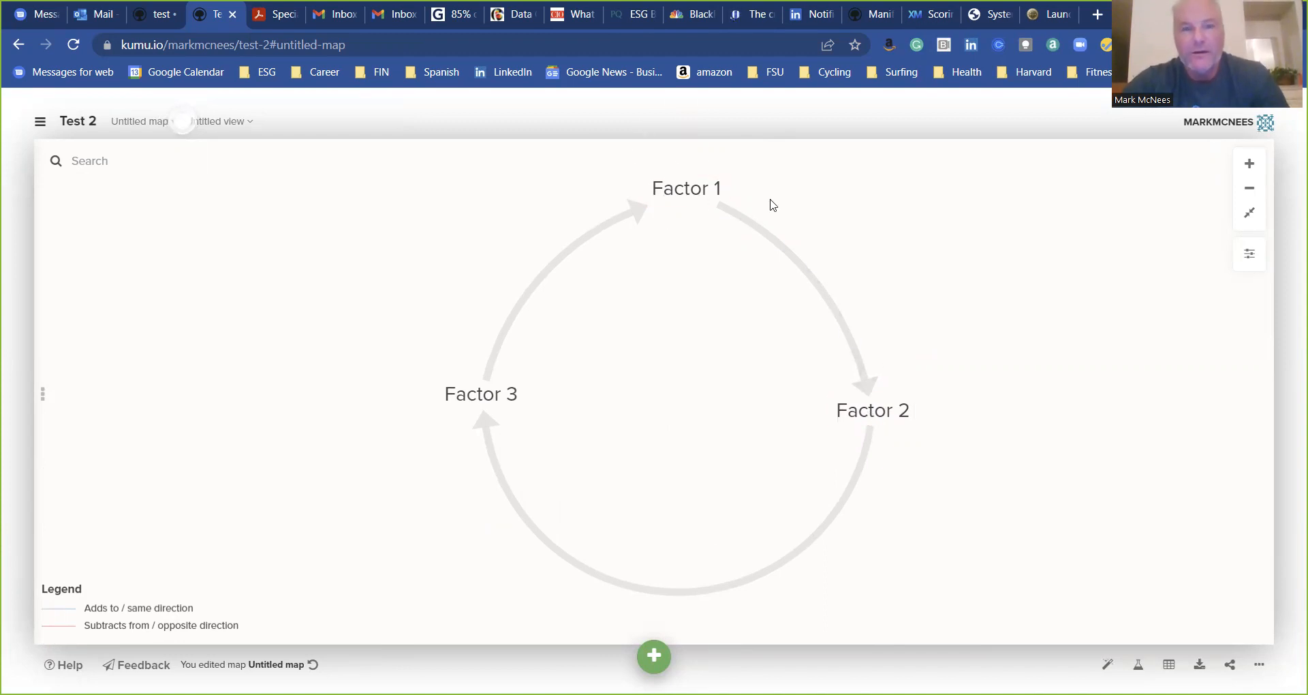
mouse_move(748, 226)
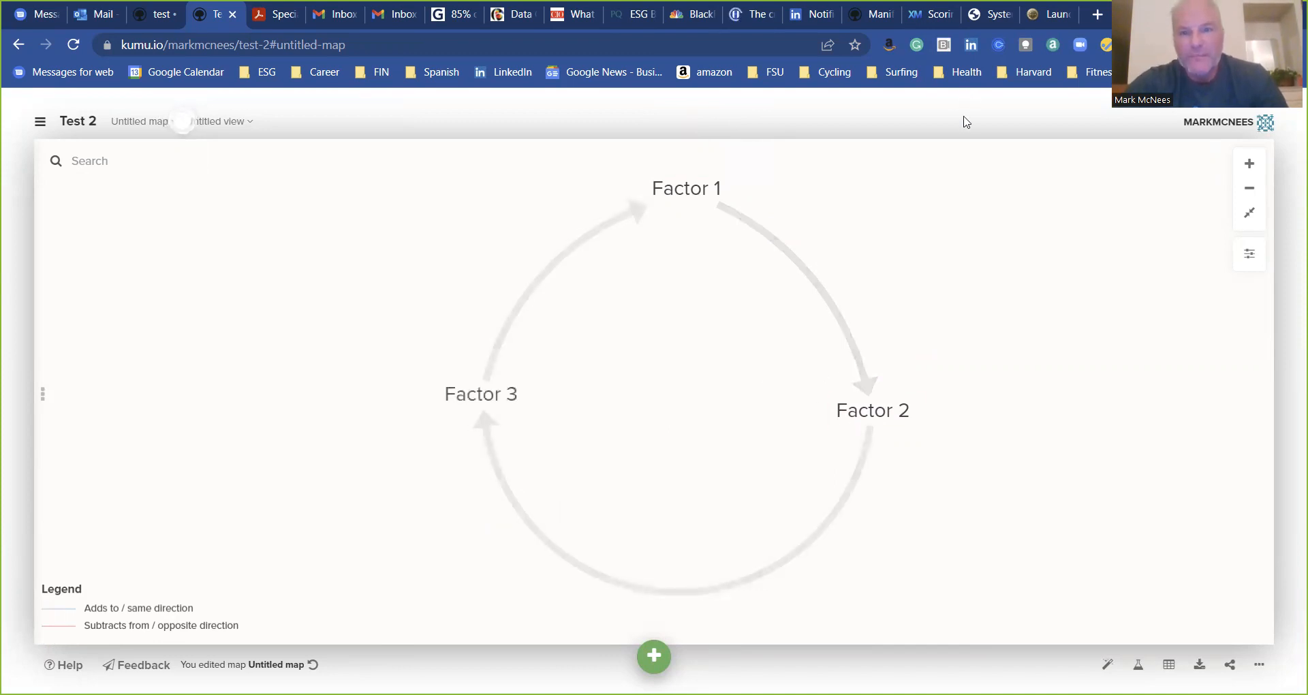
mouse_move(813, 294)
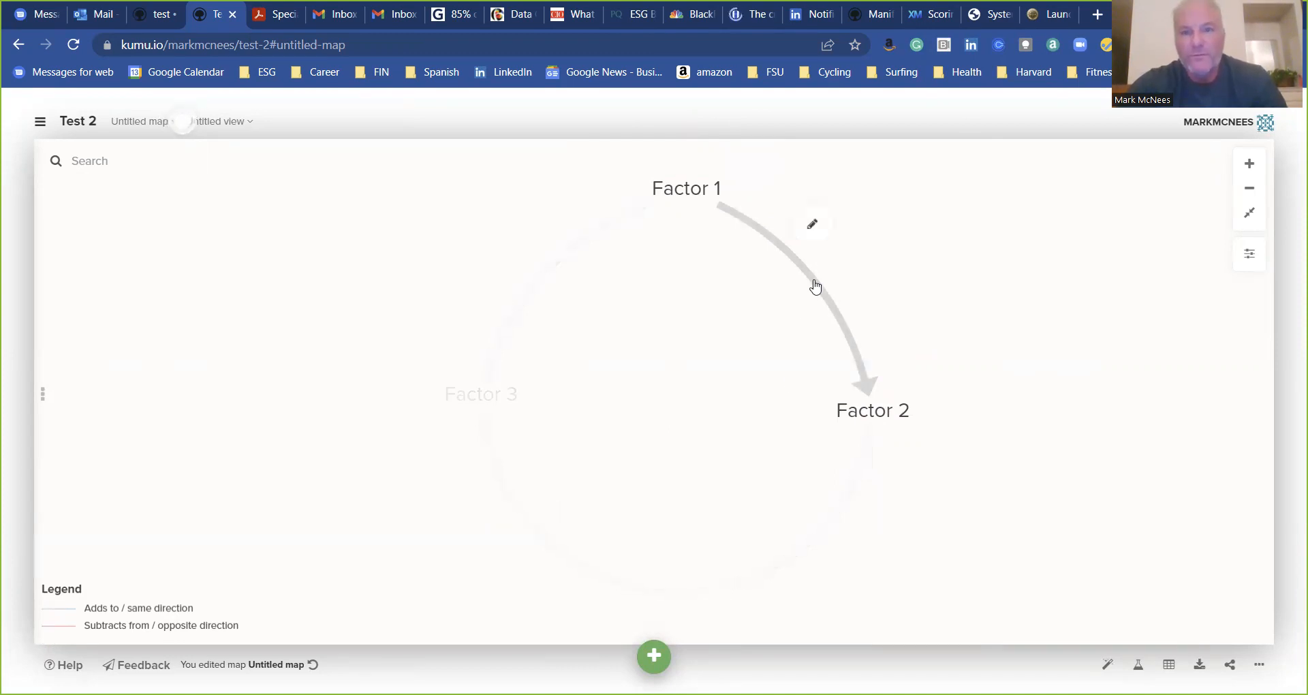
- Select the Factor 1 to Factor 2 connection and begin choosing its connection type
left_click(812, 222)
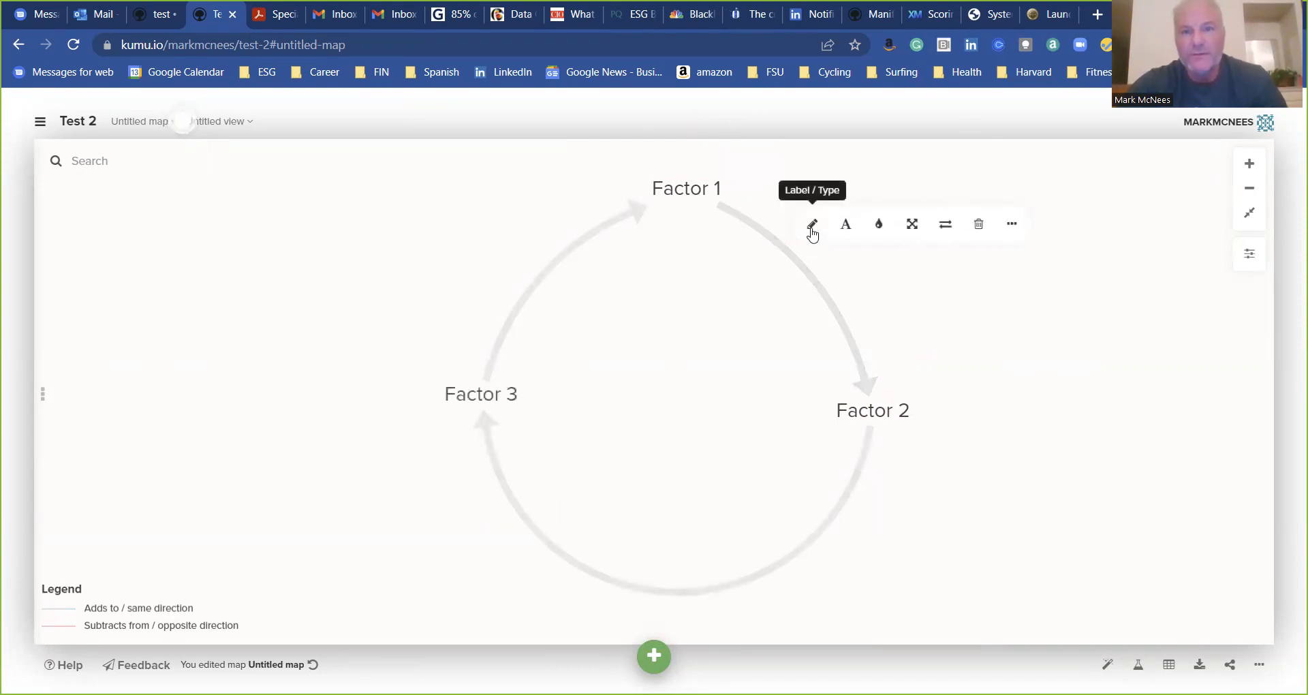
left_click(811, 223)
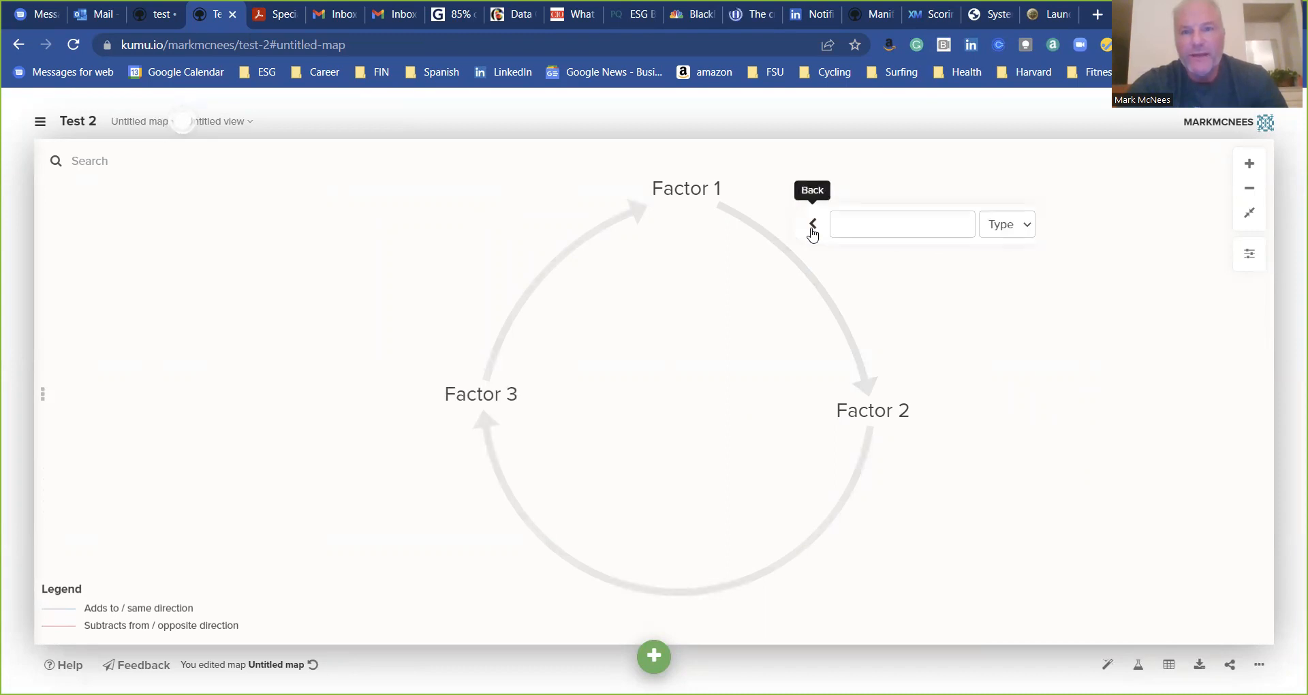
mouse_move(820, 288)
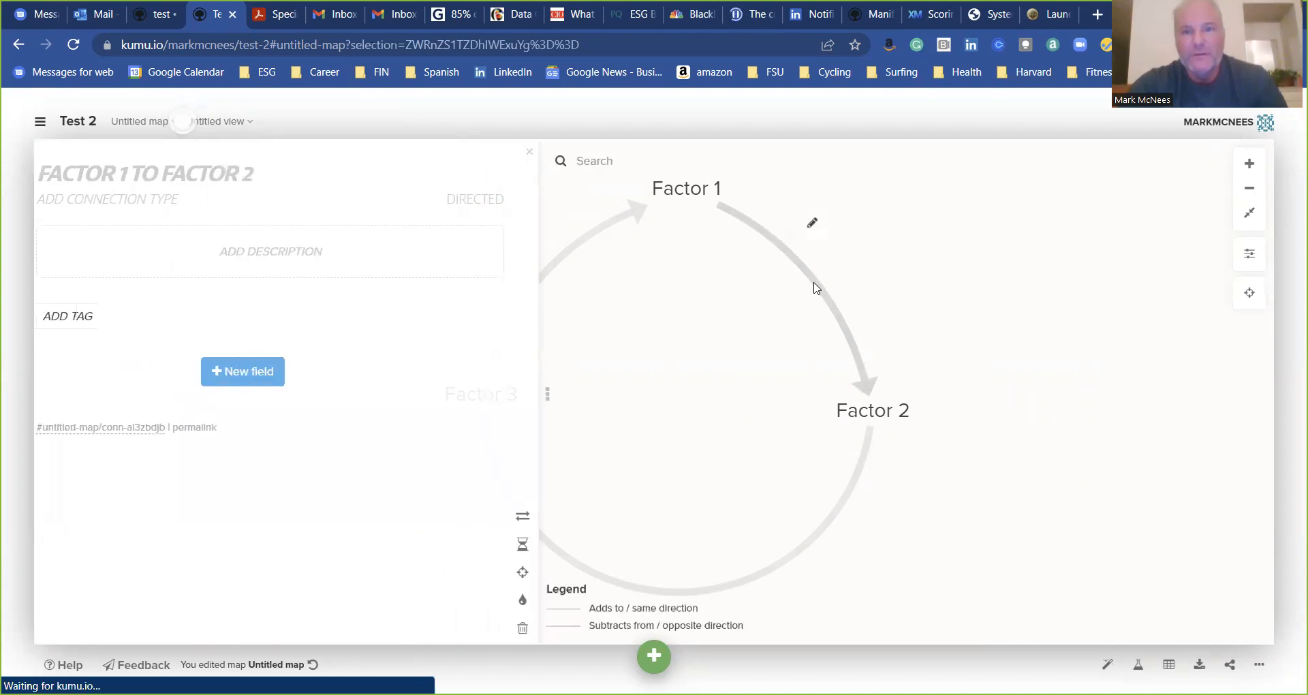
left_click(107, 199)
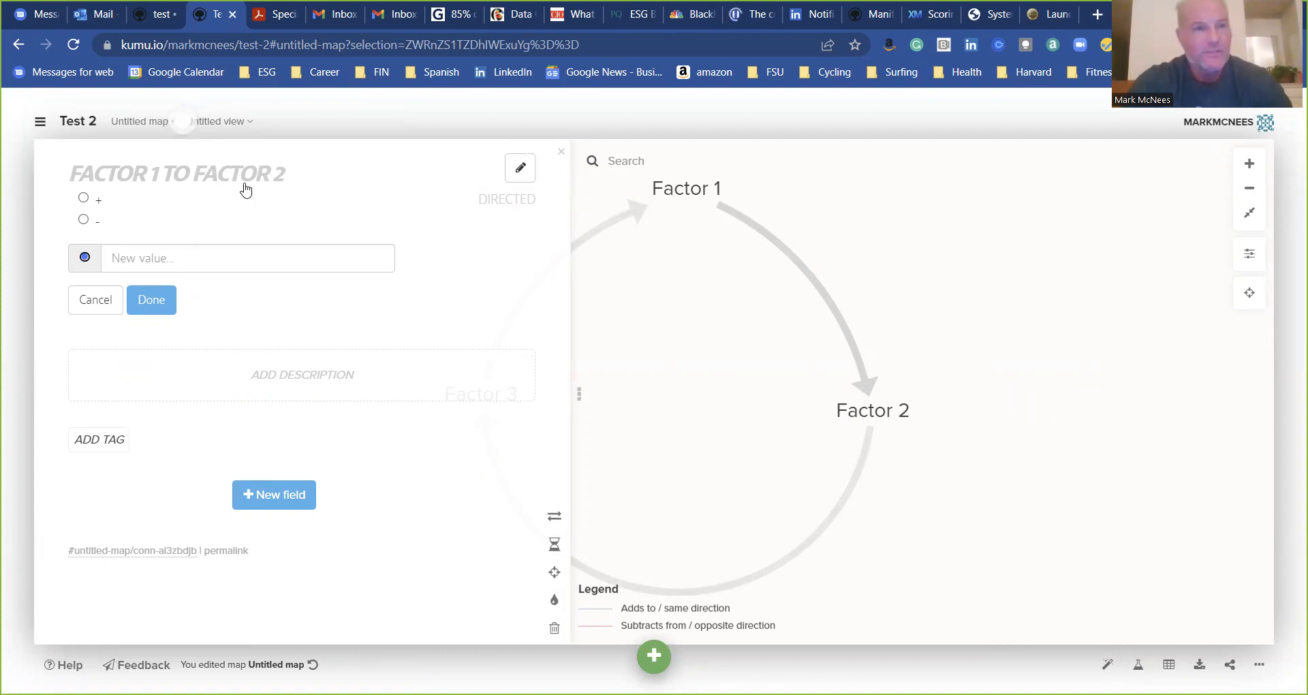
- Give the Factor 1 to Factor 2 connection a new ++ type
left_click(247, 257)
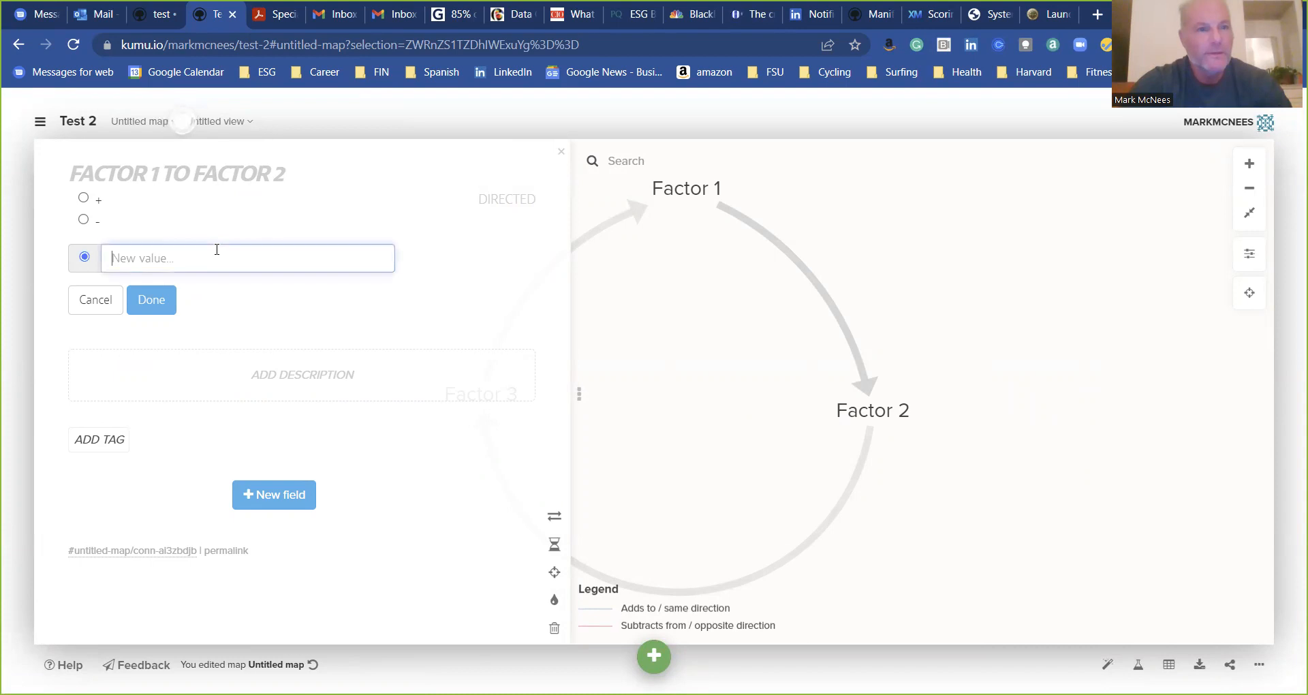
type("++")
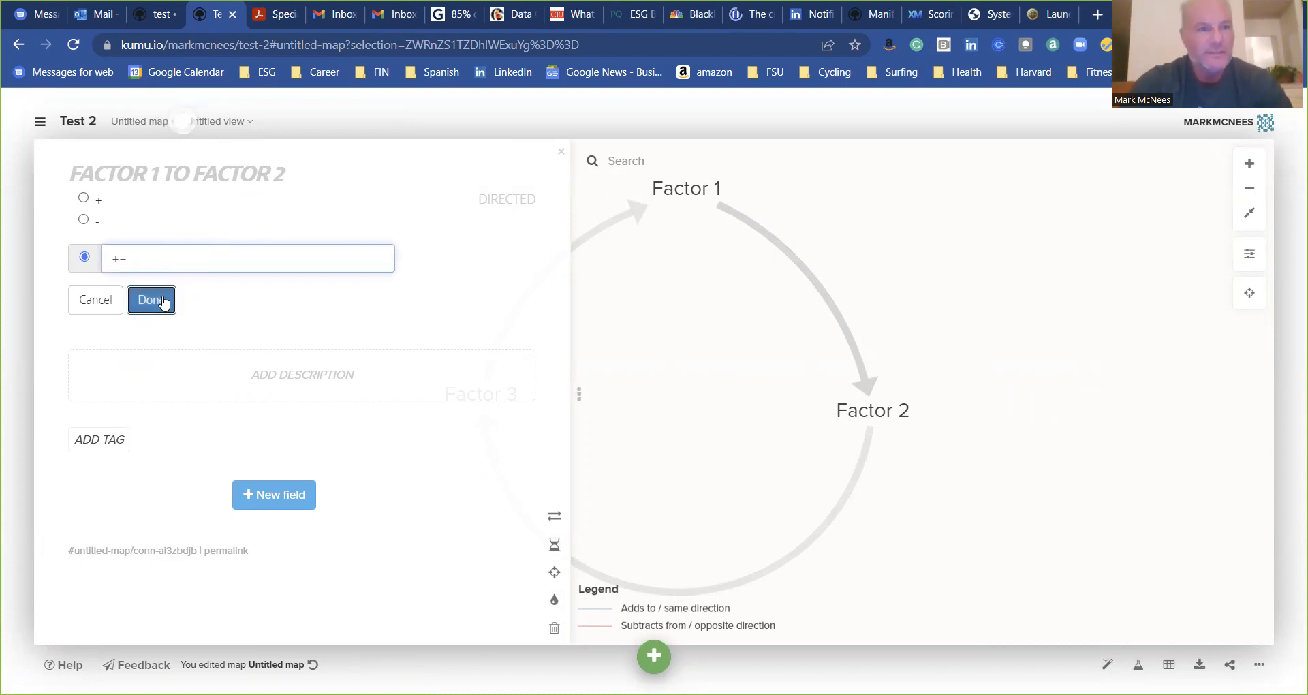
left_click(151, 300)
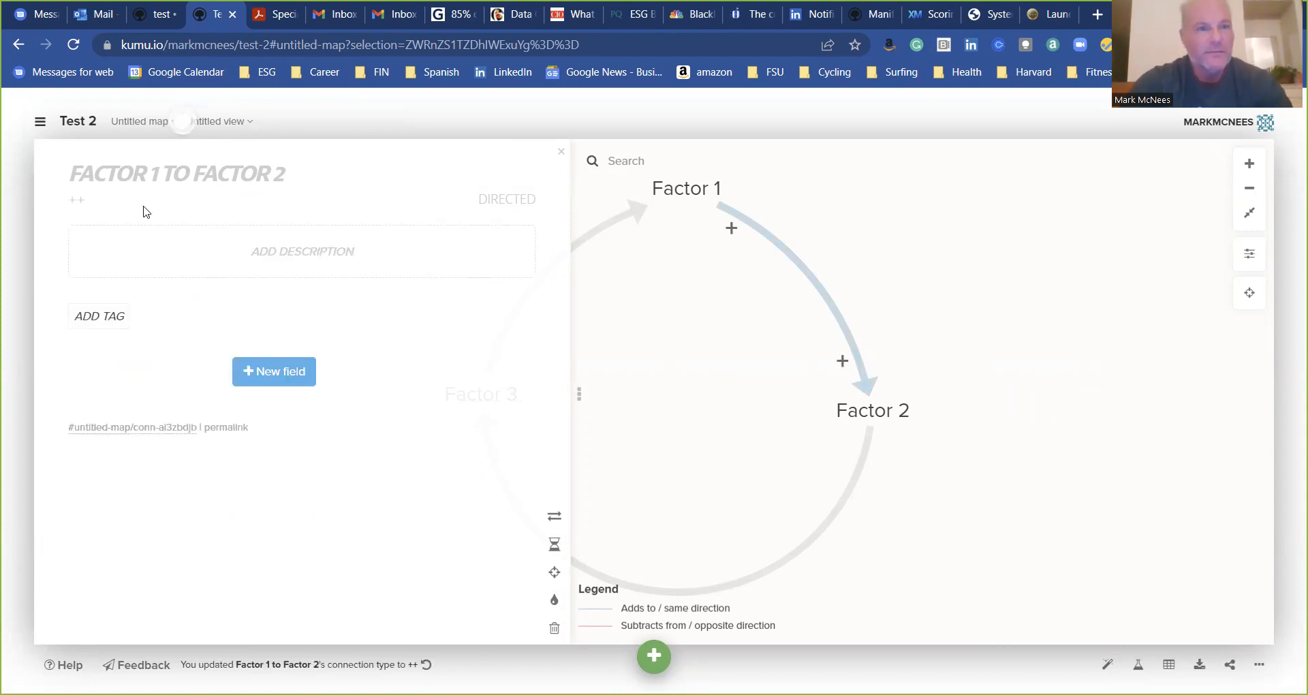
mouse_move(857, 498)
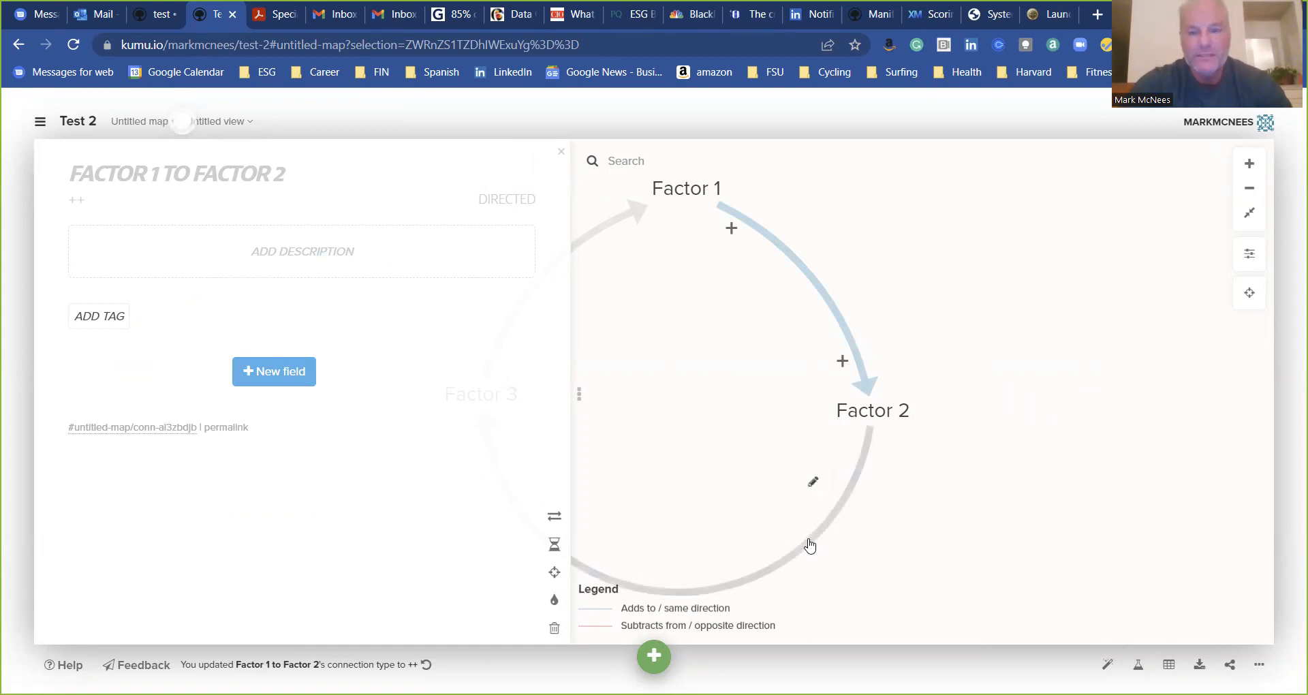
- Replace that type with a new -- value for the Factor 1 to Factor 2 connection
left_click(812, 481)
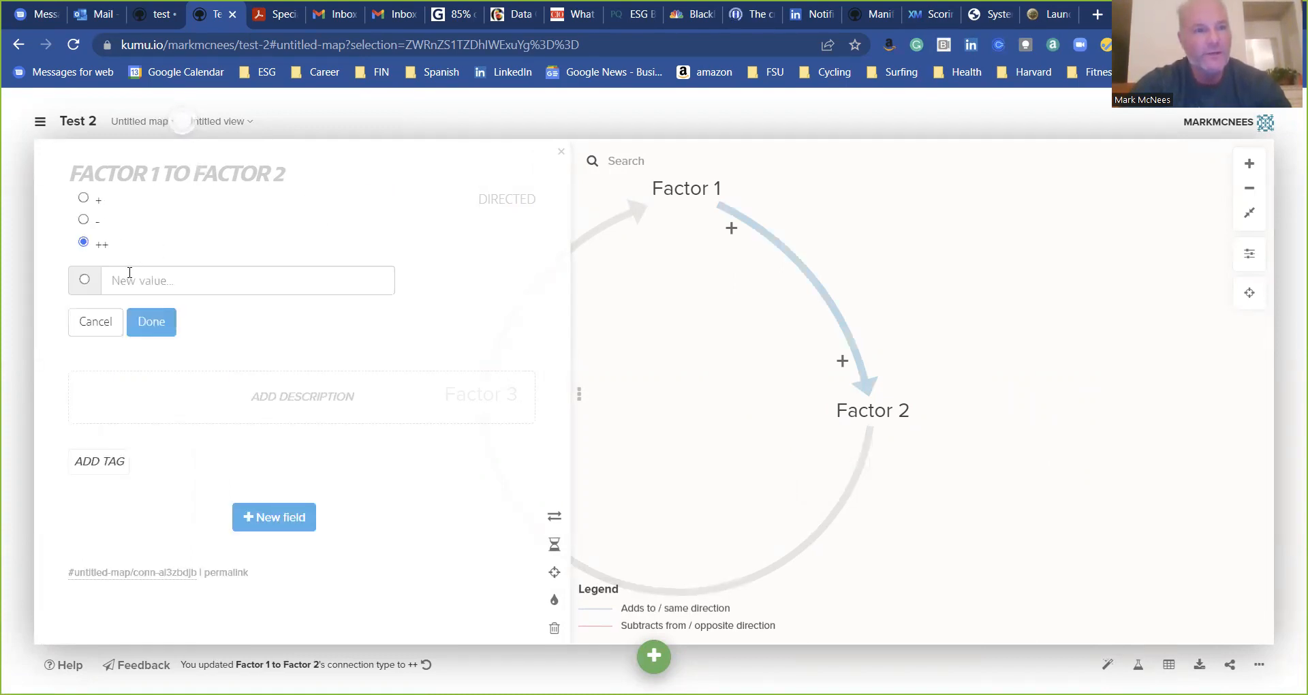
left_click(84, 280)
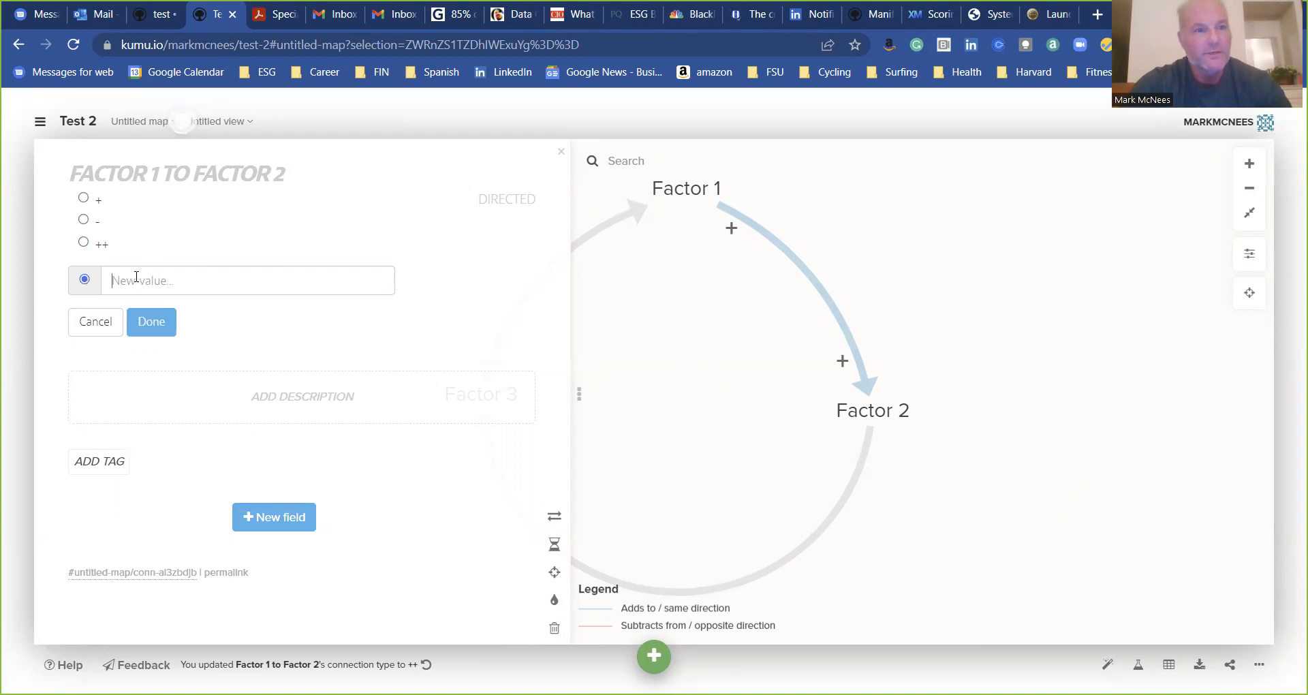
left_click(247, 281)
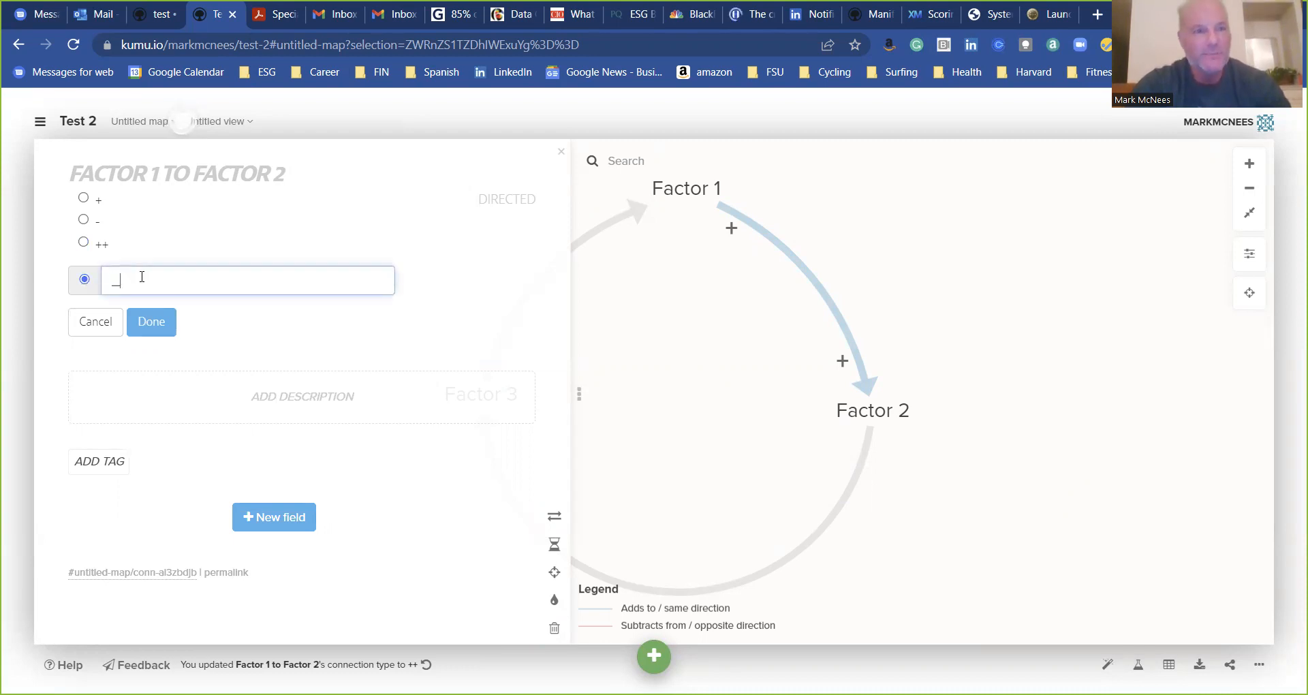
type("--")
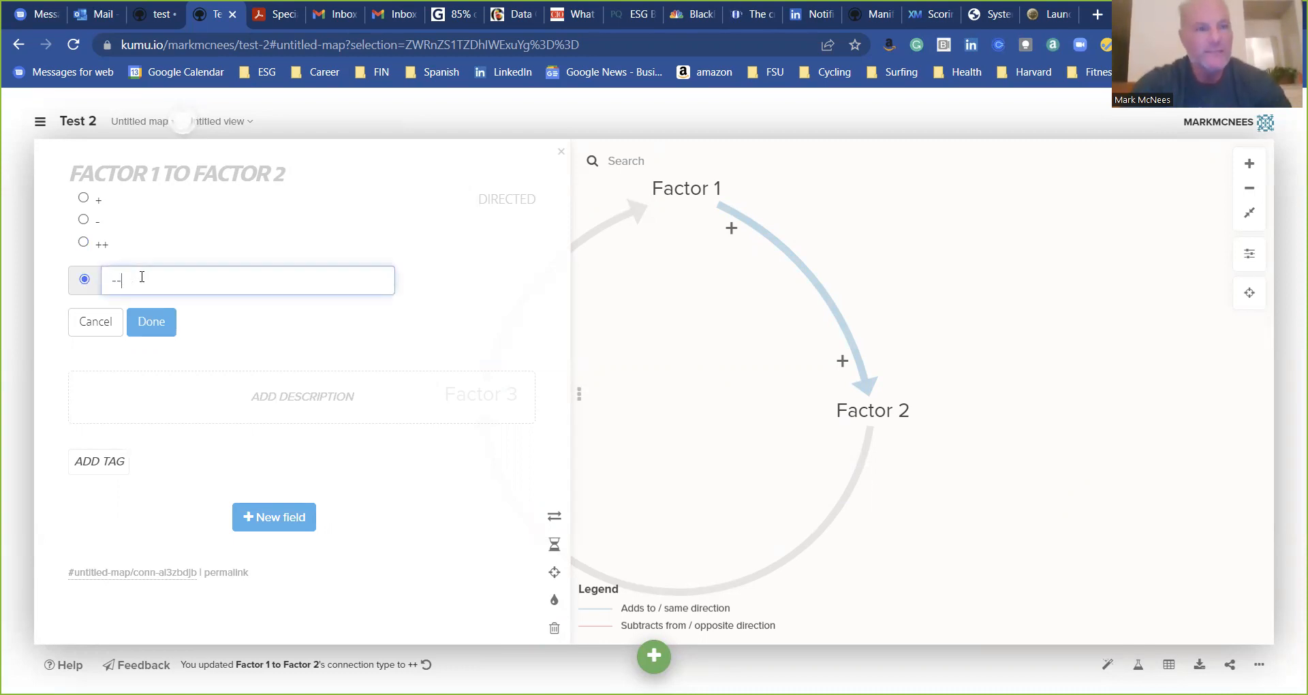
left_click(152, 321)
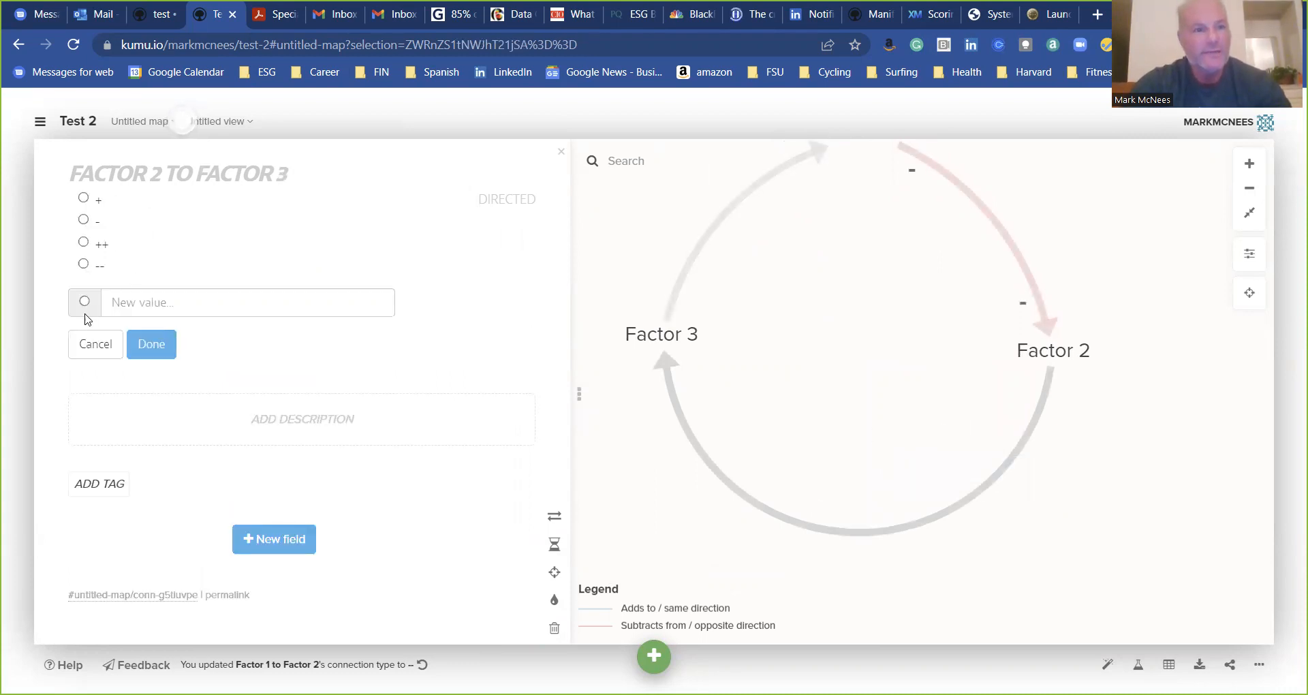
- Enter +- as a new connection type for the Factor 2 to Factor 3 link
left_click(85, 301)
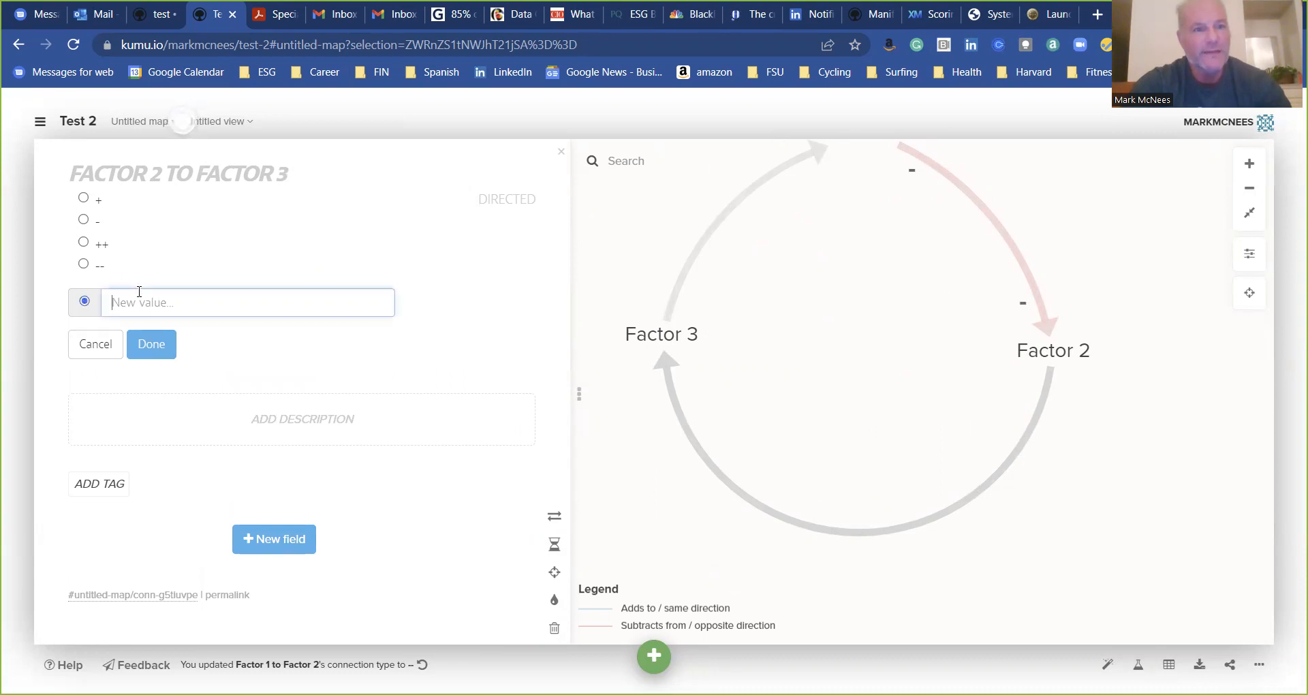
type("++")
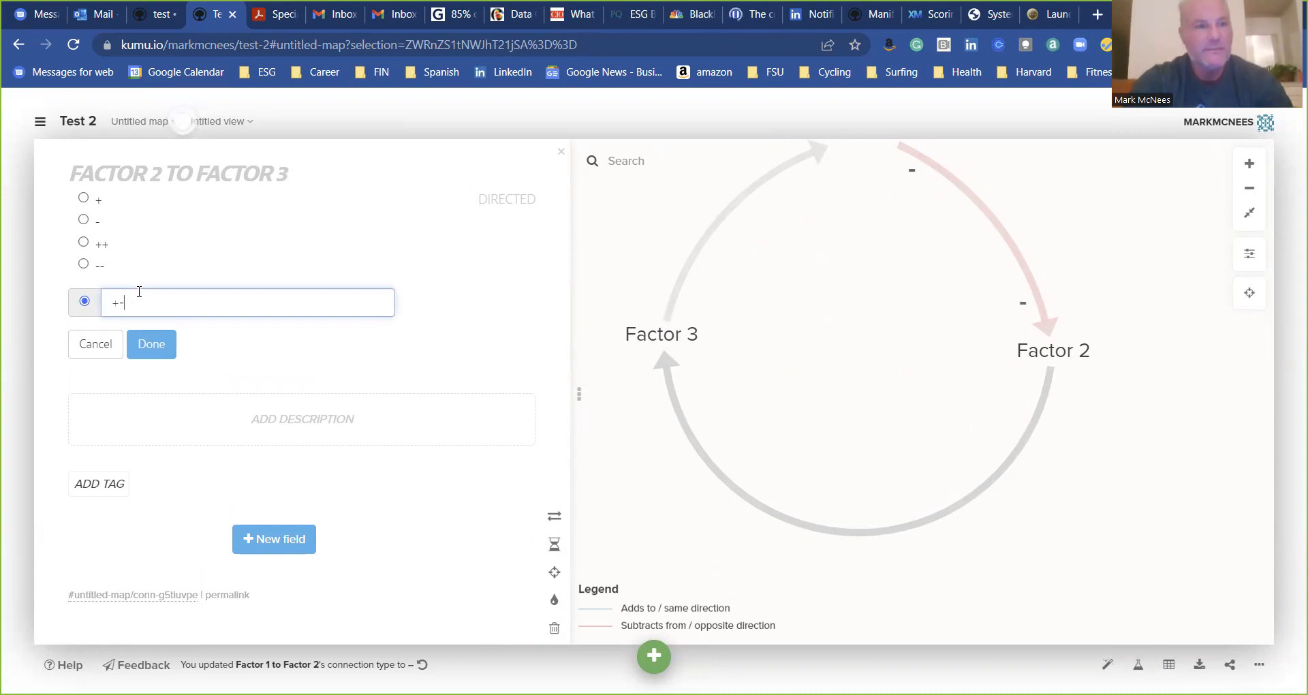
left_click(151, 344)
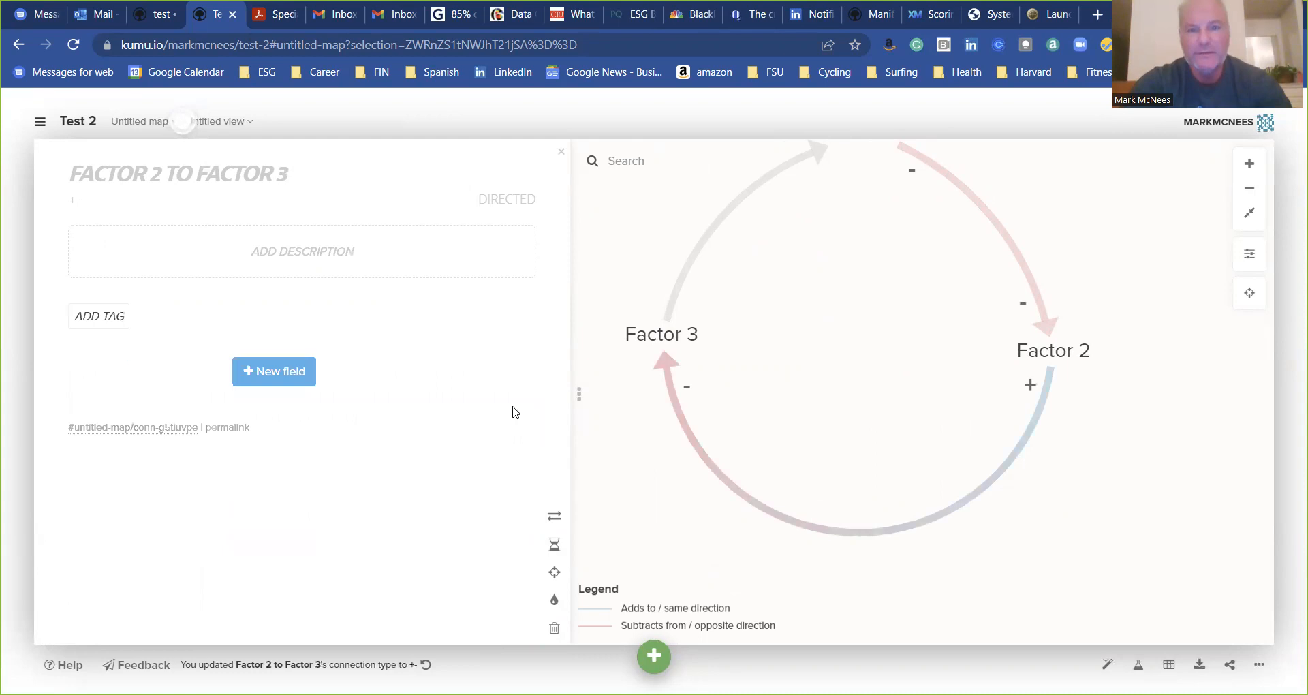
mouse_move(740, 440)
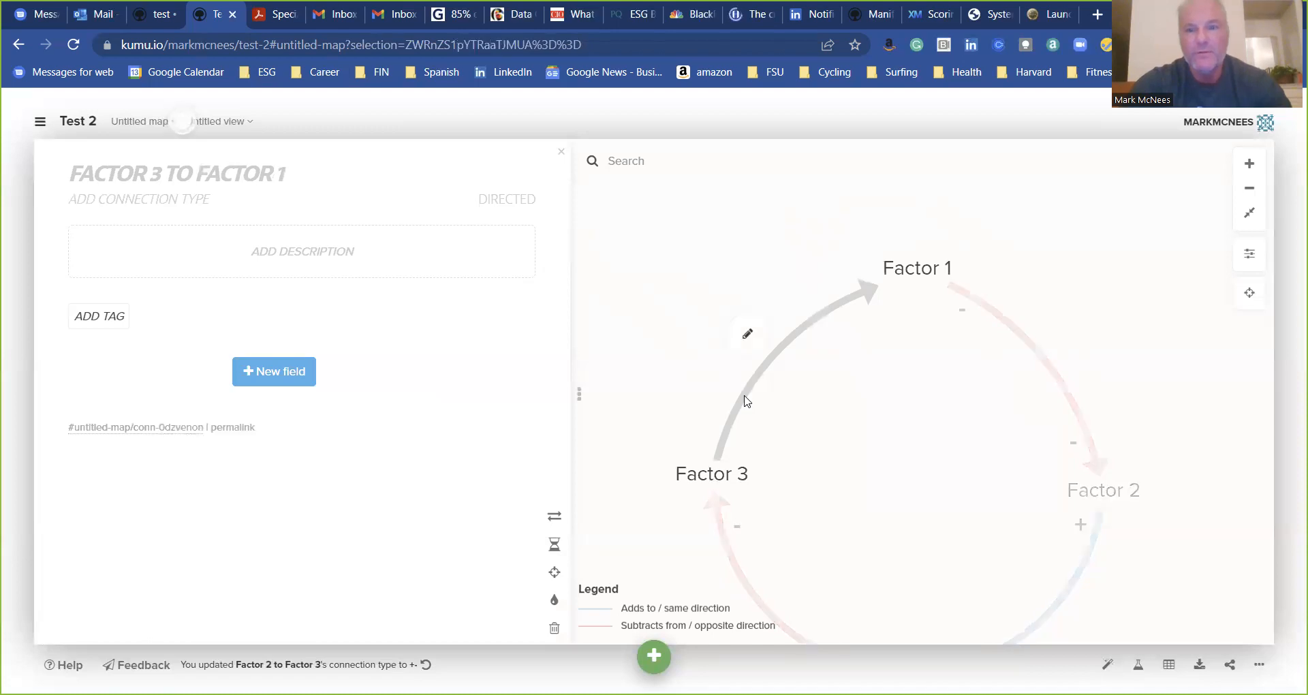
mouse_move(188, 205)
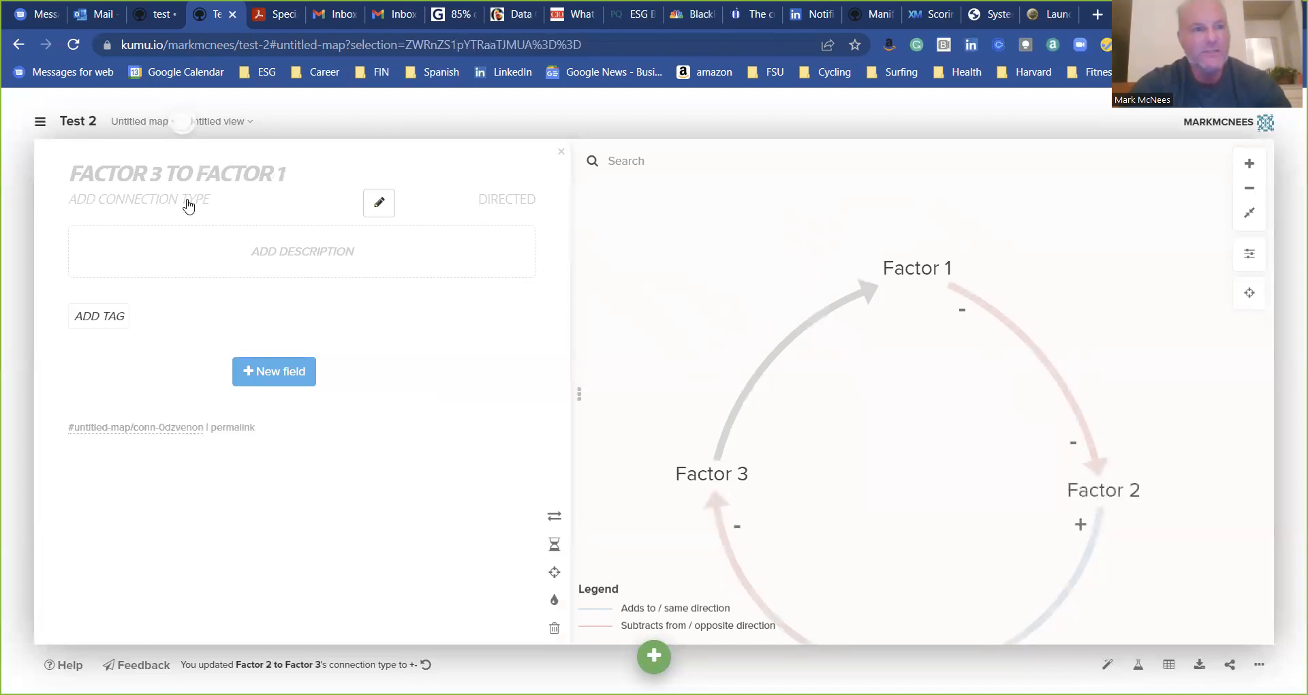
- Enter -+ as a new connection type for the Factor 3 to Factor 1 link
left_click(378, 203)
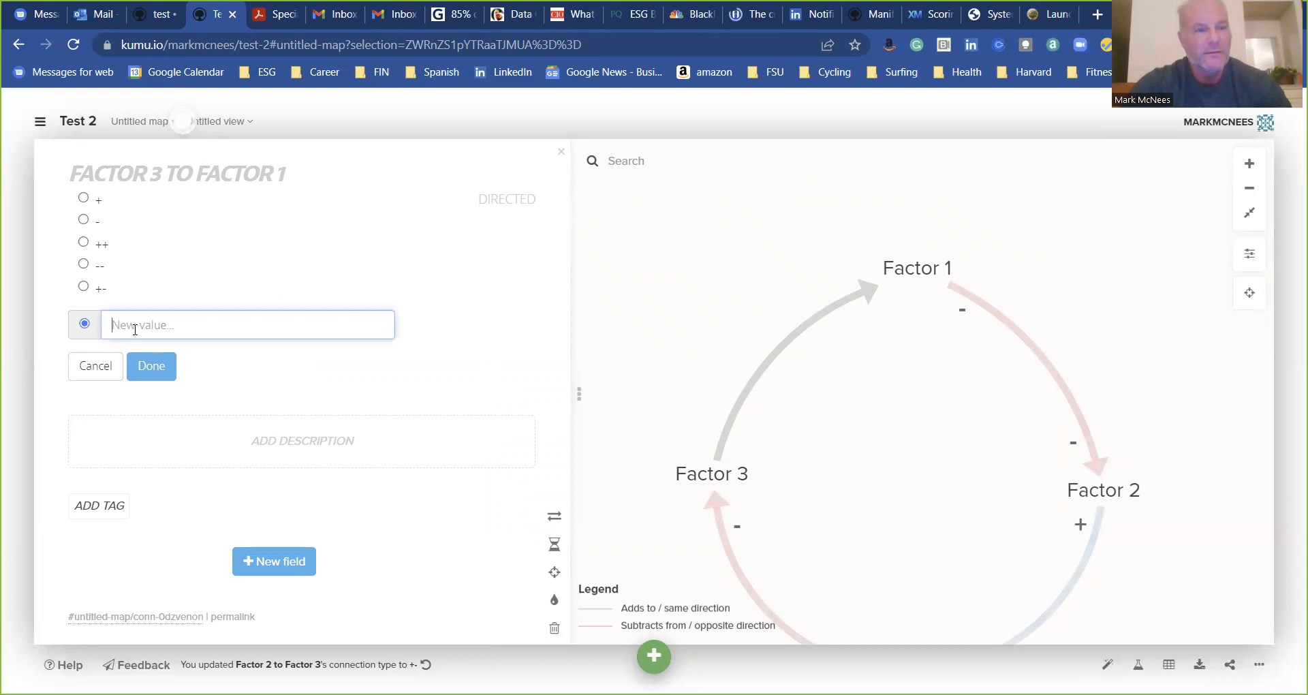
type("+")
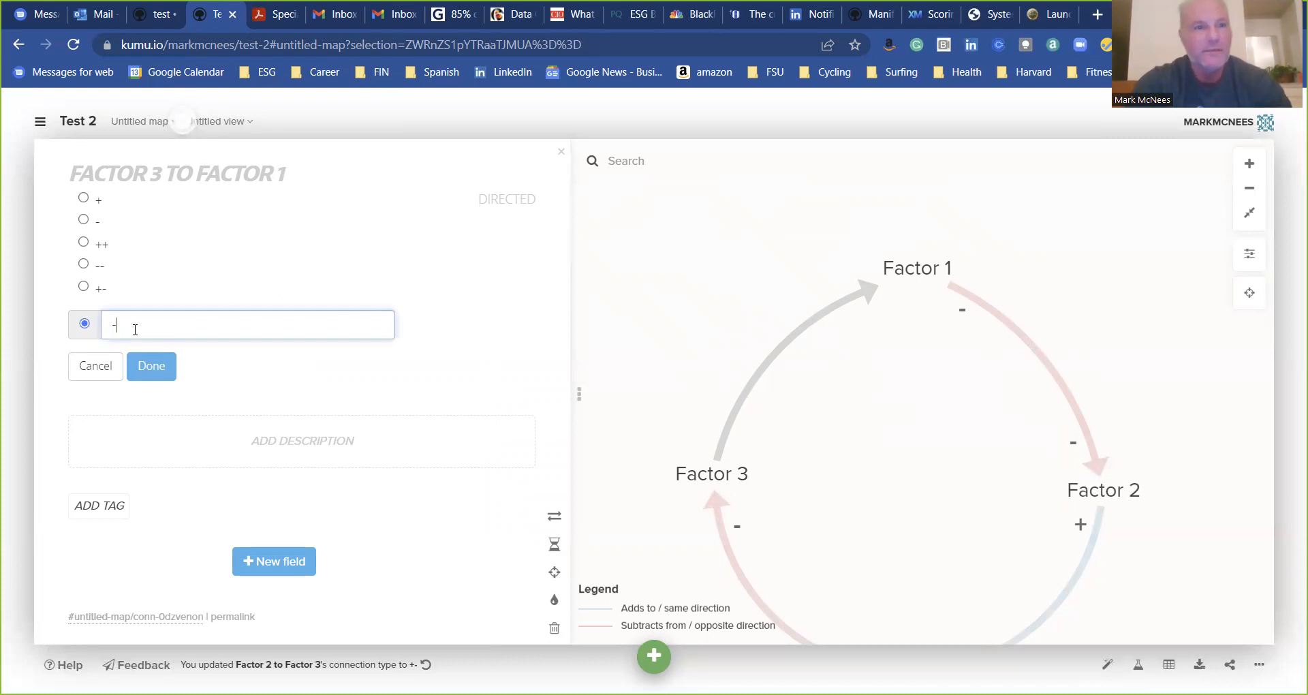
left_click(152, 366)
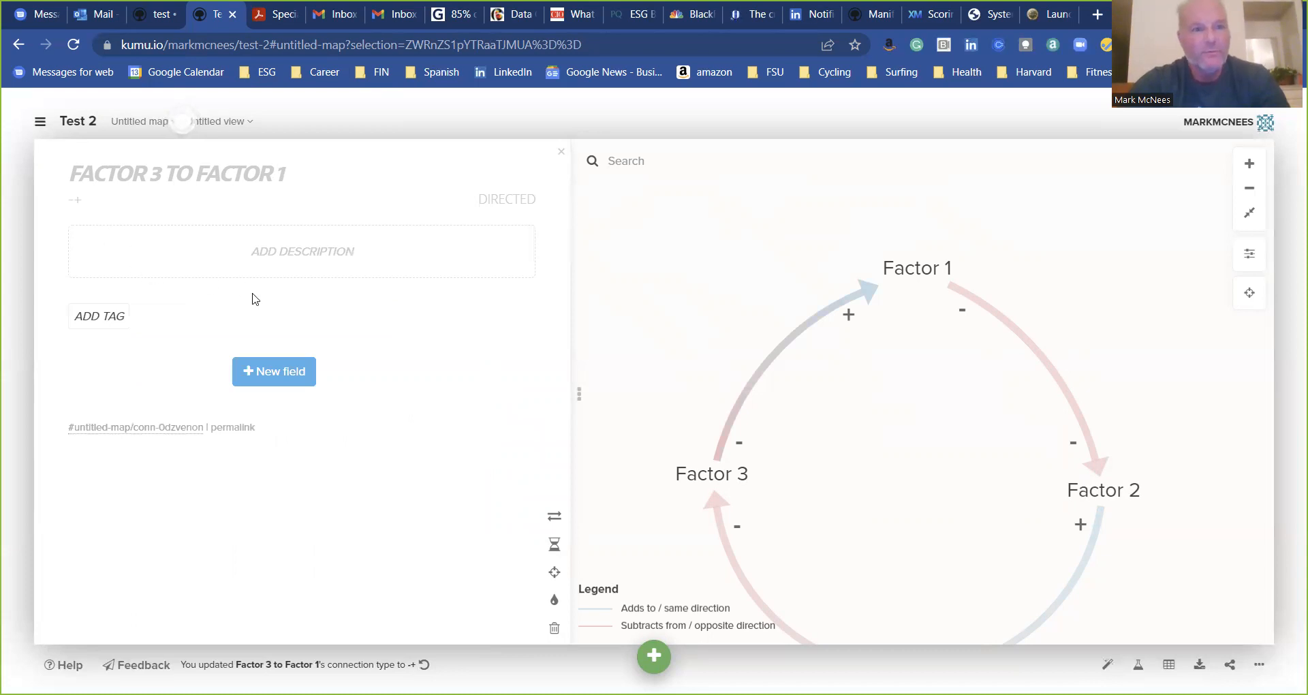
mouse_move(624, 287)
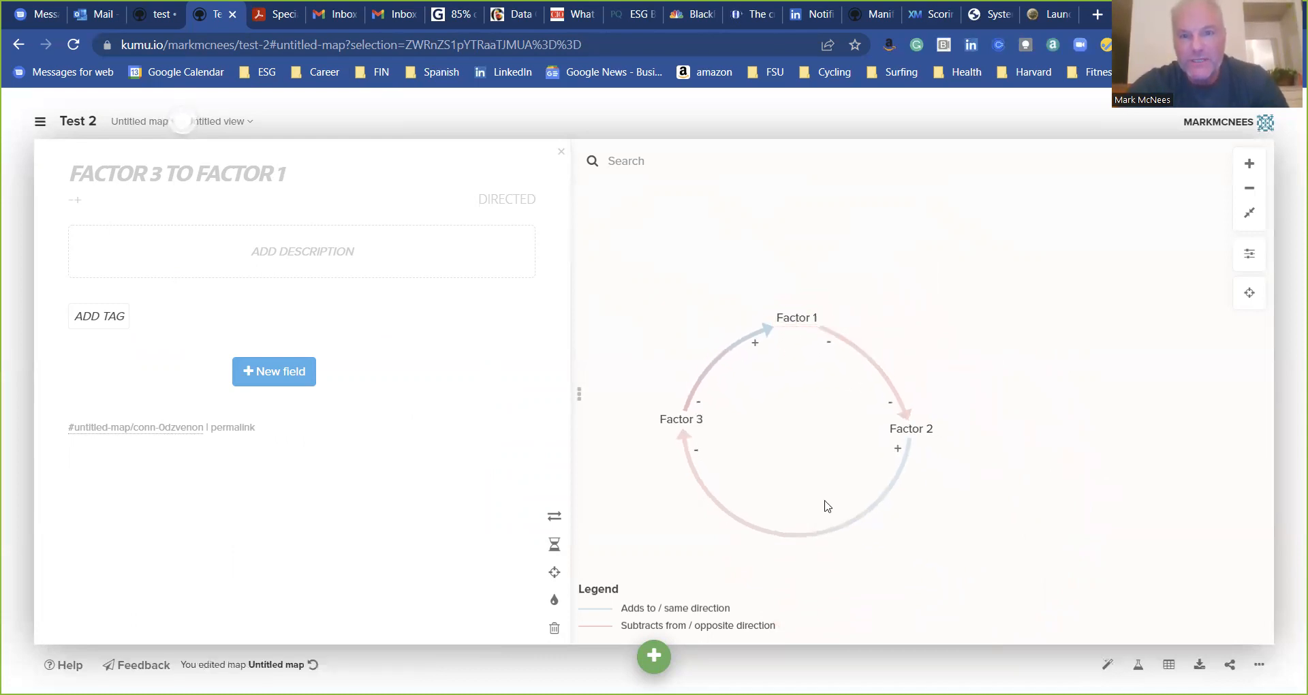
- Add a new element named Factor 4 and drag it to the upper right, apart from the loop
left_click(653, 656)
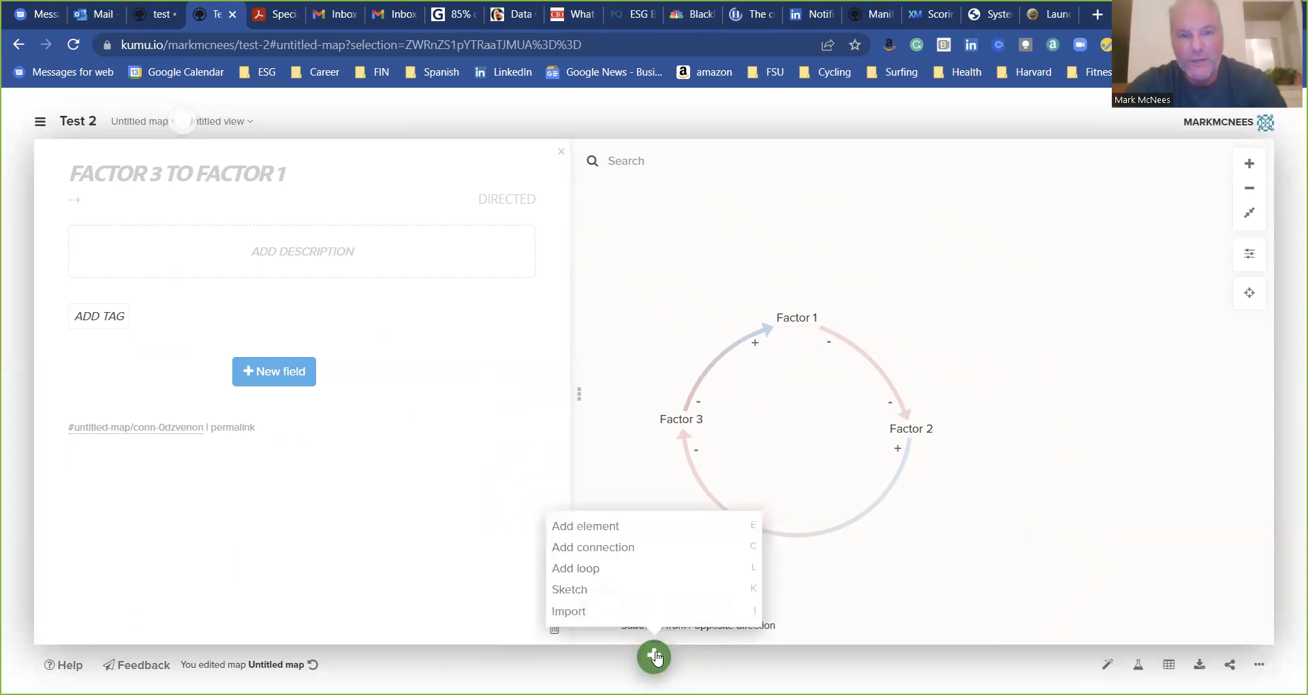
left_click(584, 526)
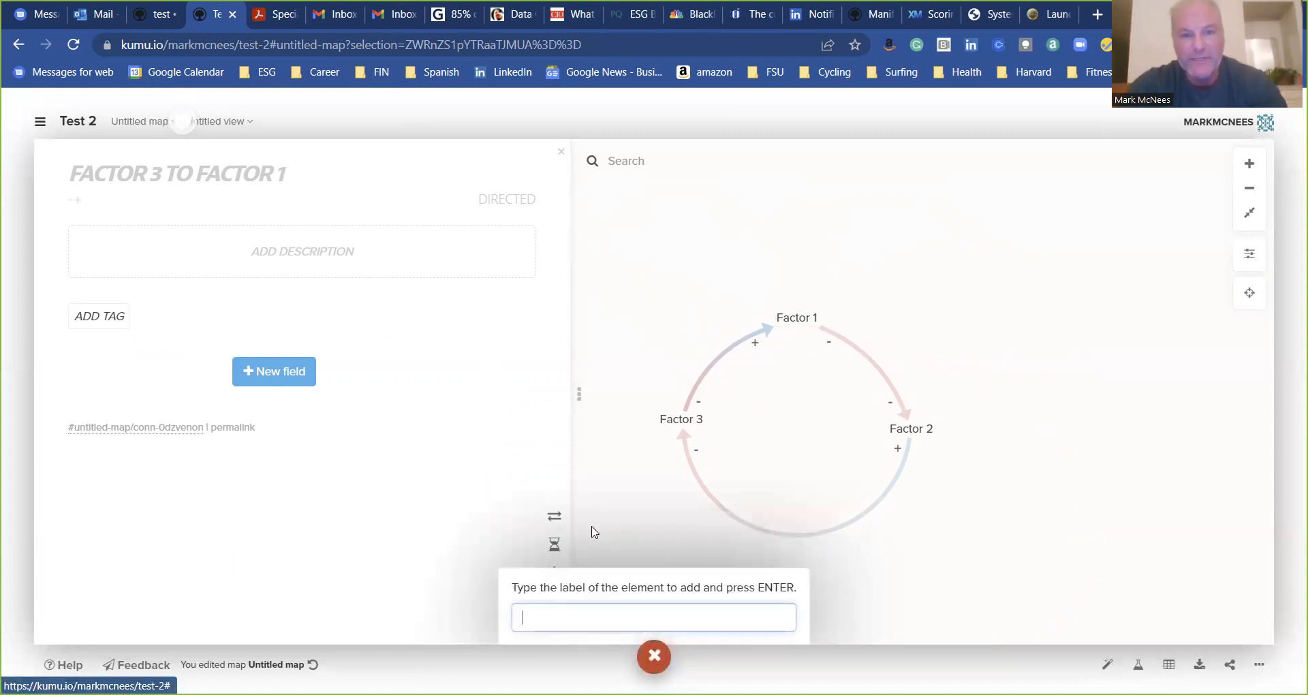
left_click(560, 152)
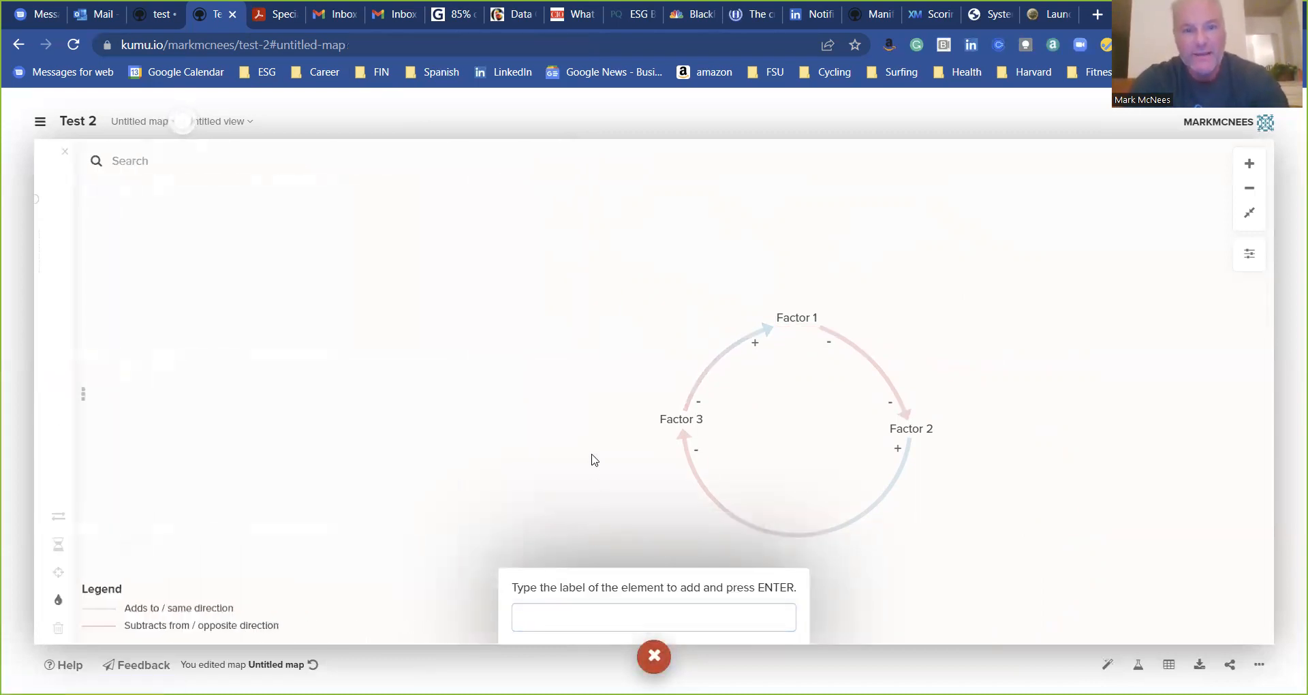
type("F")
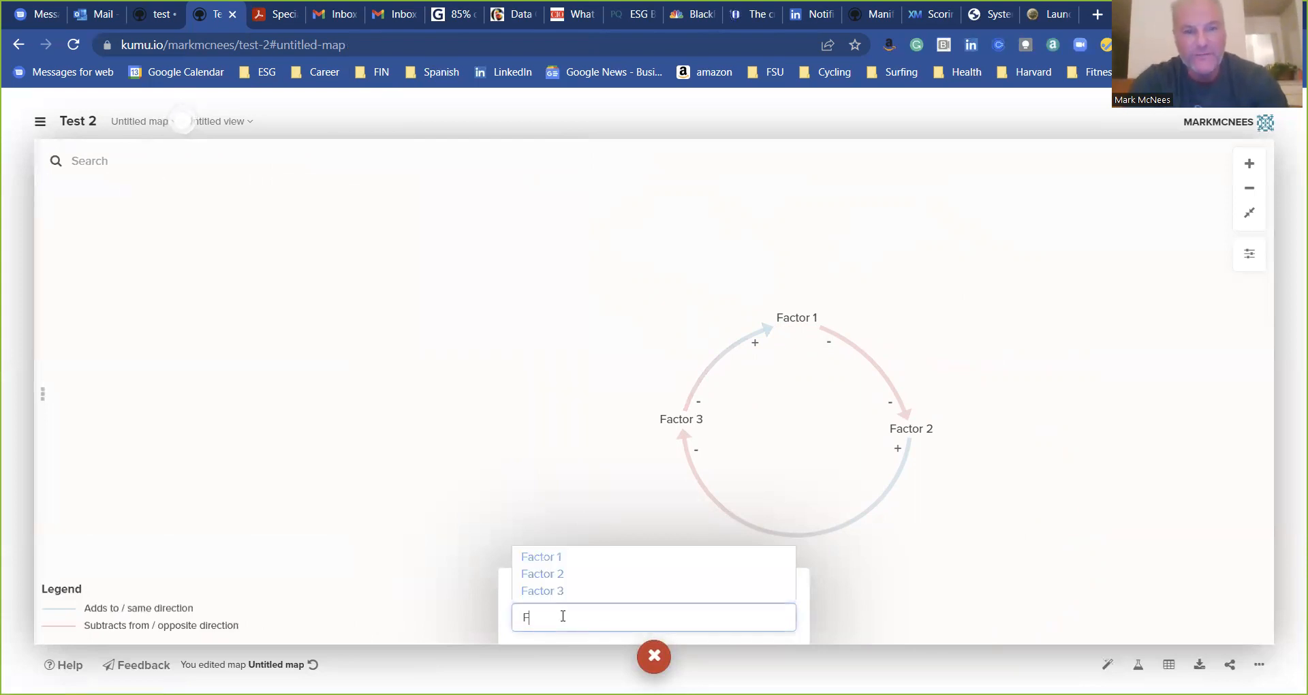
type("actor")
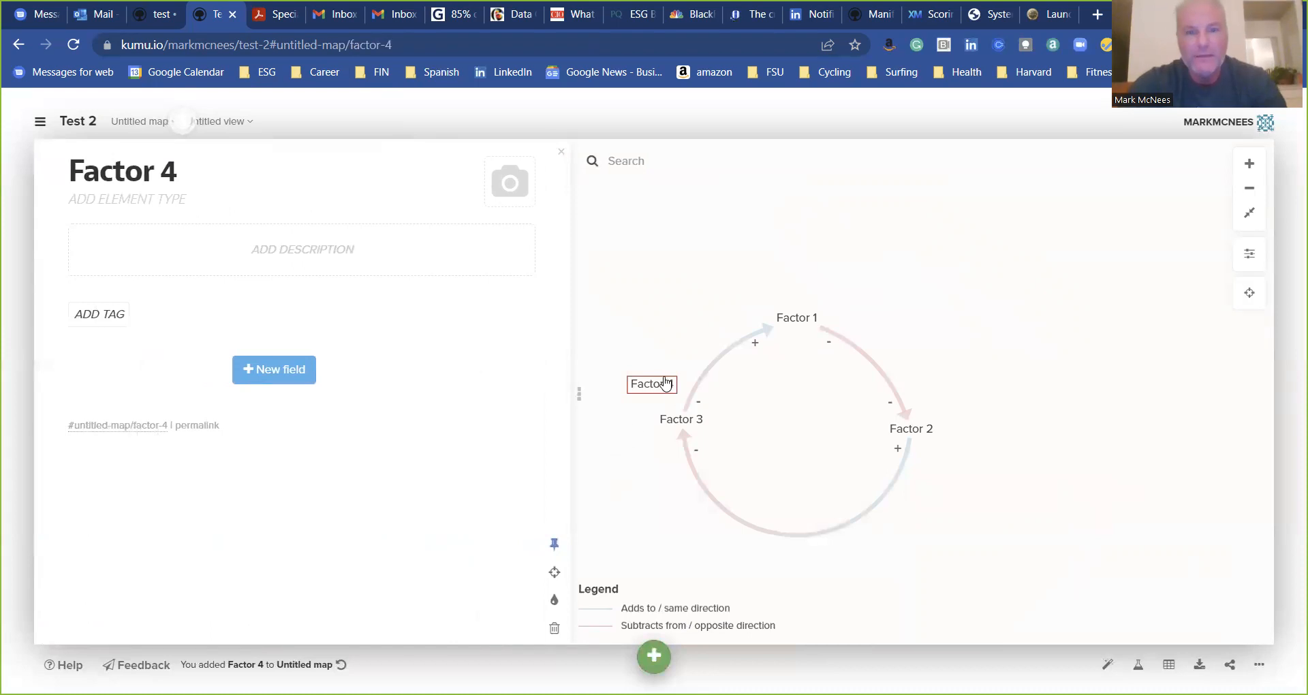
left_click_drag(651, 384, 1043, 323)
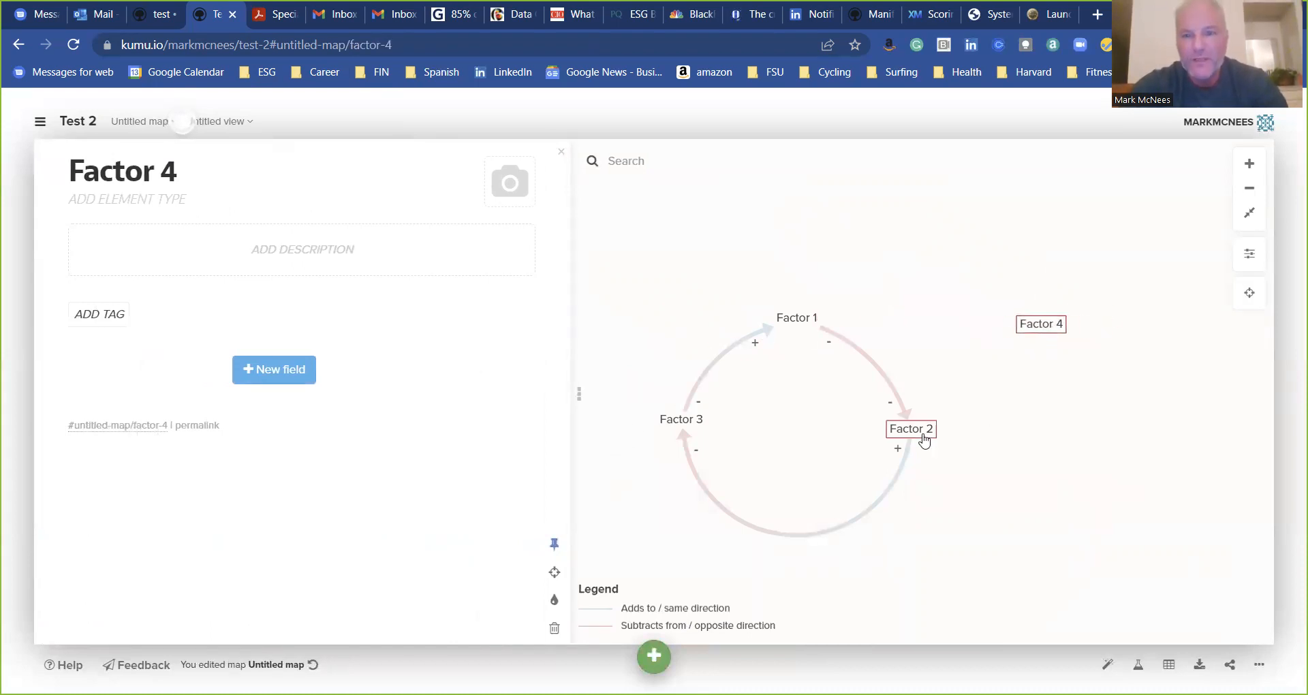
- Add a directed connection from Factor 2 to Factor 4 via Add connection
left_click(910, 429)
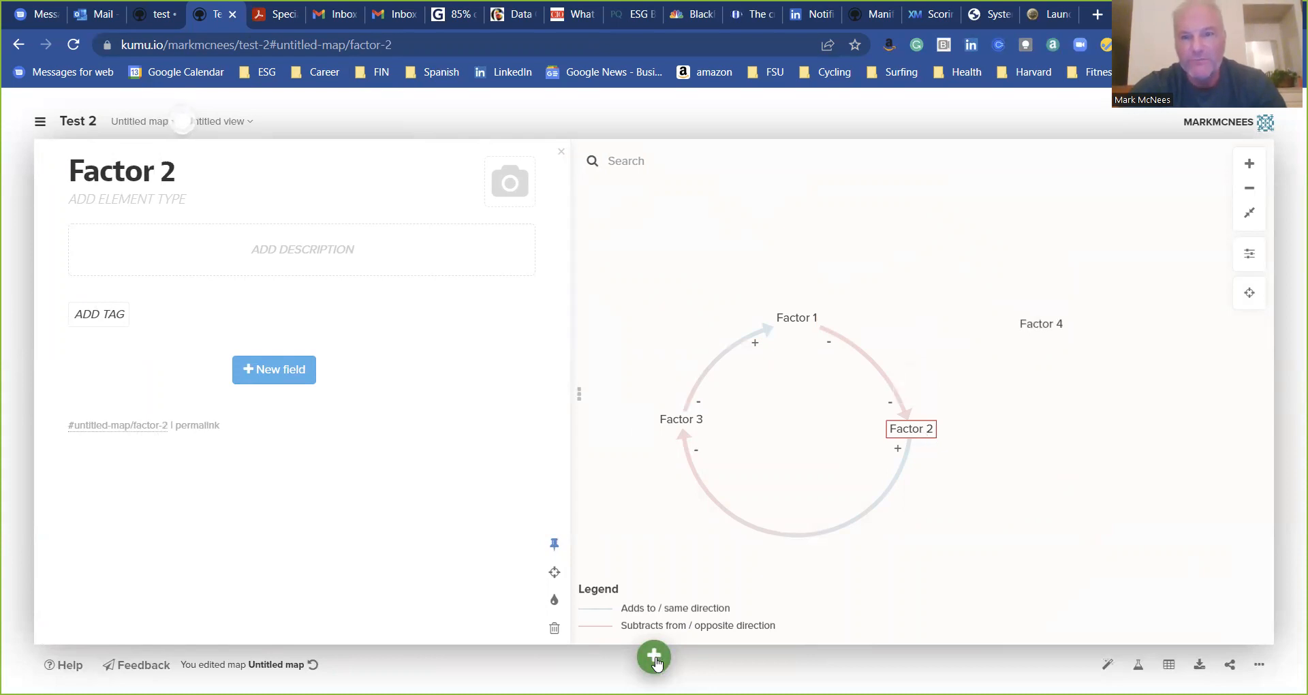
left_click(654, 656)
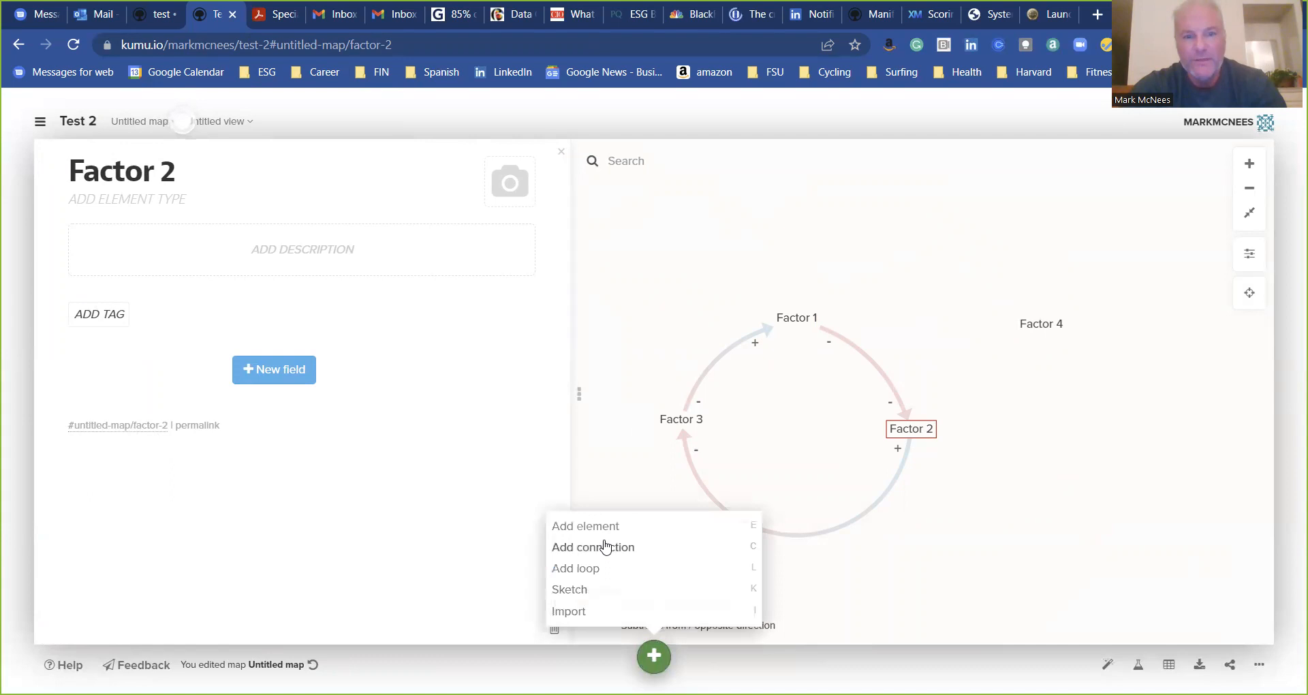
left_click(593, 546)
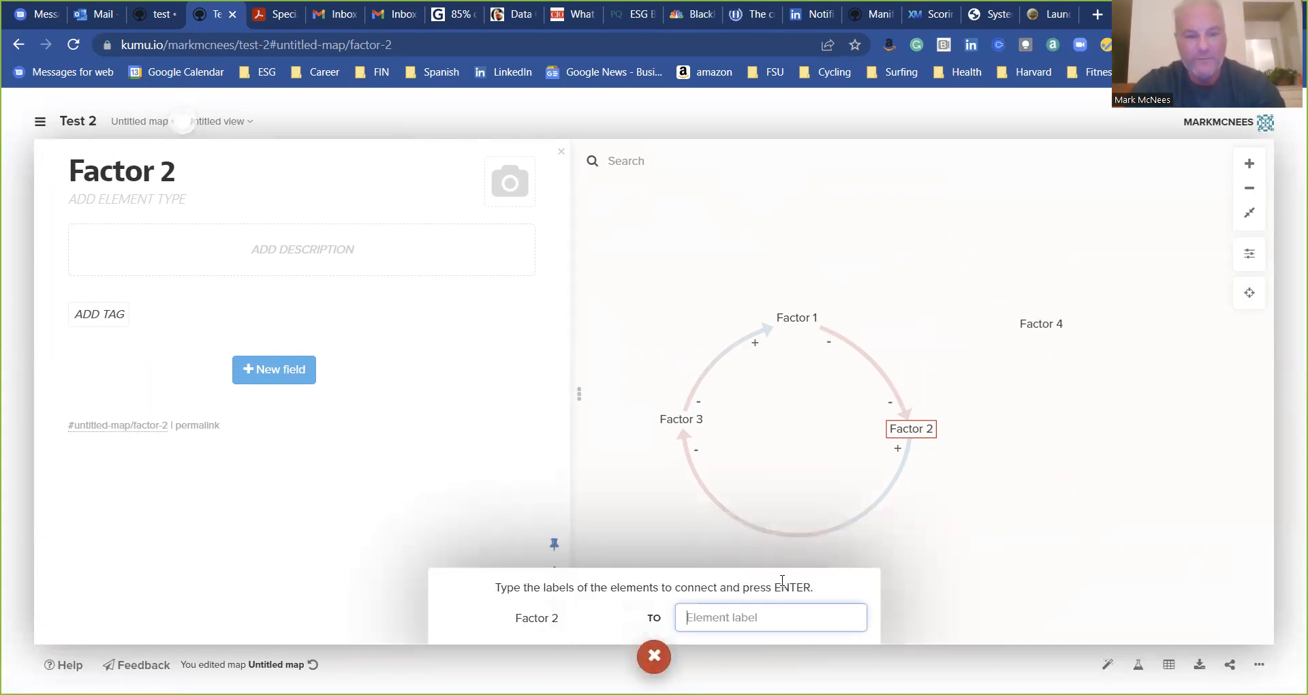
type("fac")
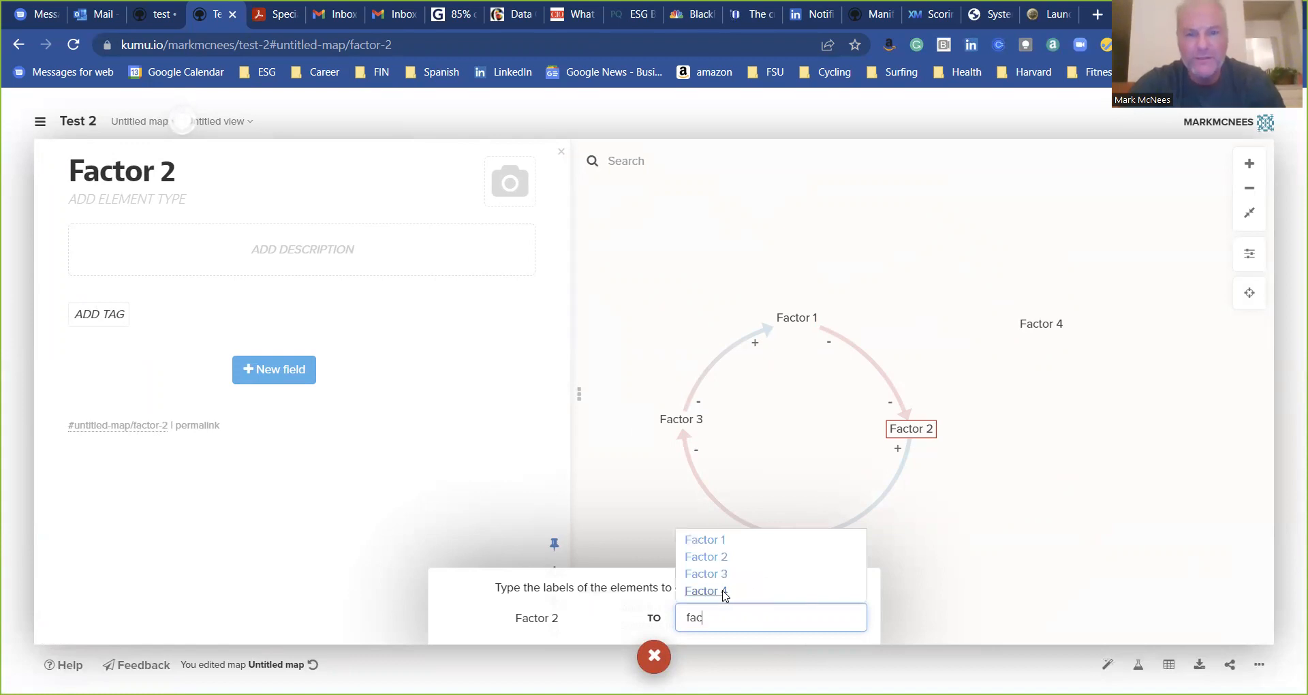
left_click(703, 590)
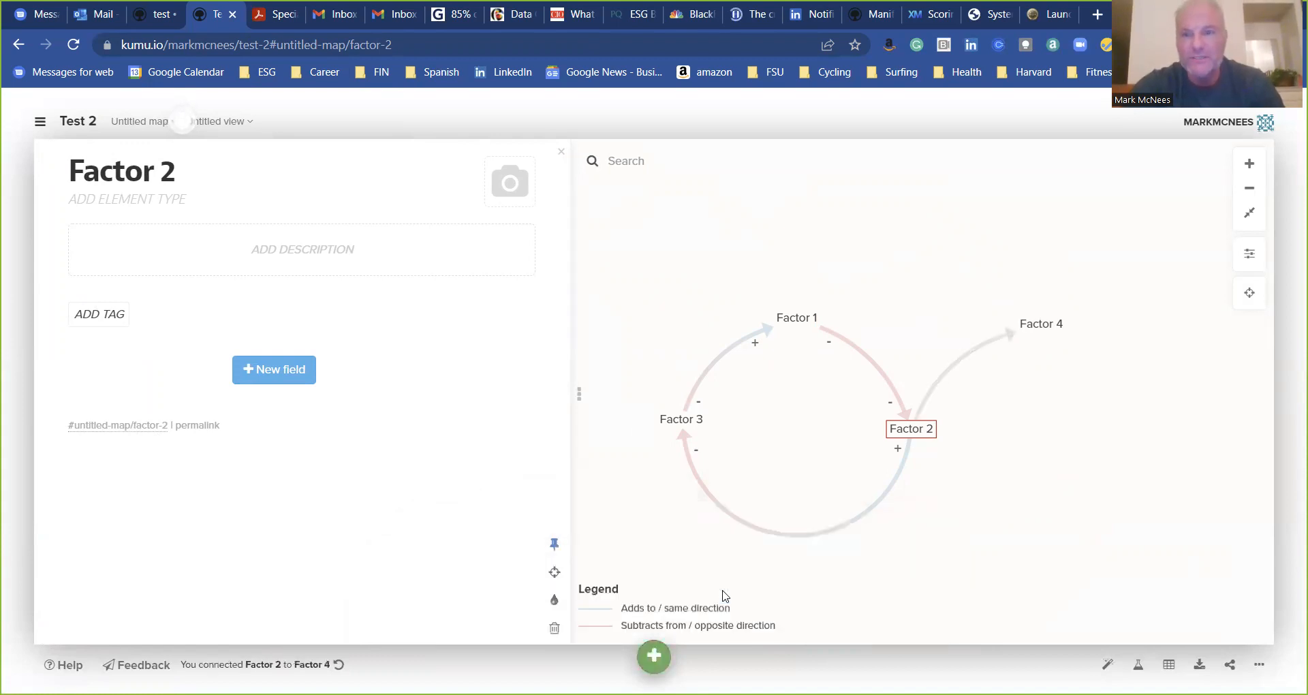
mouse_move(946, 366)
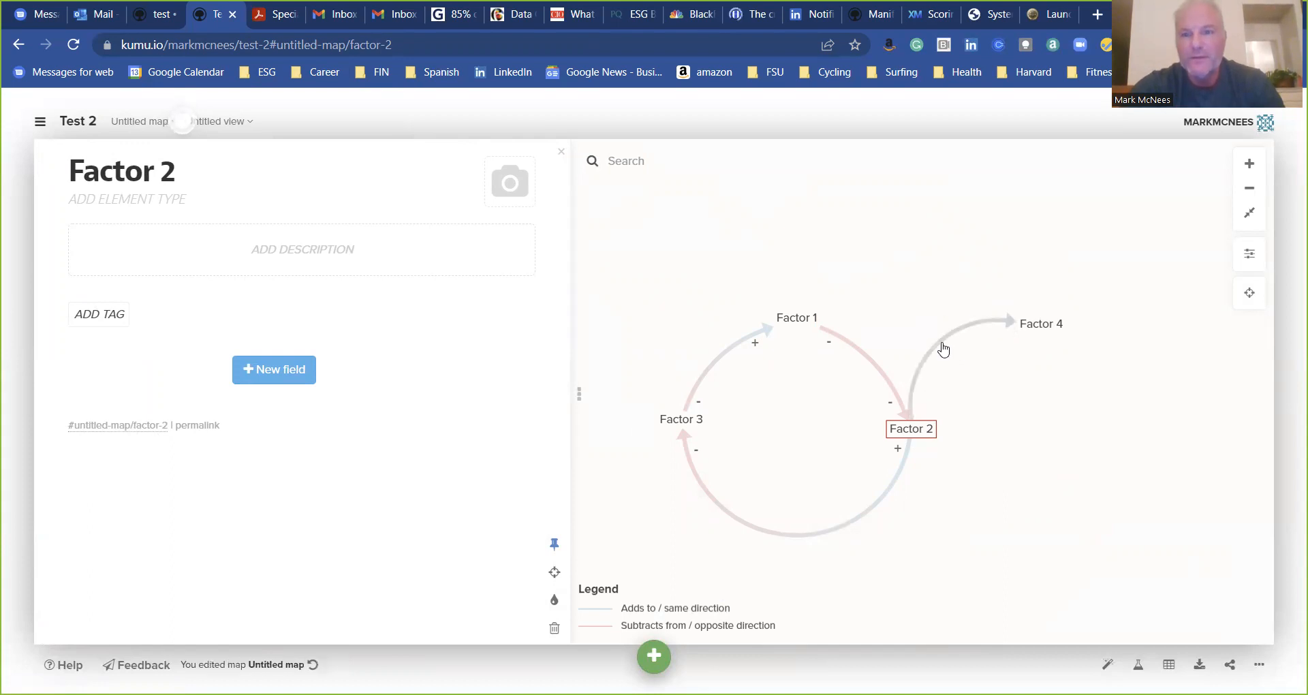
- Give the Factor 2 to Factor 4 link the +- connection type, then return to the finished-loops map
left_click(934, 376)
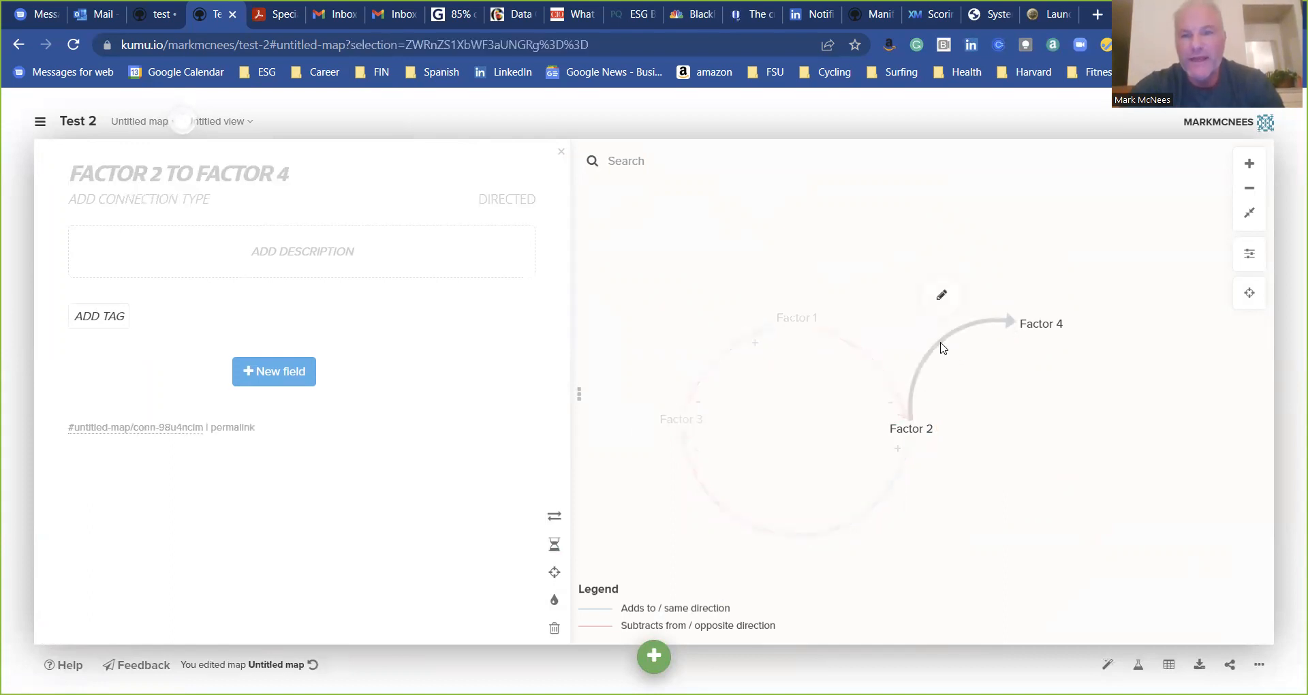
left_click(942, 296)
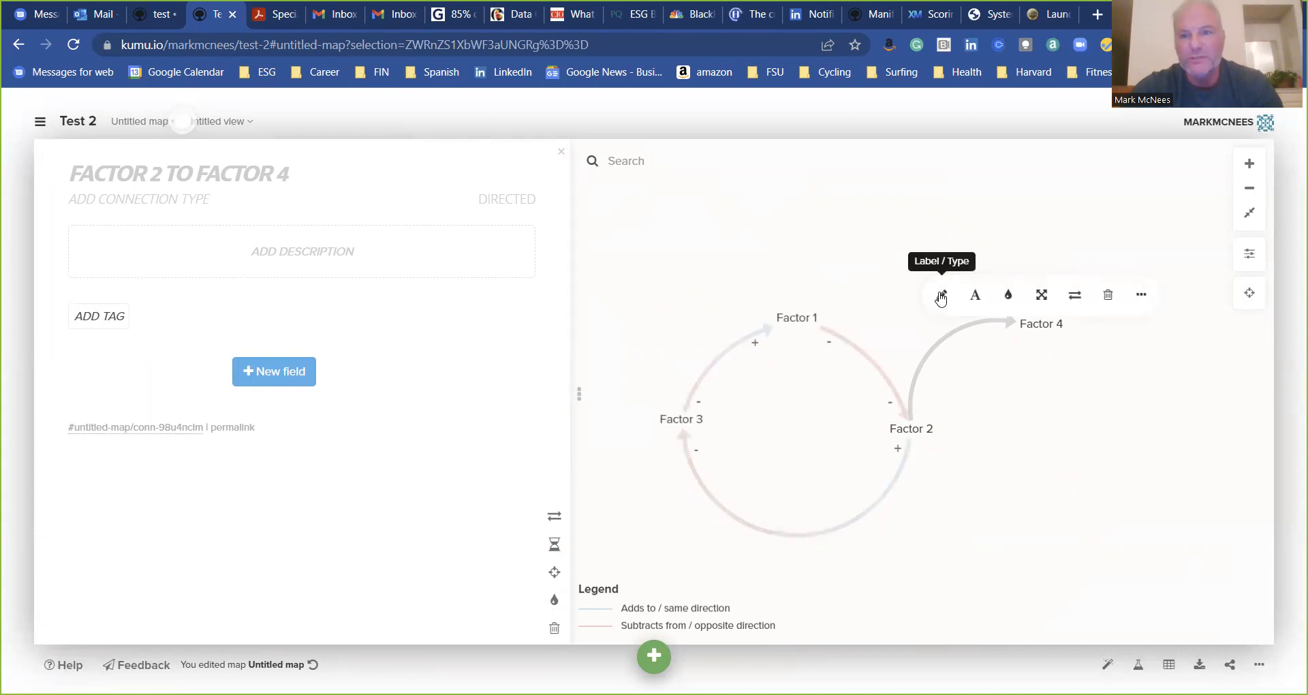
left_click(974, 295)
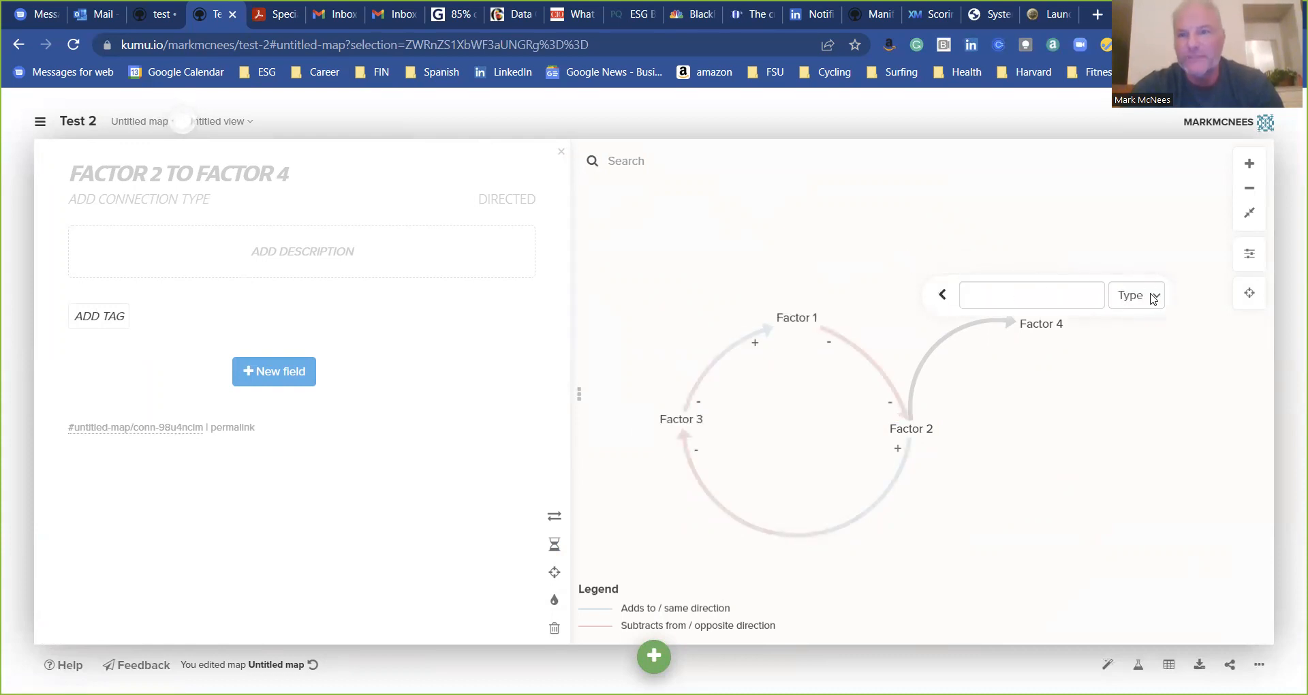
left_click(1137, 295)
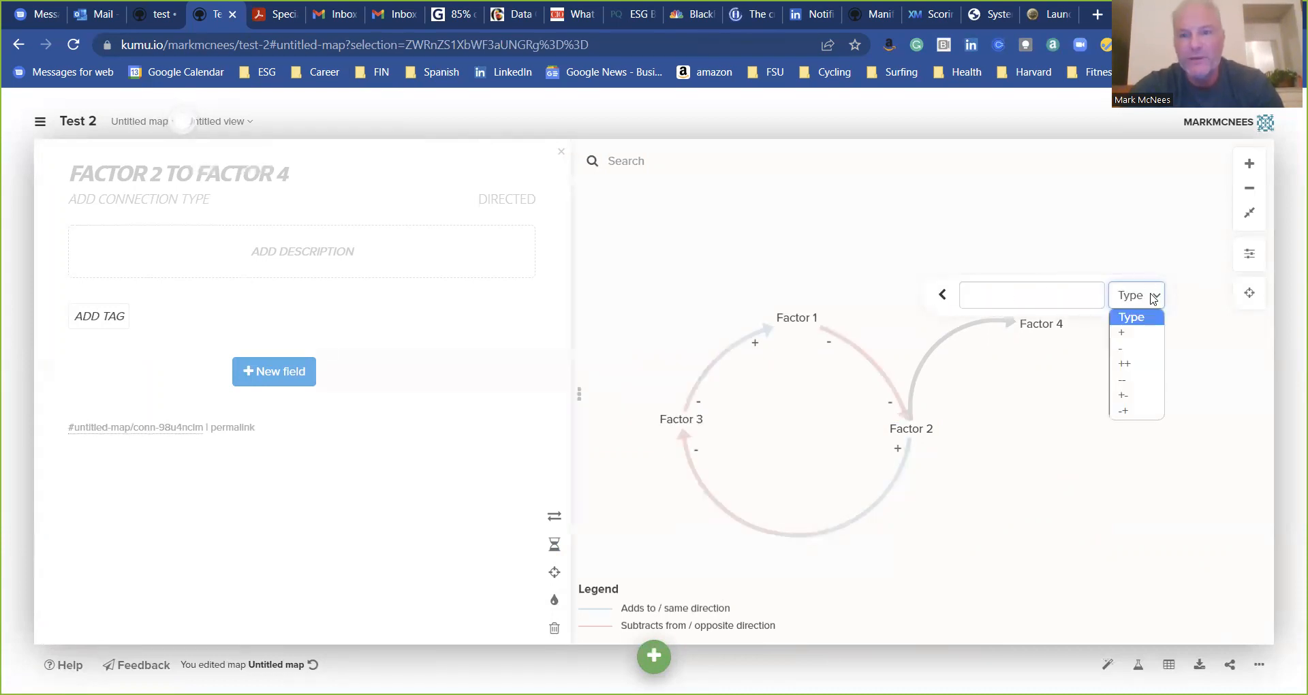
mouse_move(1151, 310)
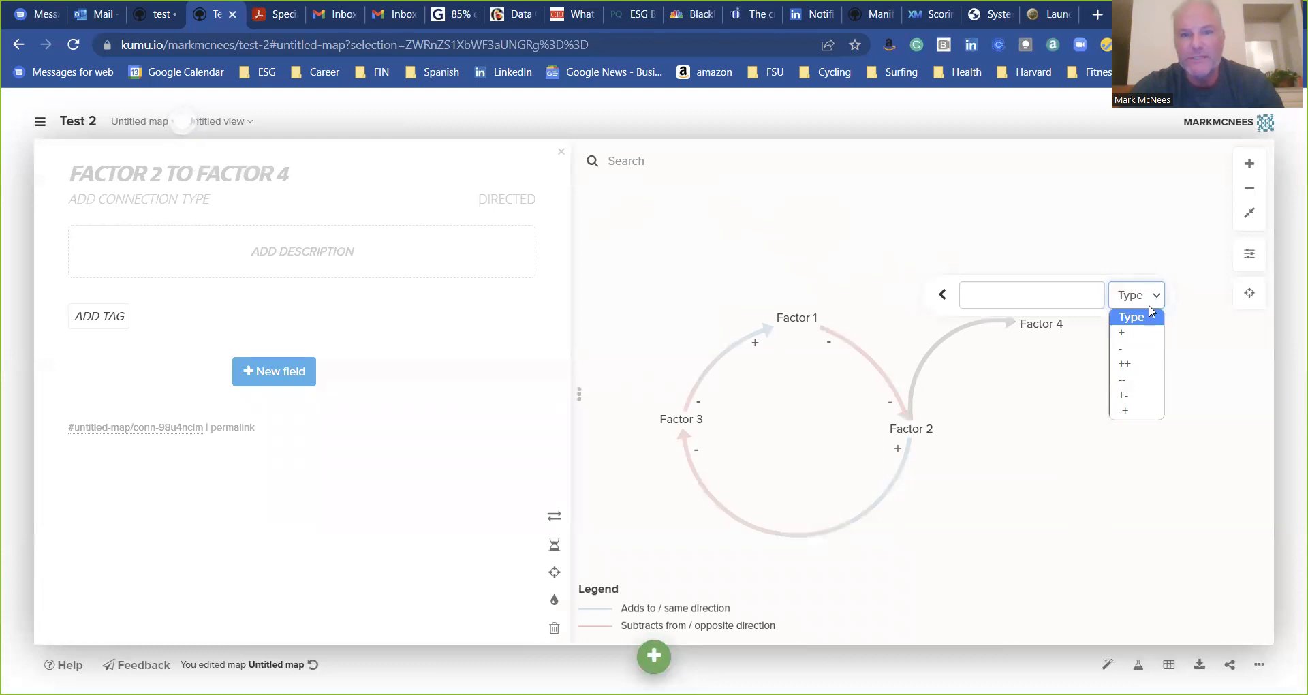
mouse_move(1136, 396)
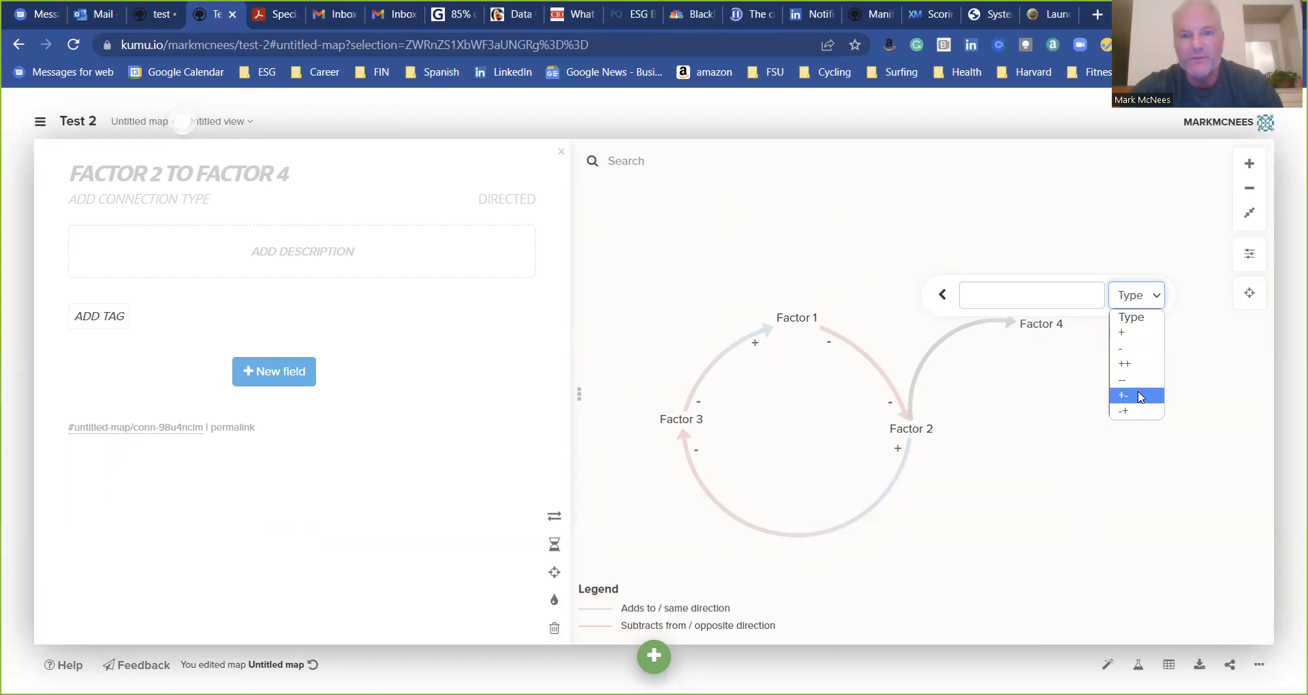
left_click(1122, 395)
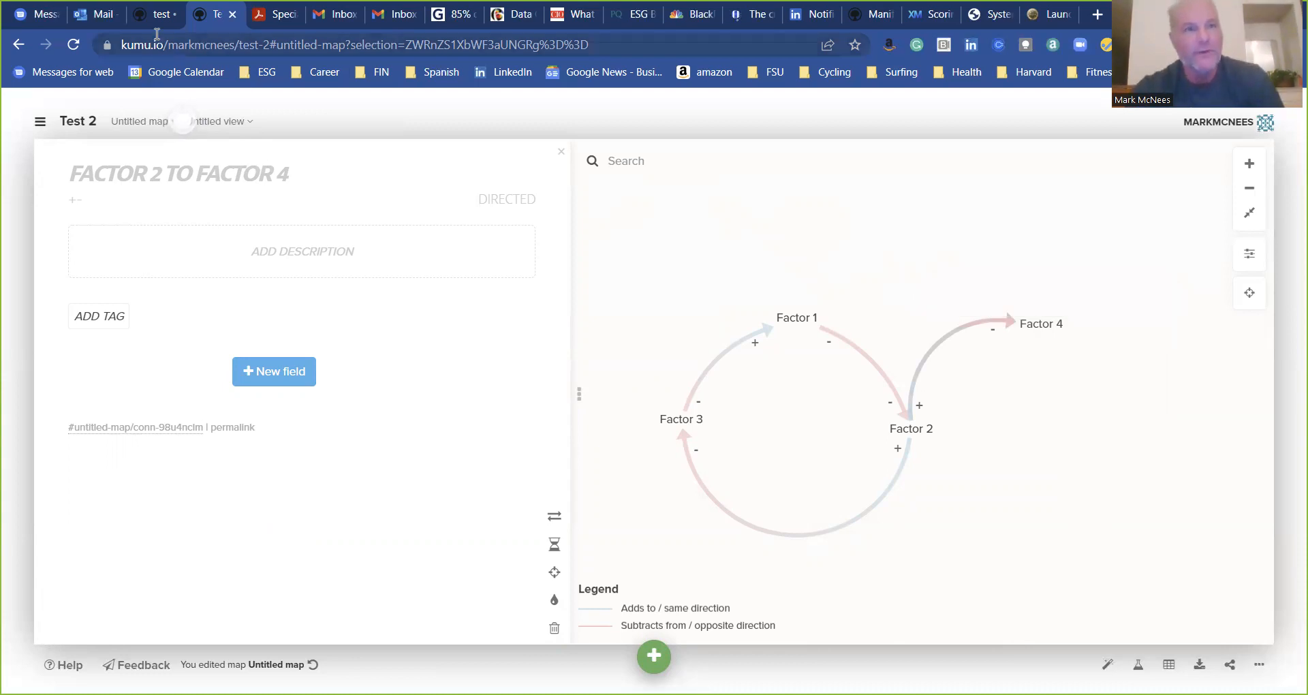
left_click(158, 14)
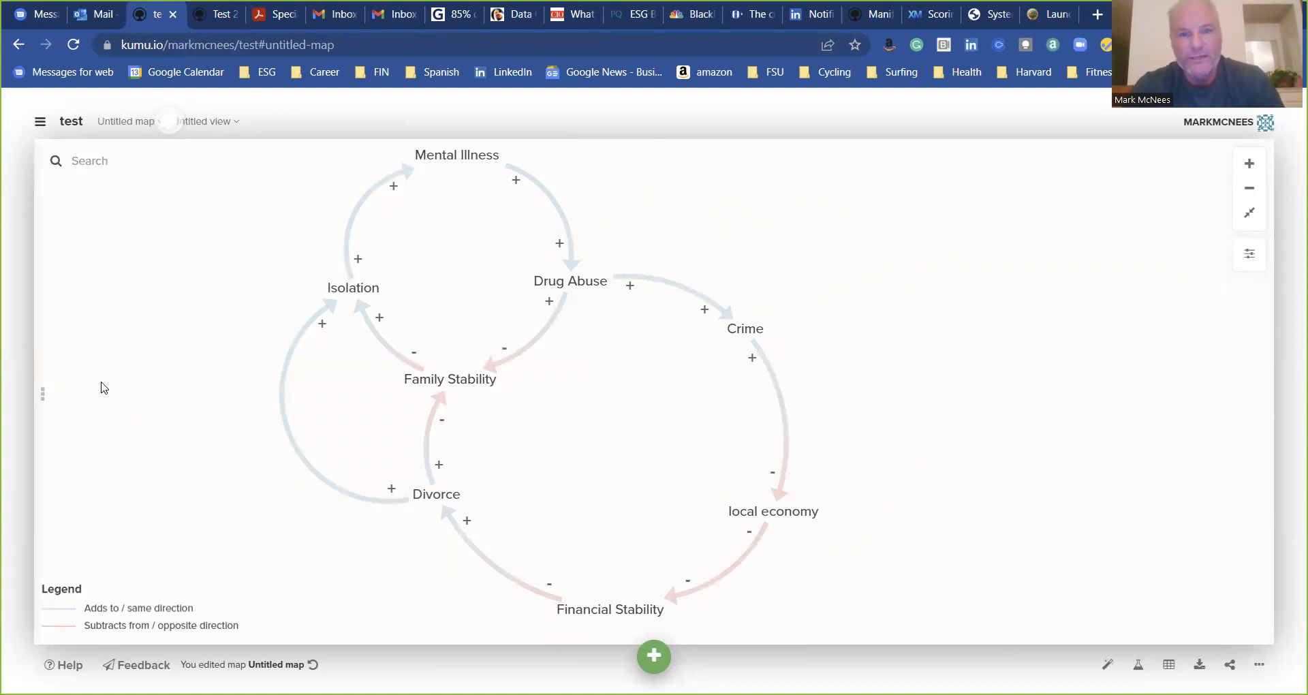
mouse_move(629, 319)
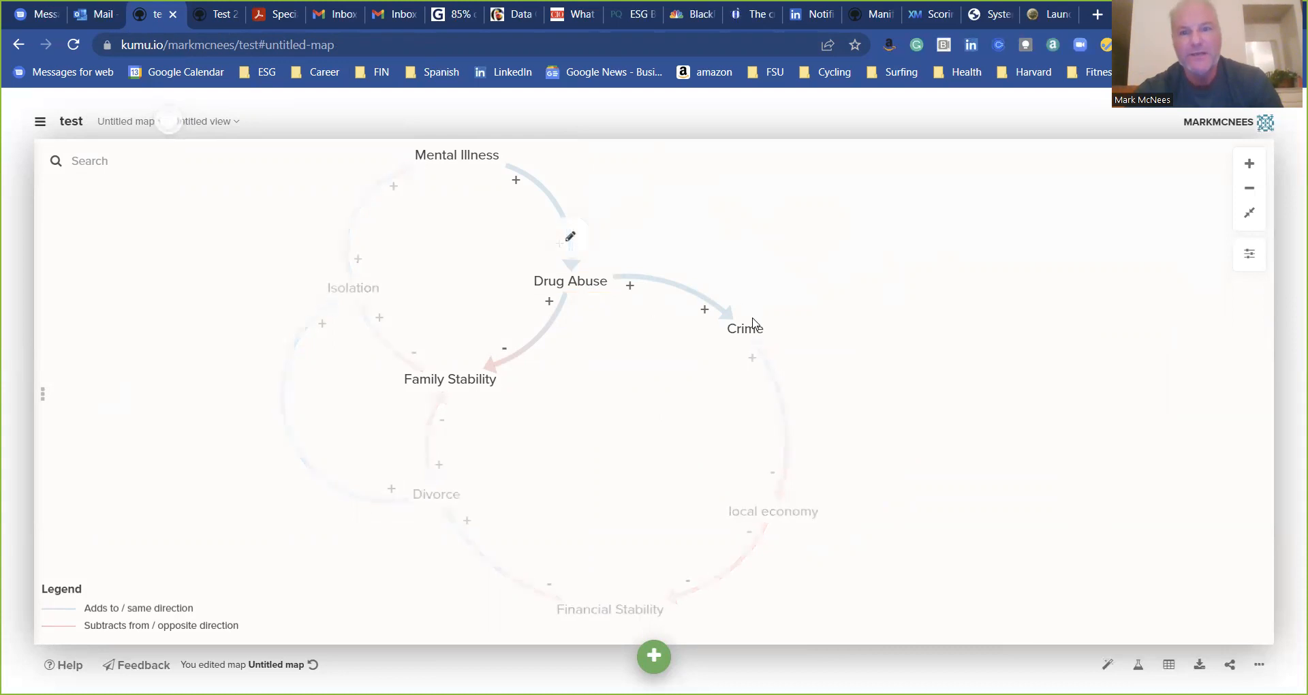
- Display the completed causal loop diagram linking Mental Illness, Drug Abuse, Crime, Divorce and Financial Stability
left_click(744, 327)
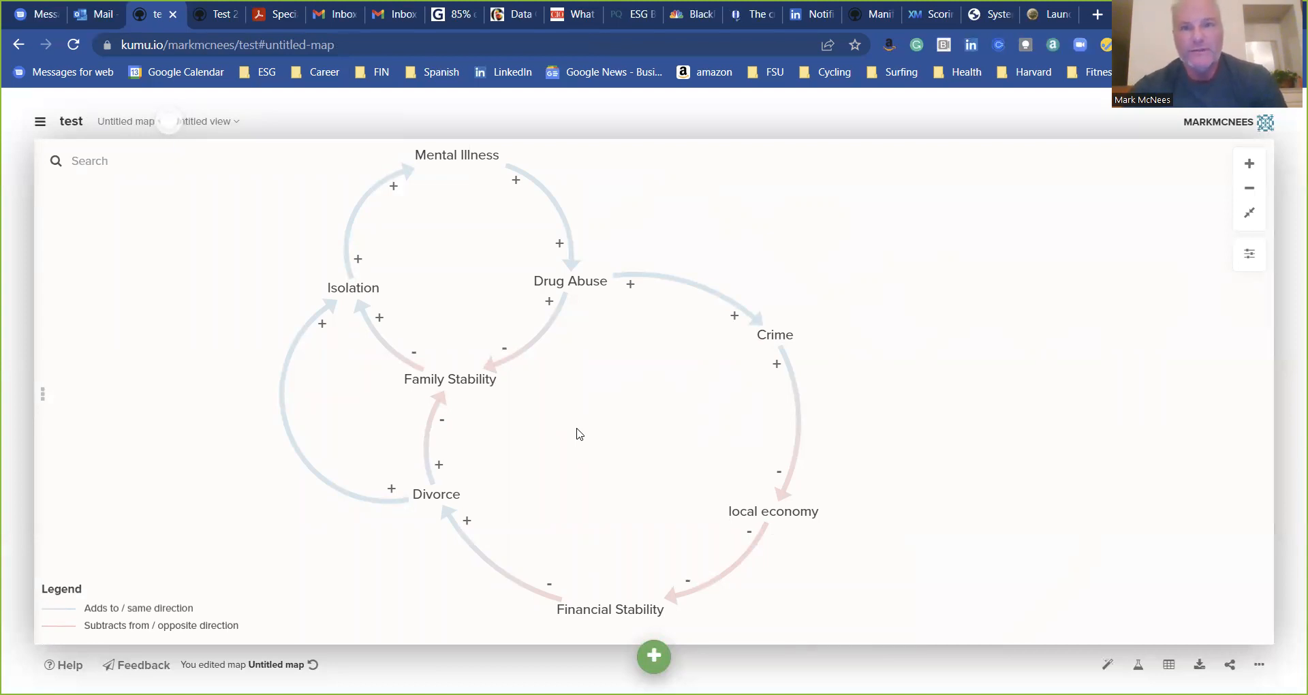
mouse_move(872, 211)
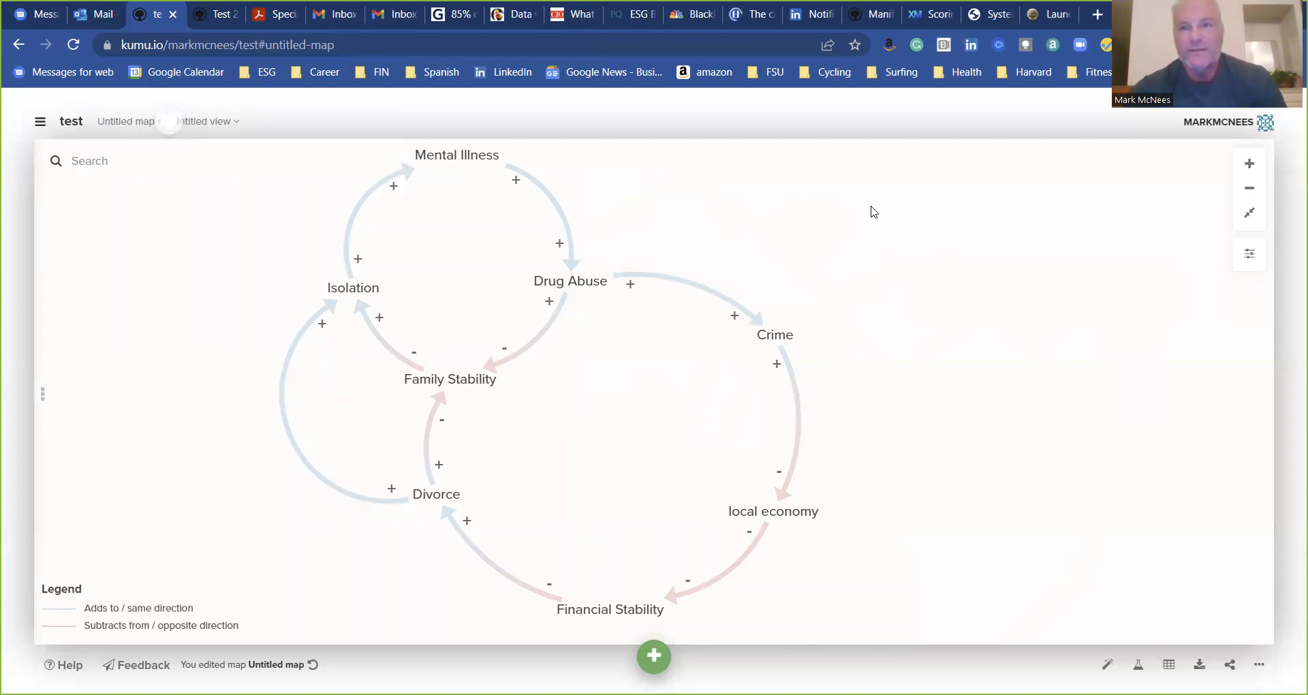